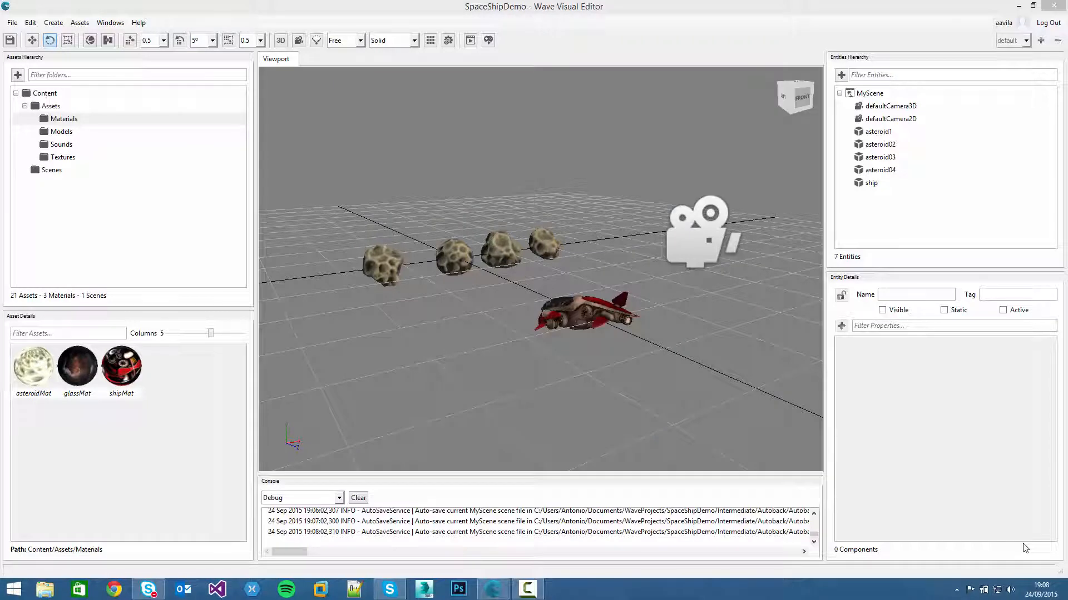
pyautogui.moveTo(562, 268)
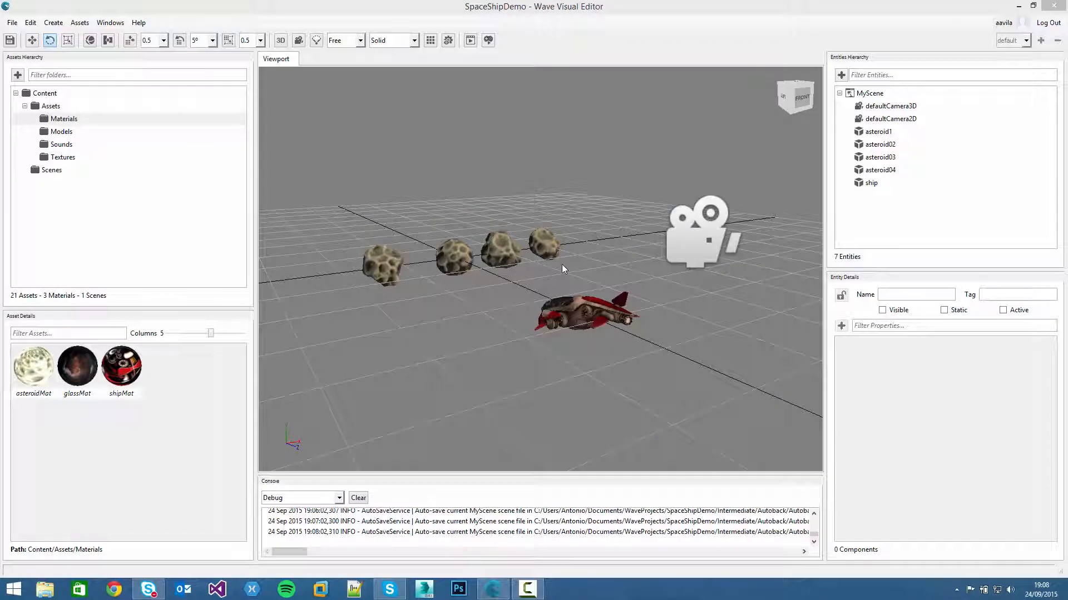
pyautogui.moveTo(525, 325)
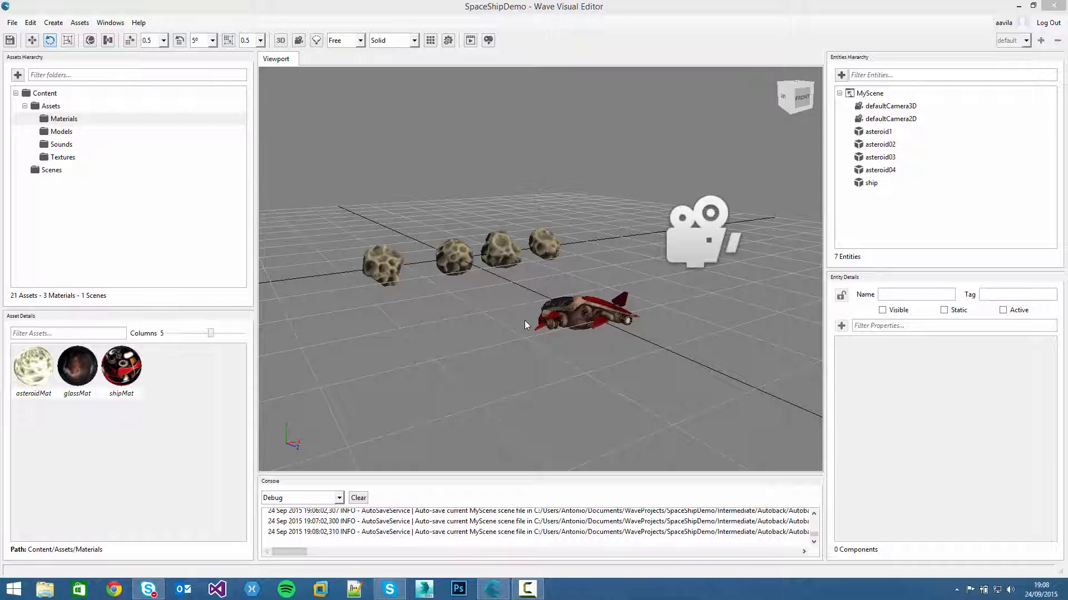
pyautogui.moveTo(519, 313)
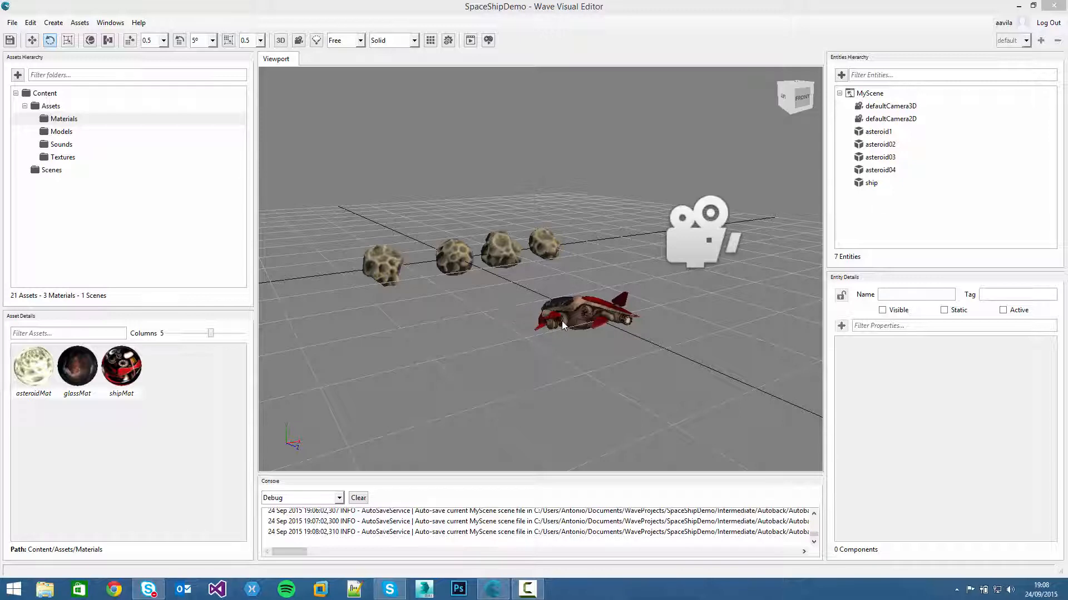
pyautogui.moveTo(554, 313)
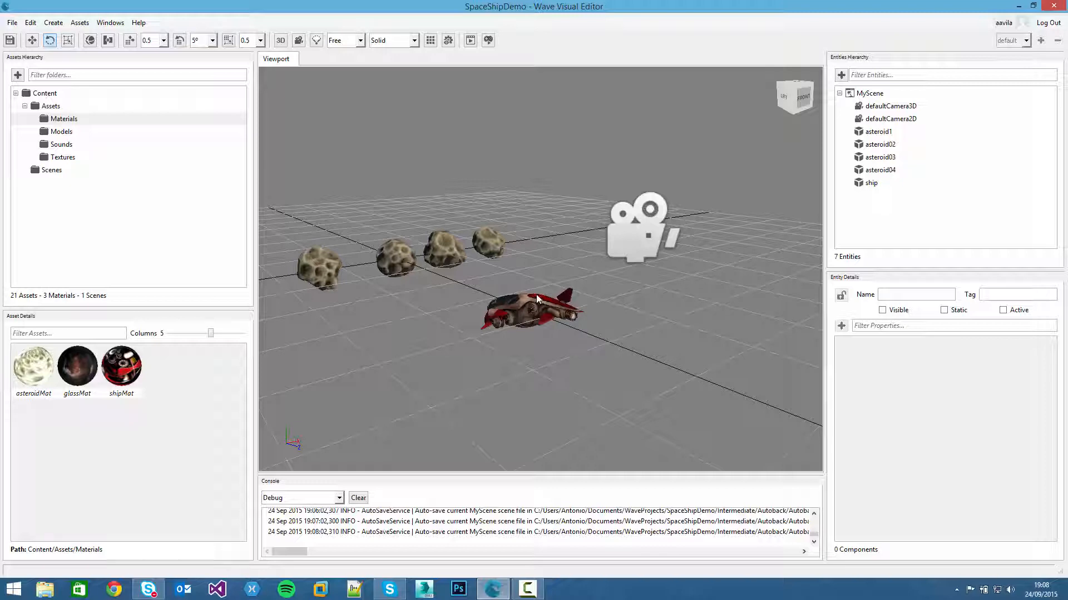
pyautogui.moveTo(769, 217)
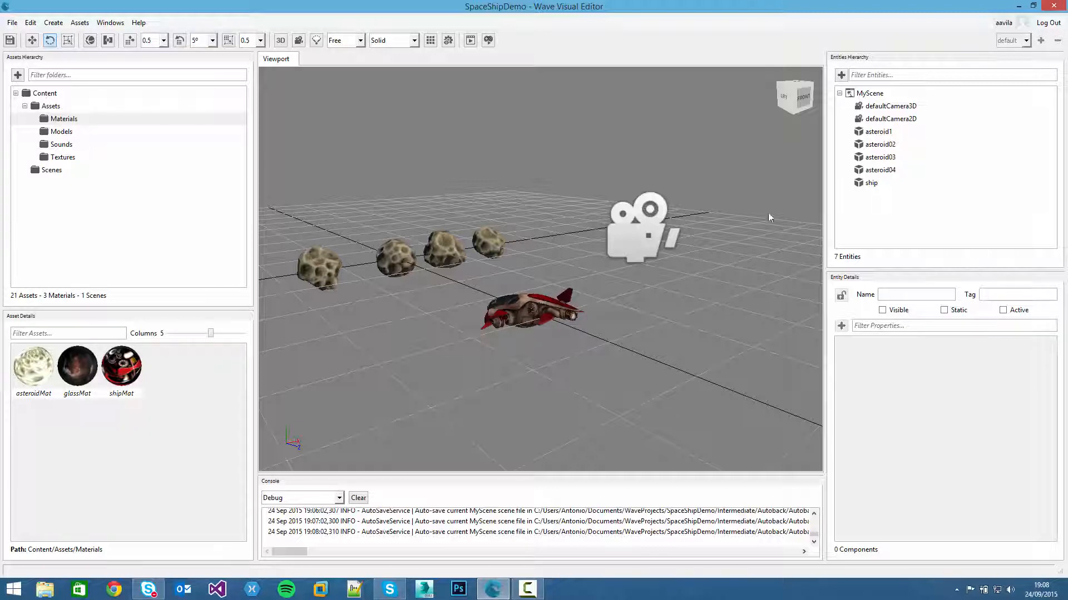
pyautogui.moveTo(753, 172)
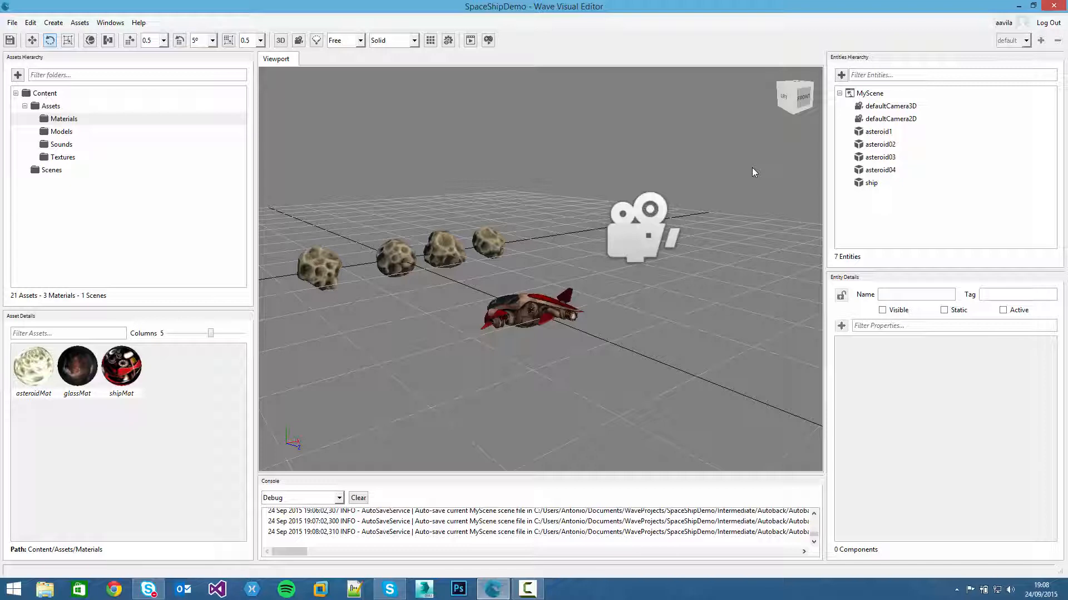
pyautogui.moveTo(729, 224)
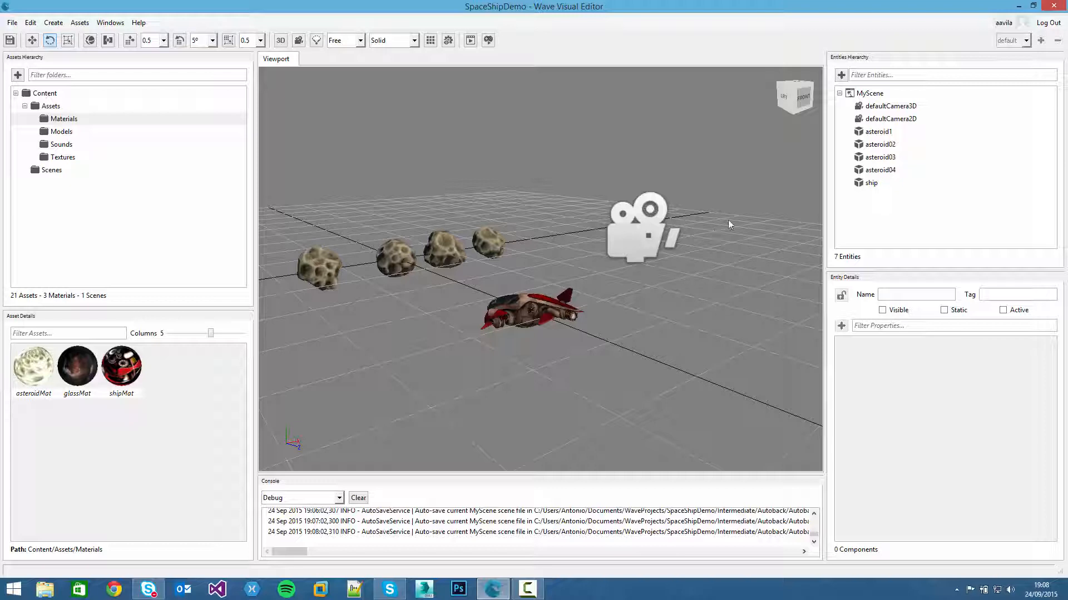
pyautogui.moveTo(781, 174)
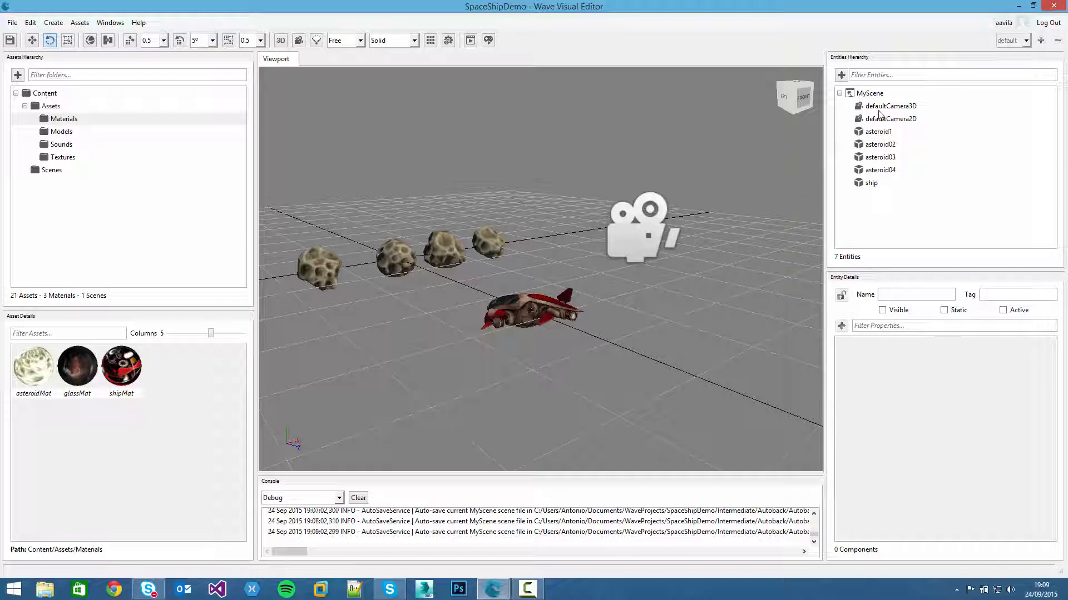
pyautogui.moveTo(882, 112)
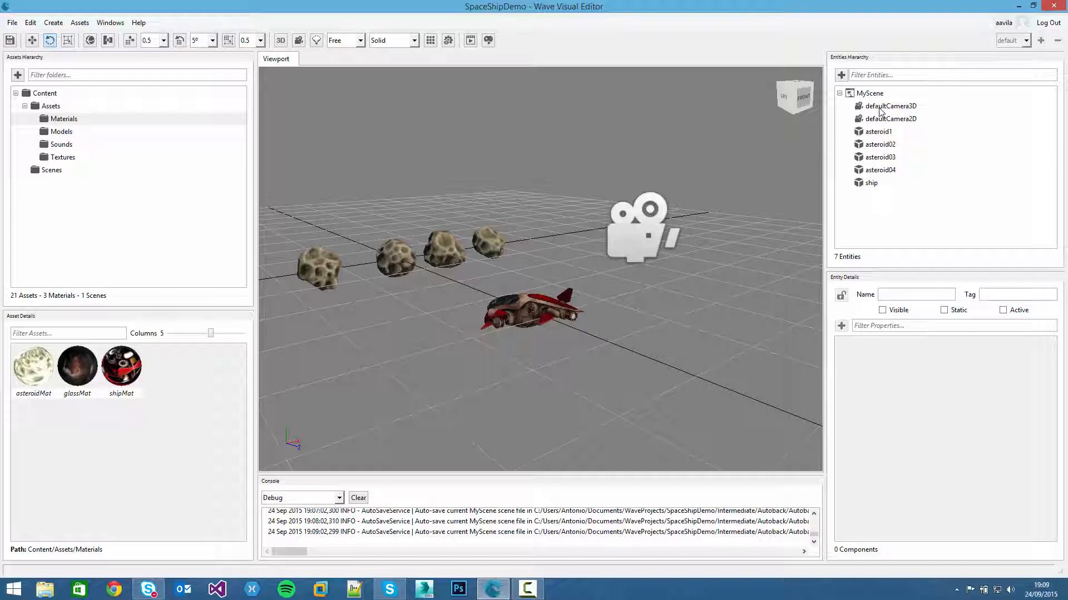
# - Add a Skybox component to defaultCamera3D using spaceBackground.cubemap
pyautogui.click(889, 106)
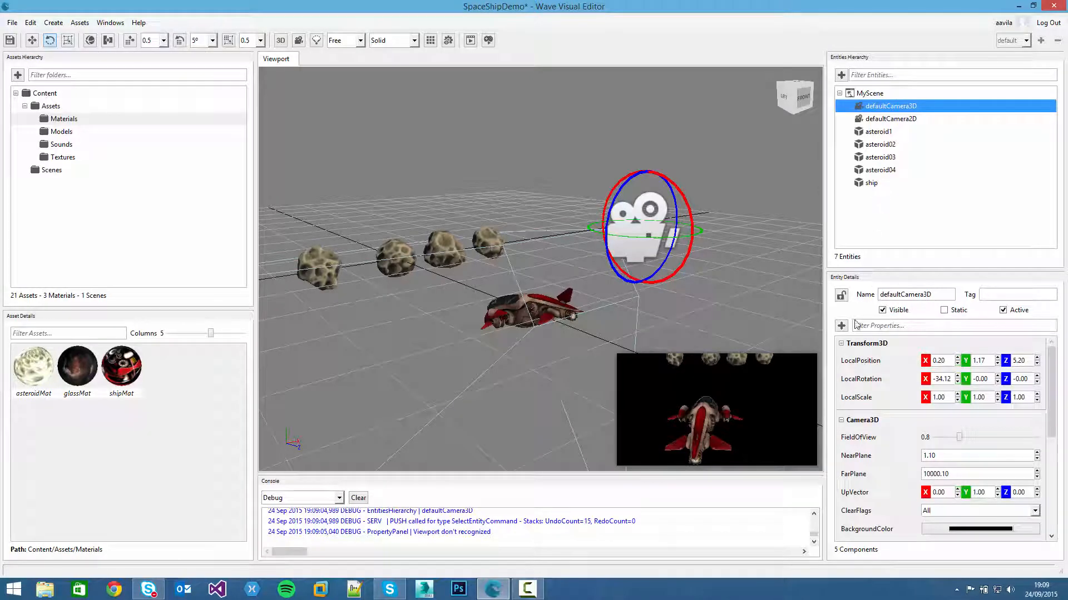
pyautogui.moveTo(841, 325)
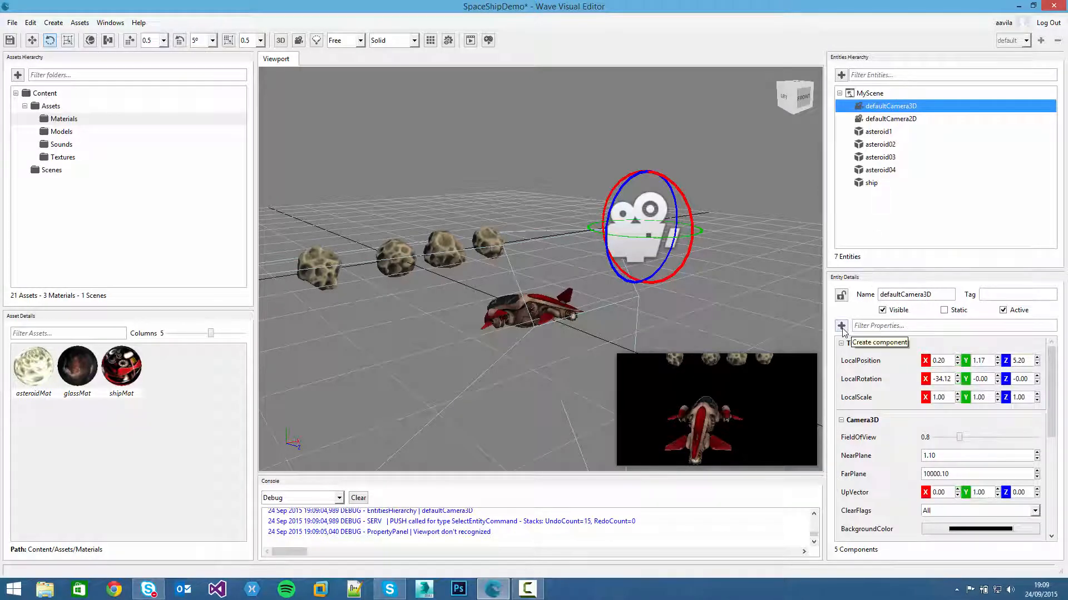
pyautogui.click(841, 325)
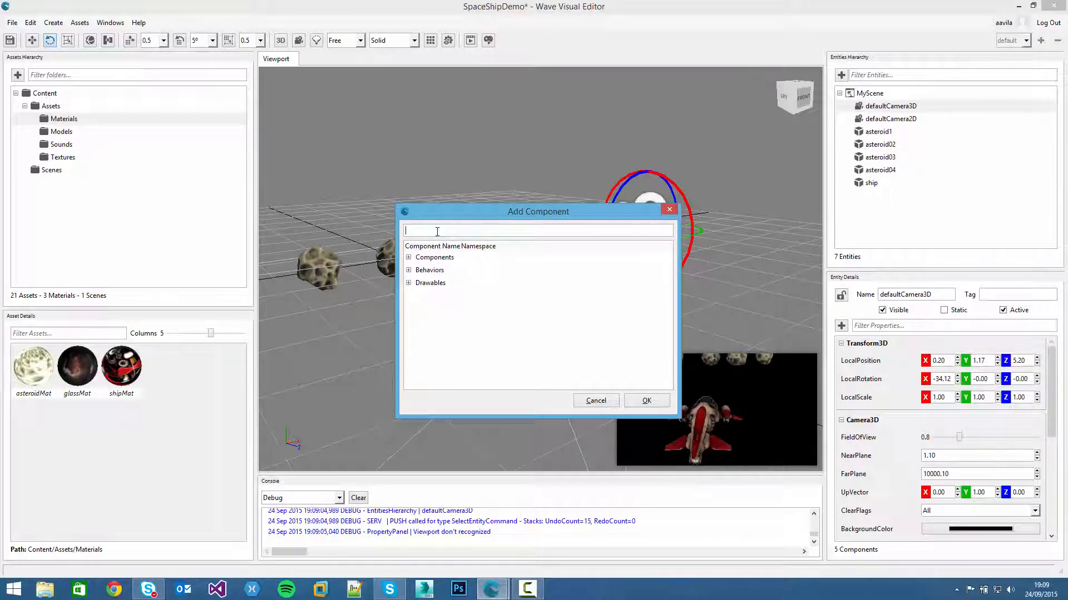
pyautogui.write('Skyb')
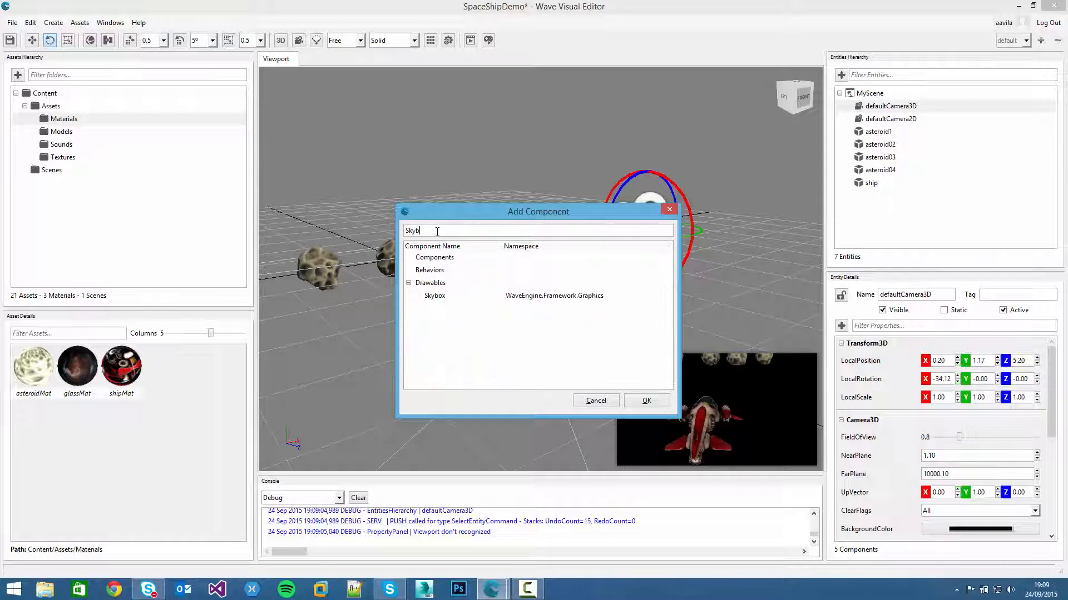
pyautogui.click(434, 295)
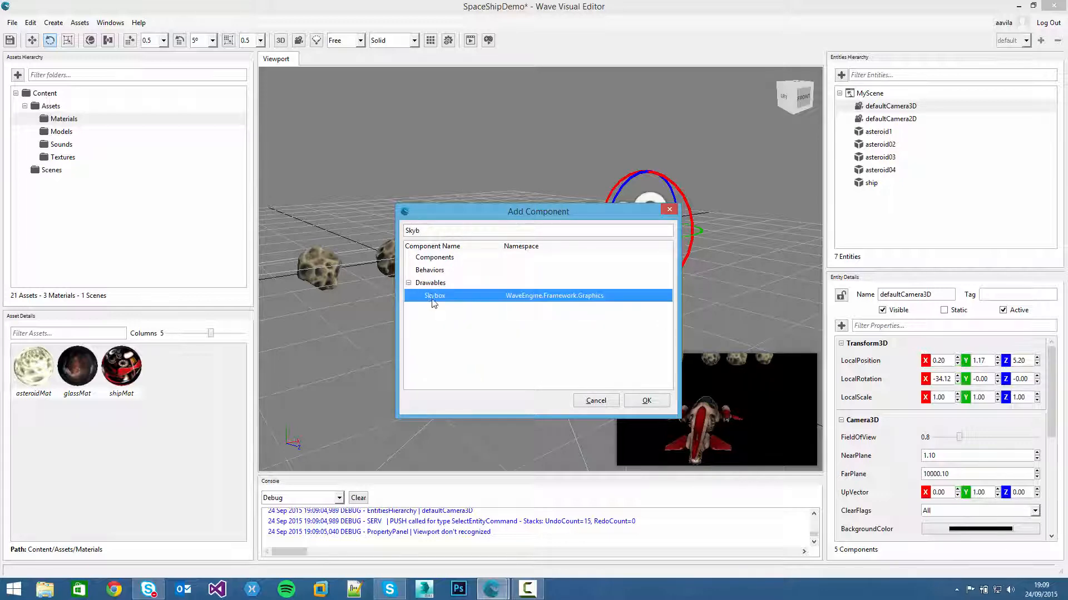
pyautogui.click(646, 400)
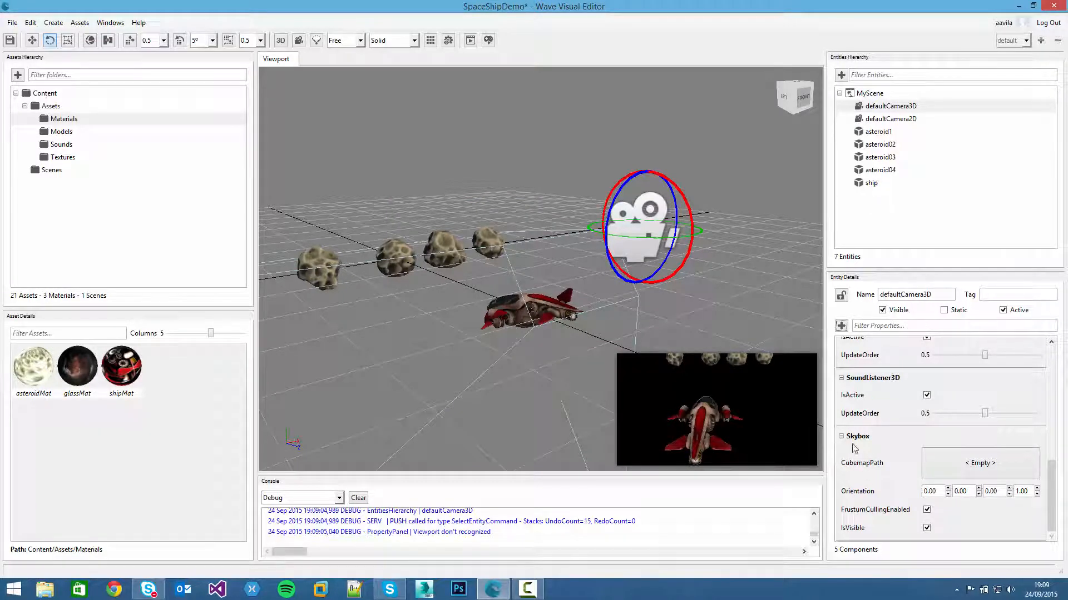
pyautogui.moveTo(875, 482)
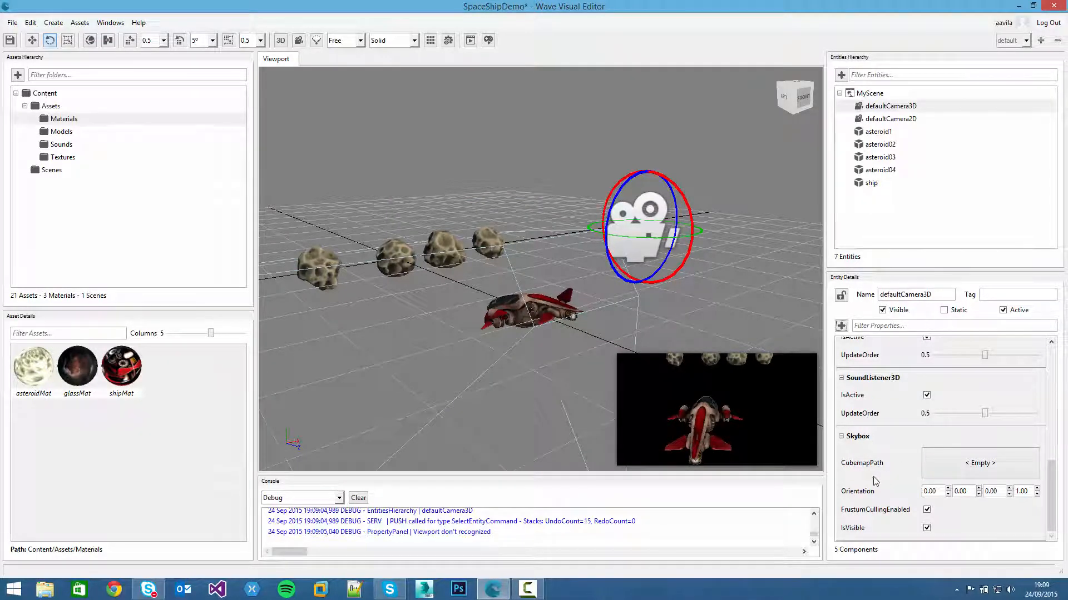
pyautogui.moveTo(906, 493)
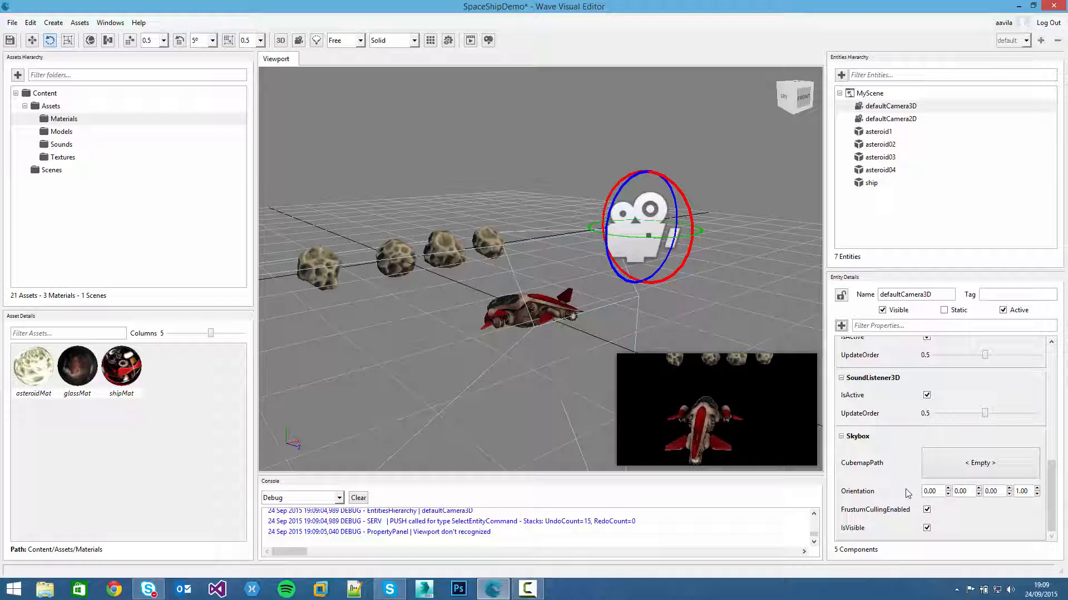
pyautogui.moveTo(883, 503)
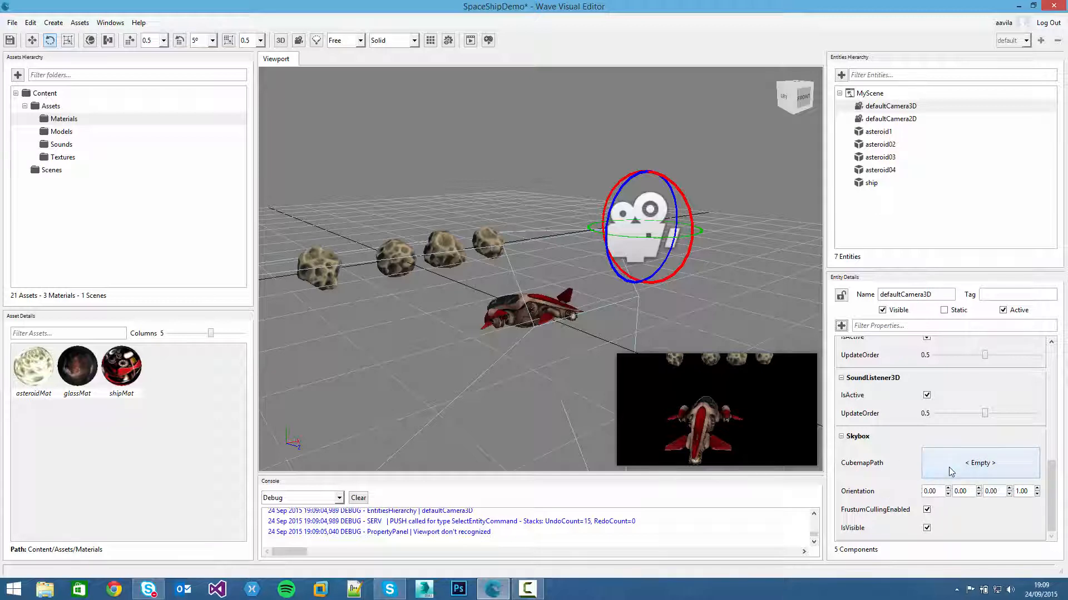
pyautogui.click(979, 464)
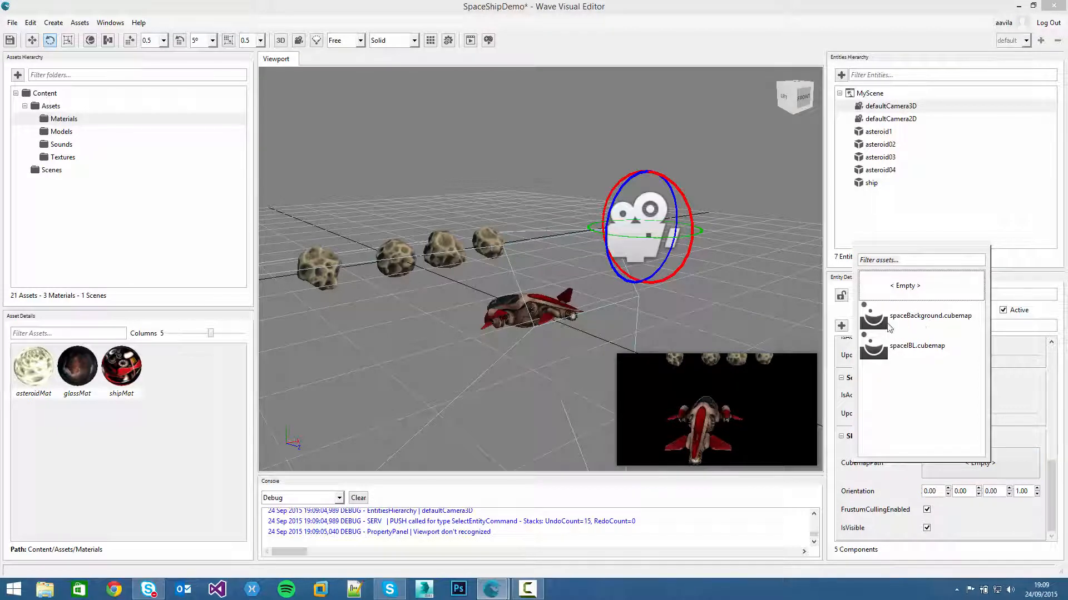
pyautogui.click(930, 315)
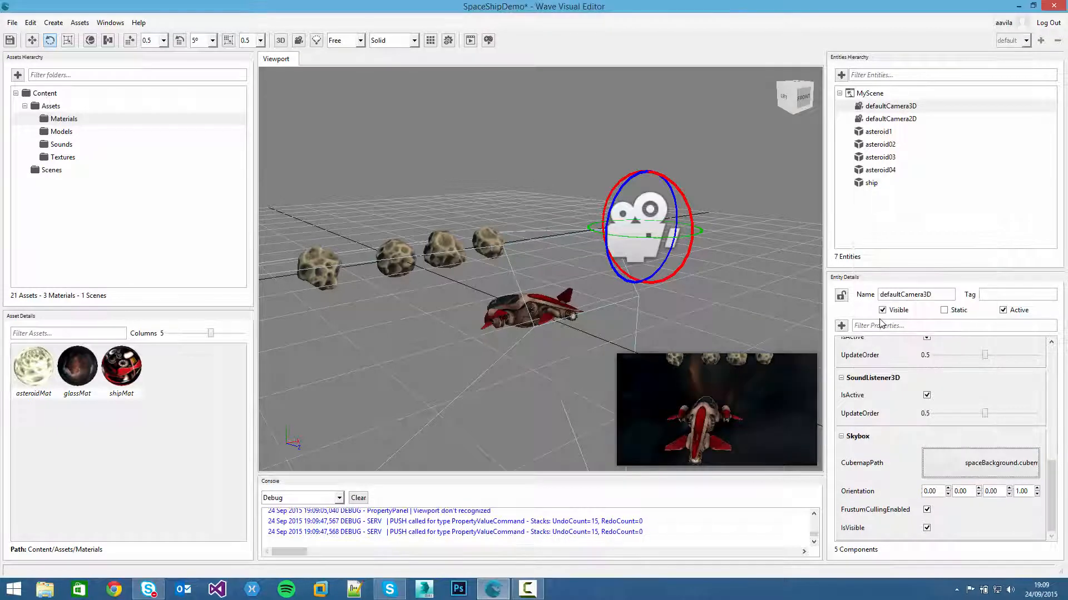
# - Clear the scene selection by clicking empty space in the viewport
pyautogui.click(762, 321)
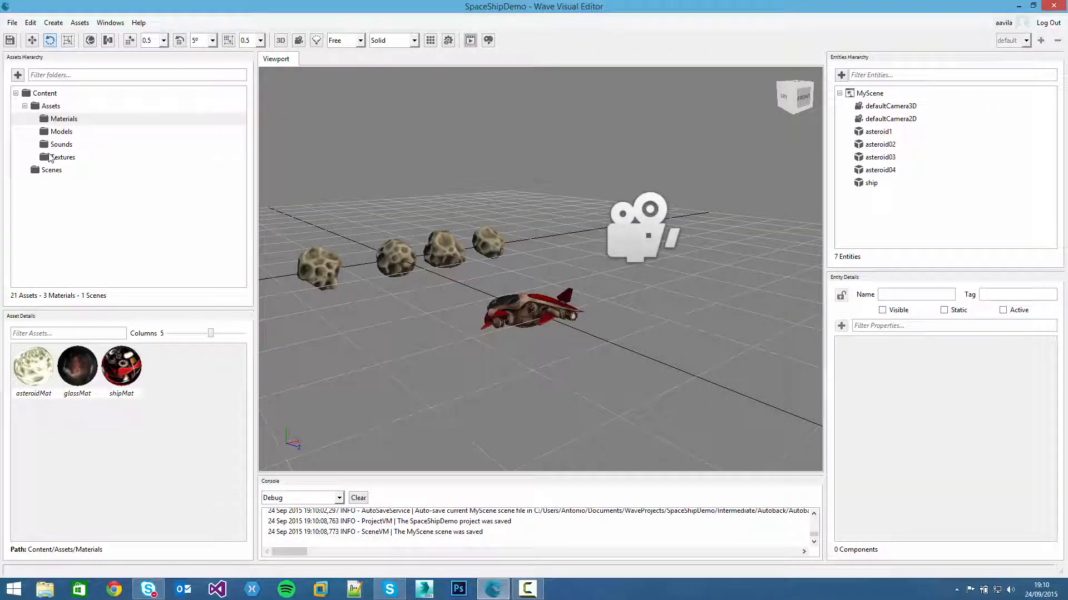
pyautogui.moveTo(85, 131)
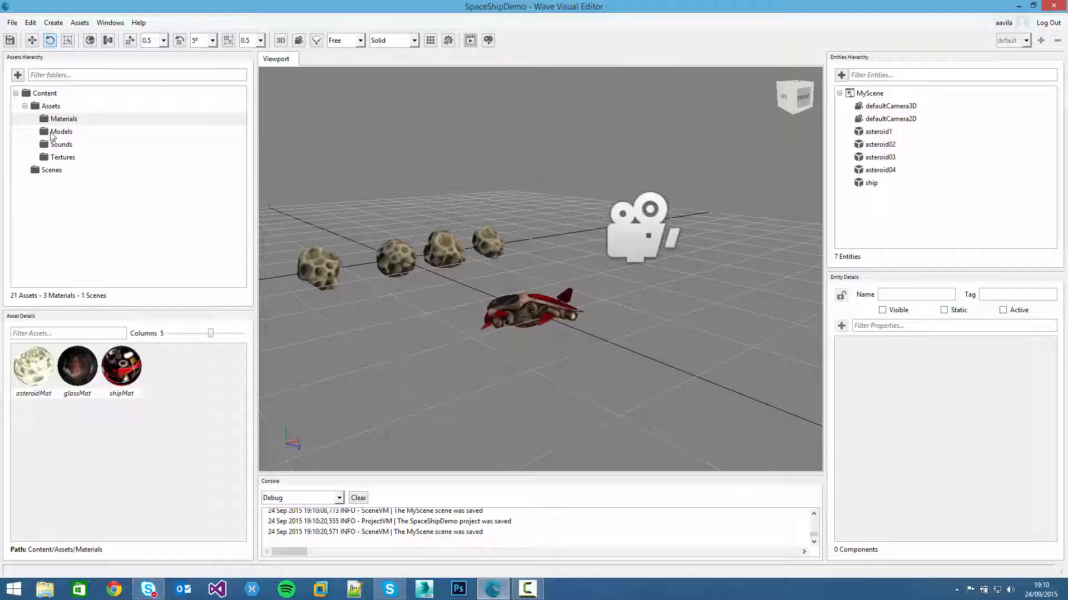
# - Show the Models folder, then orbit and zoom the view toward the ship and asteroids
pyautogui.click(61, 131)
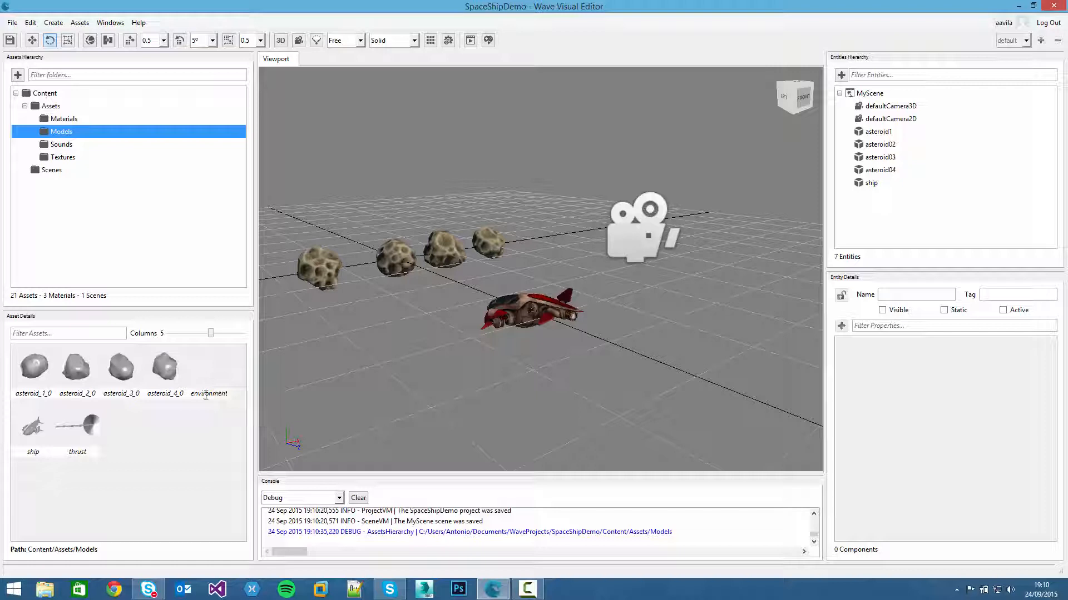
pyautogui.moveTo(533, 324)
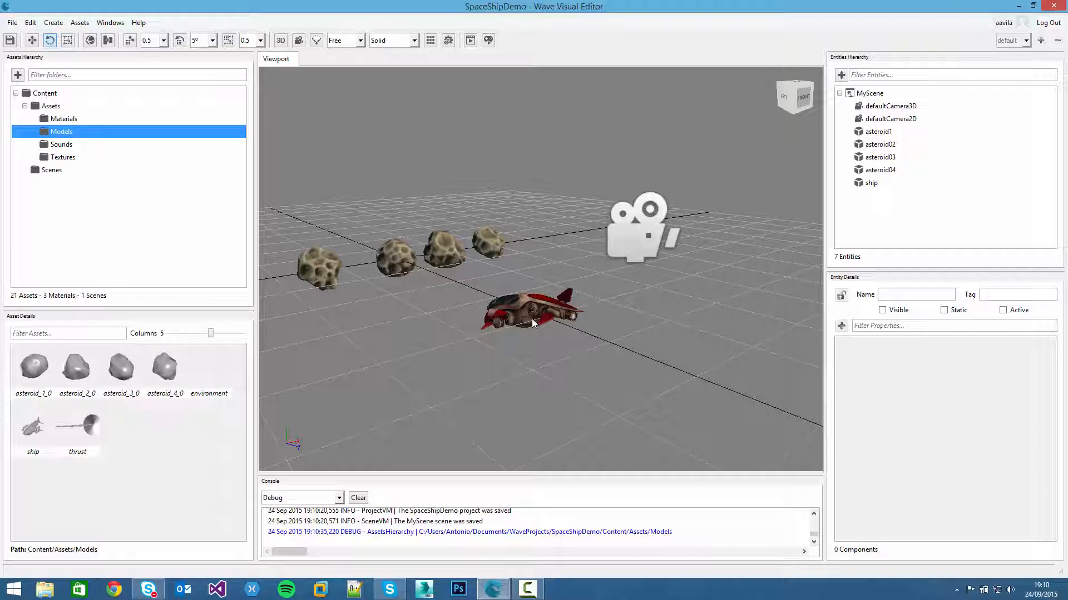
pyautogui.moveTo(210, 370)
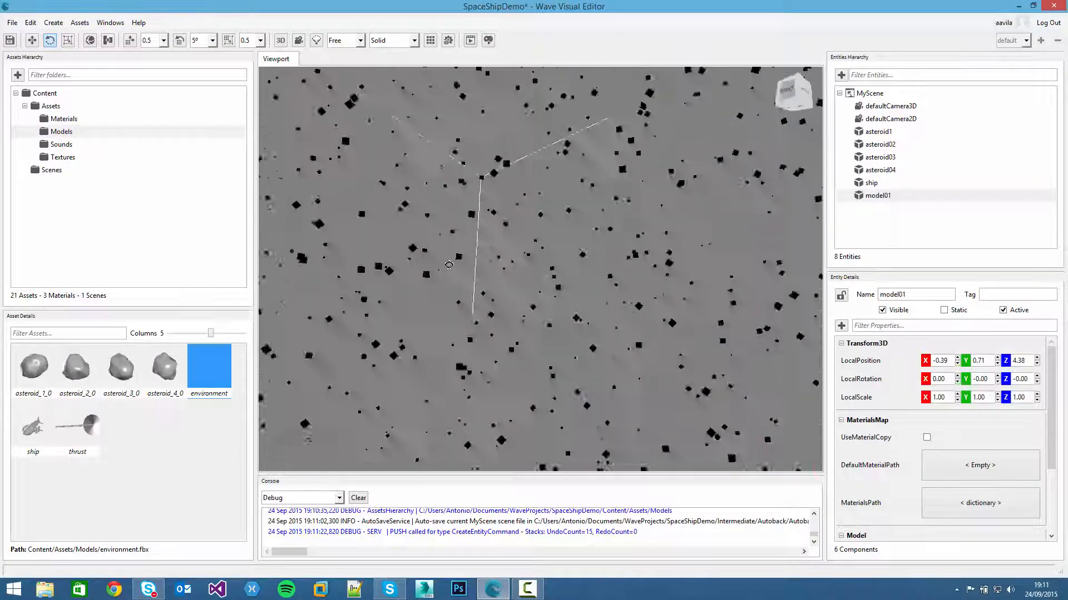
pyautogui.moveTo(449, 264); pyautogui.dragTo(655, 304)
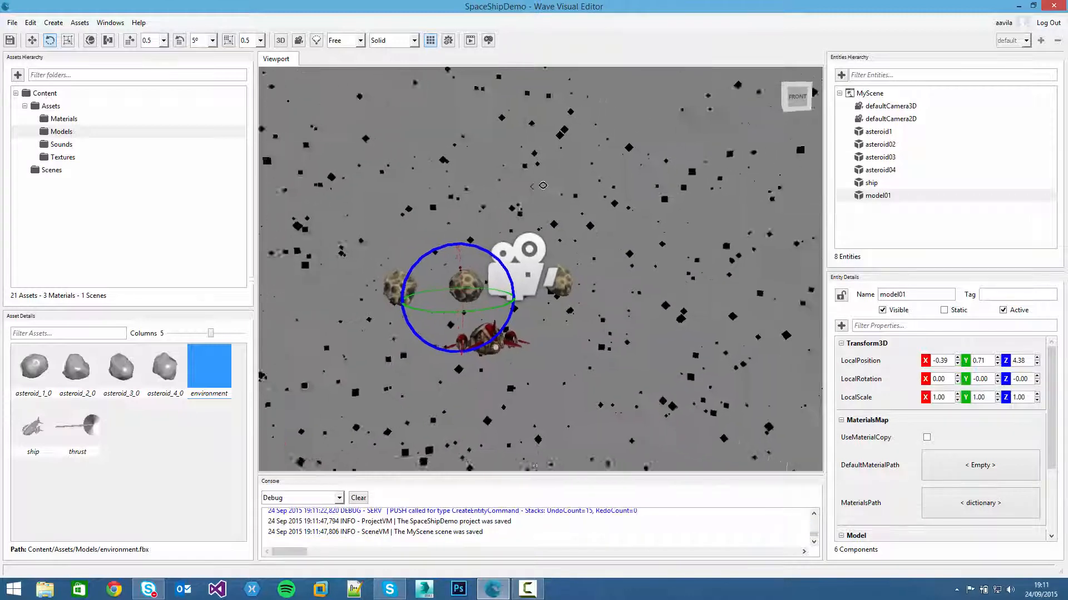
pyautogui.moveTo(543, 186); pyautogui.dragTo(584, 316)
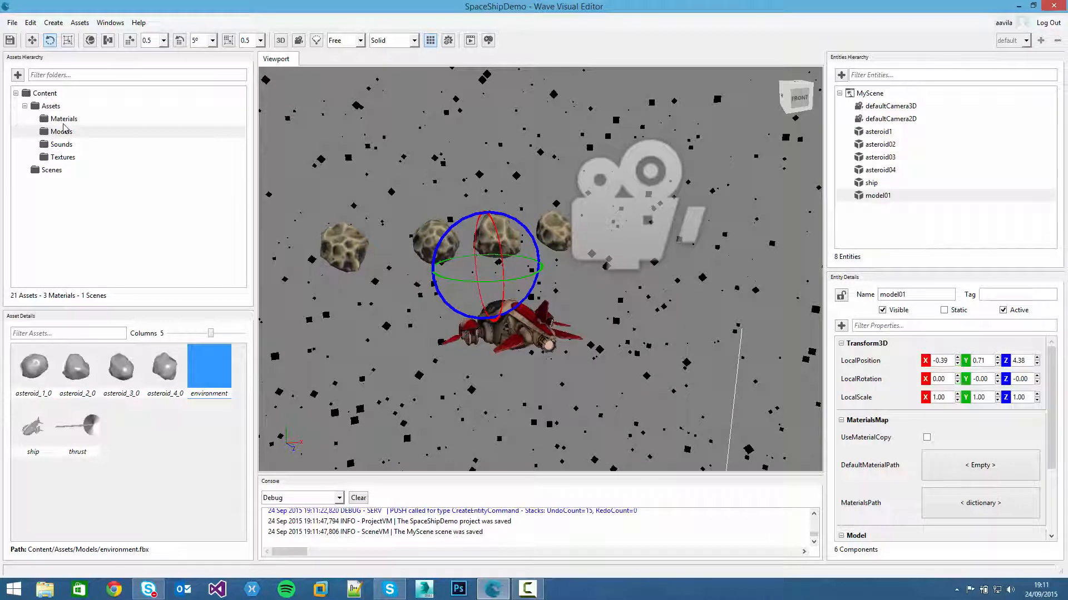
# - Create a new material in Materials with the backPlanet.png diffuse texture
pyautogui.click(64, 119)
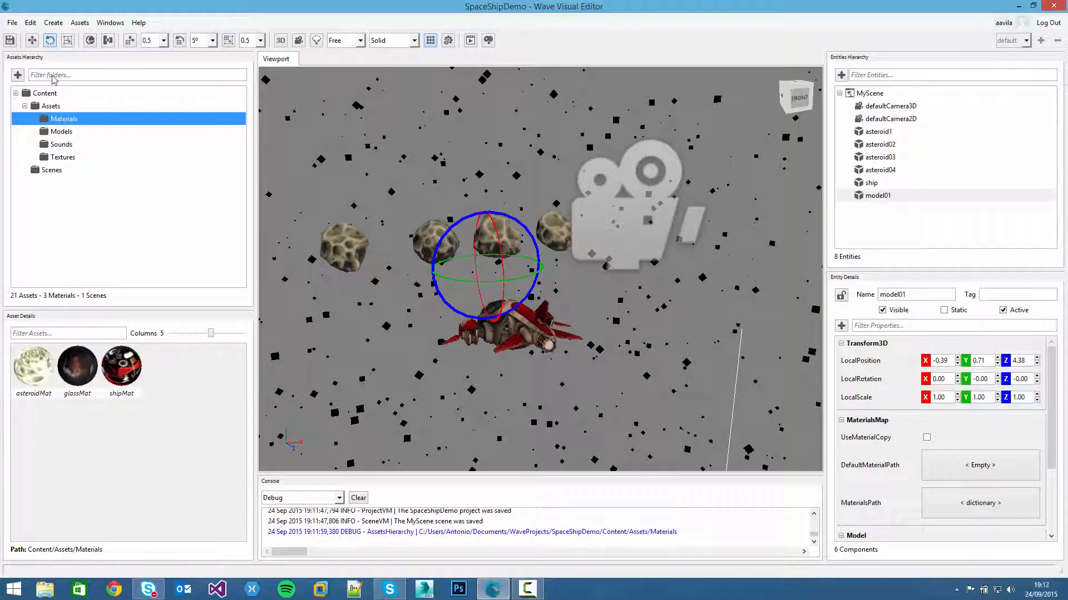
pyautogui.rightClick(170, 385)
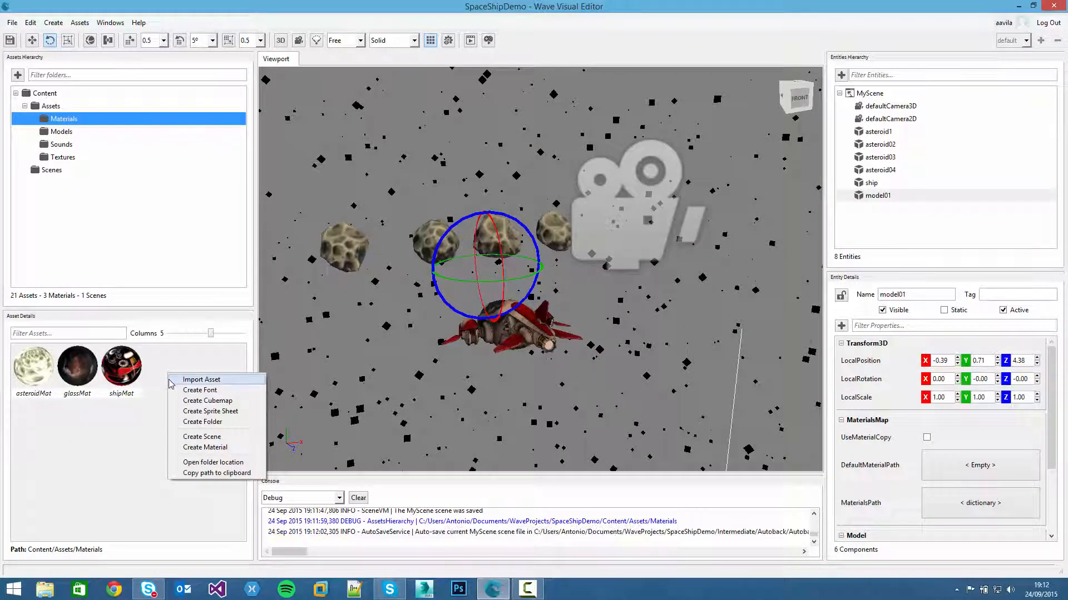
pyautogui.click(380, 382)
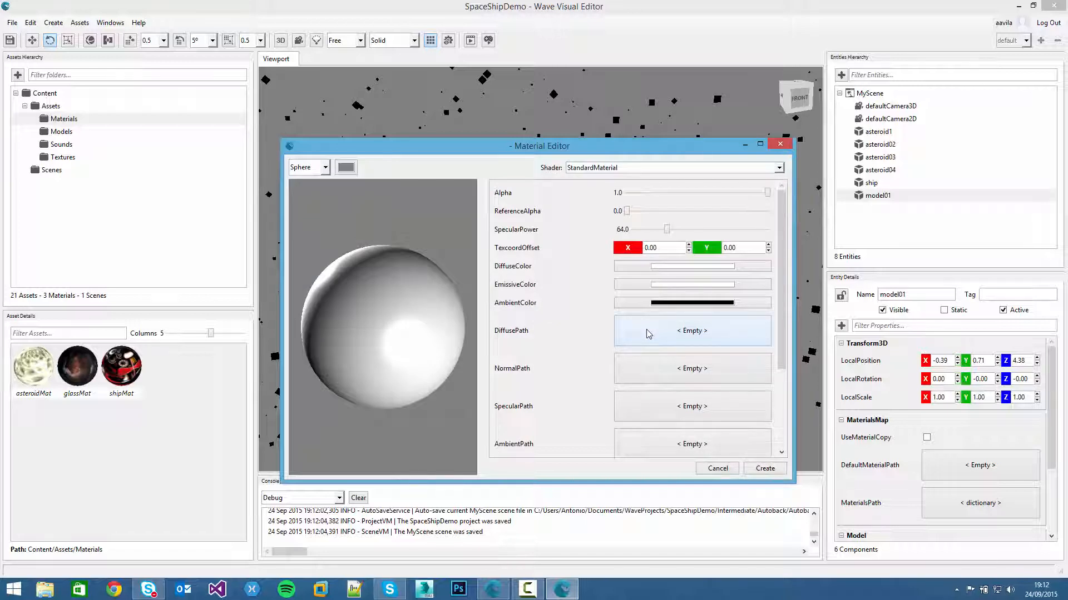
pyautogui.click(691, 330)
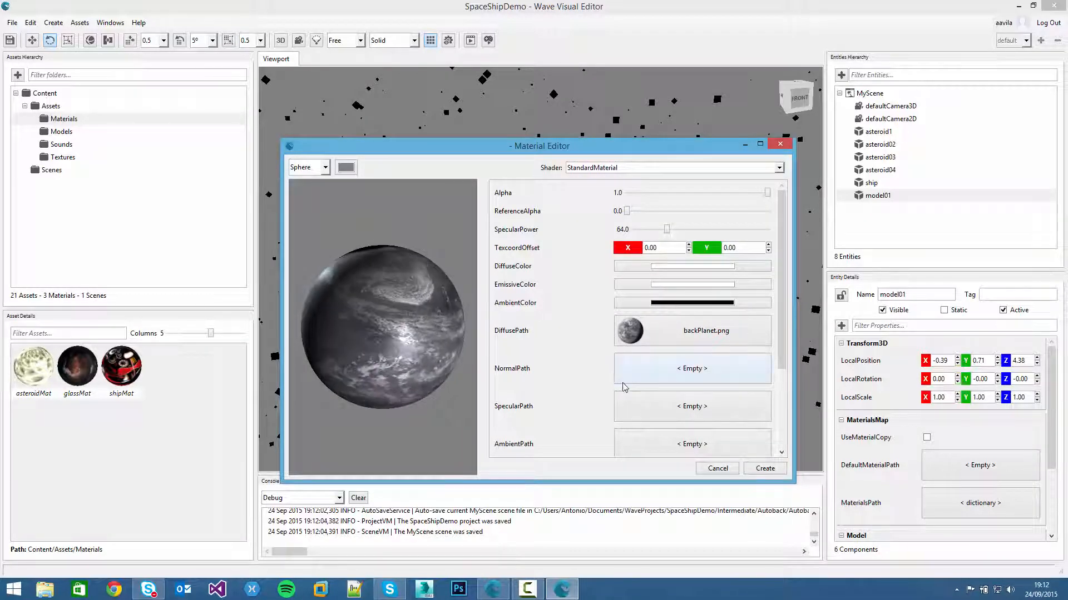
pyautogui.scroll(-3)
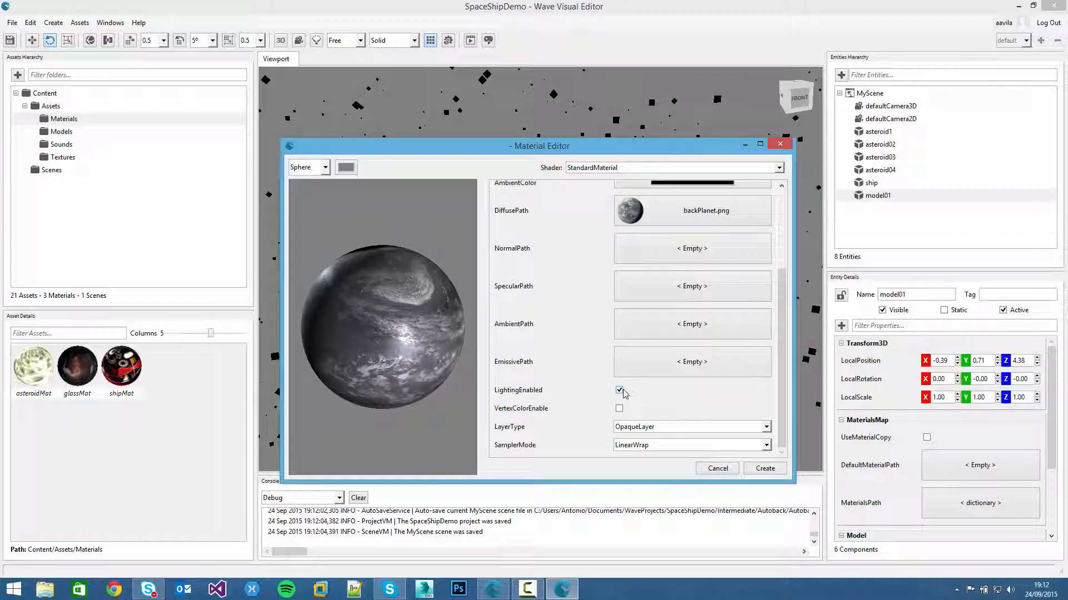
# - Disable lighting, use the AlphaLayer, create the material and rename it planetMat
pyautogui.click(619, 391)
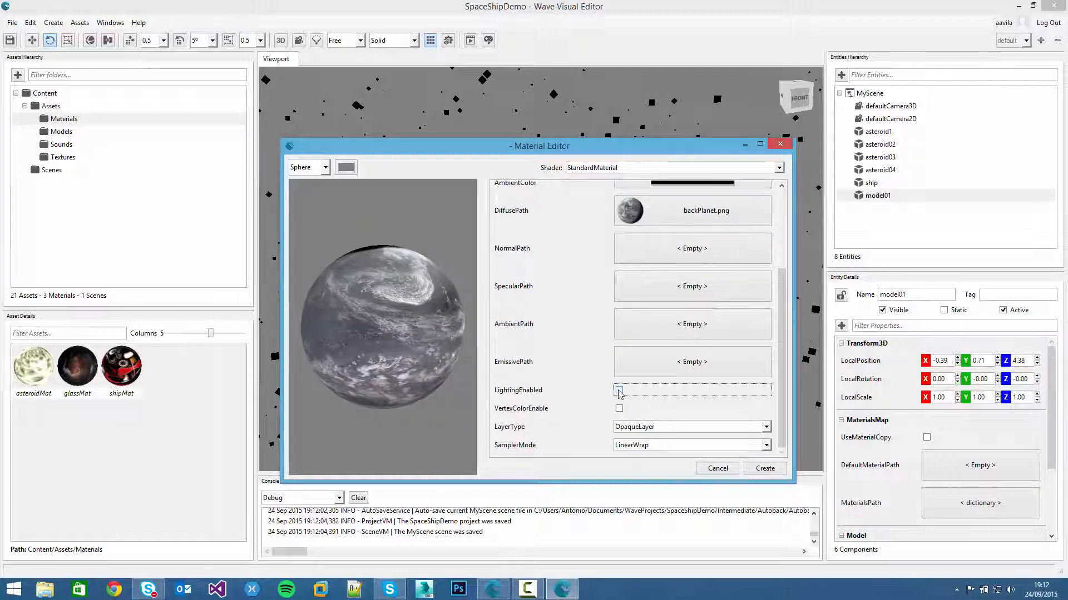
pyautogui.click(618, 389)
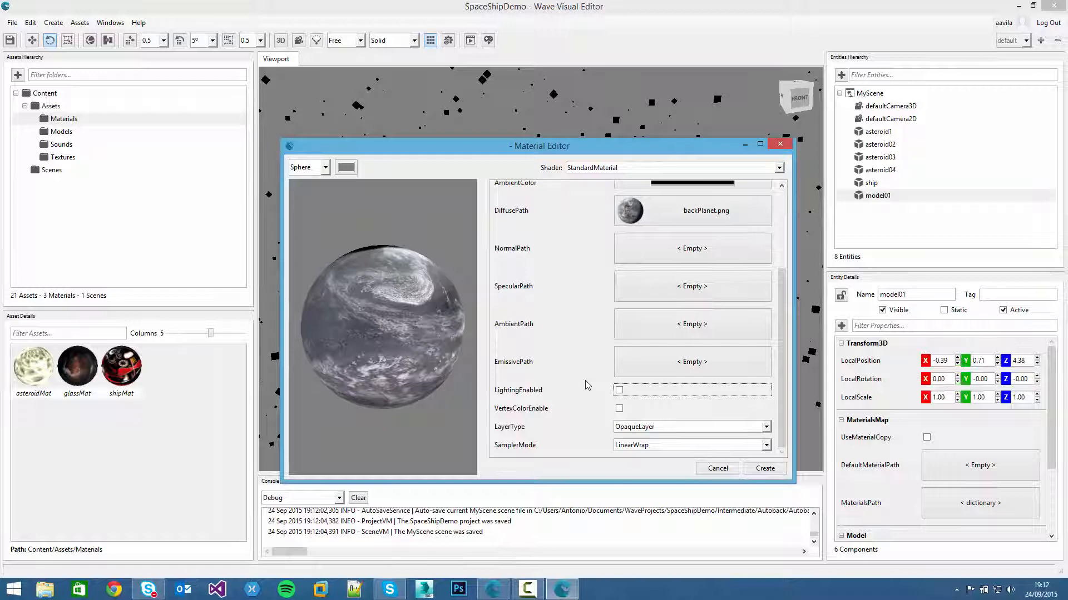
pyautogui.moveTo(633, 427)
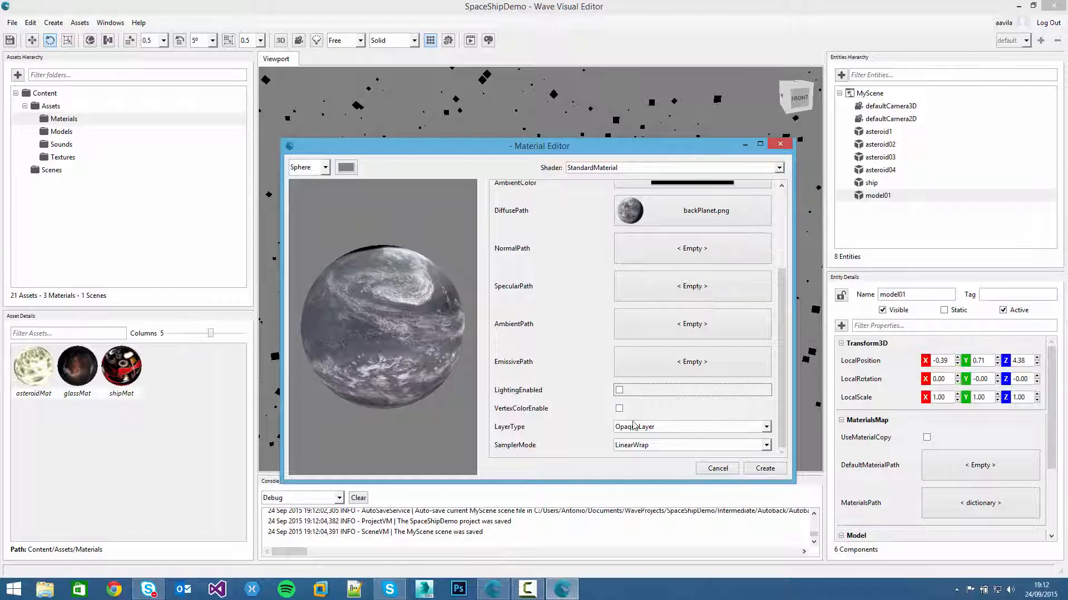
pyautogui.click(765, 427)
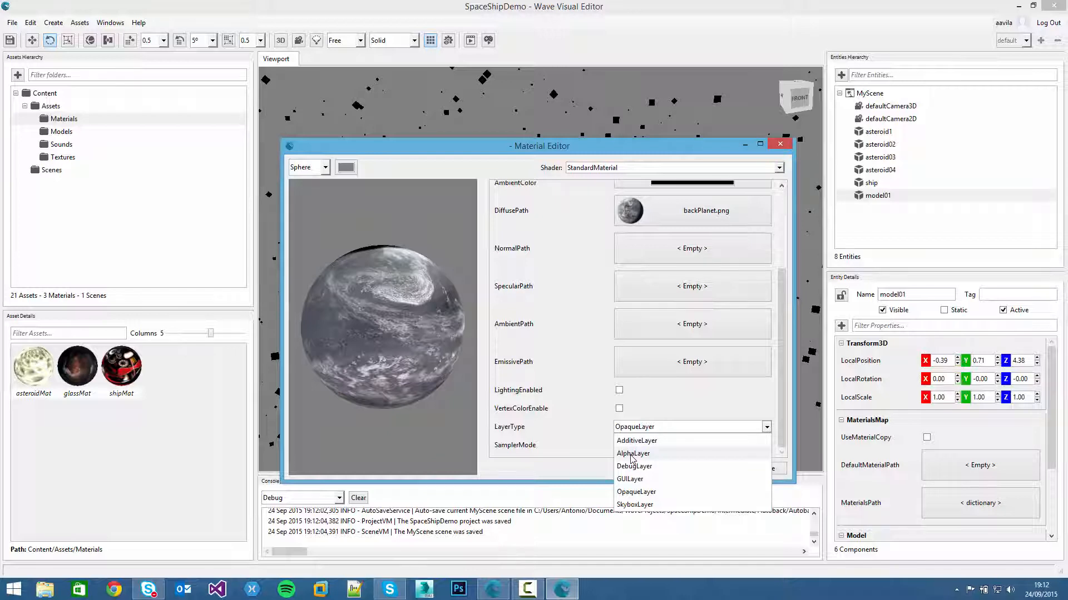
pyautogui.click(633, 454)
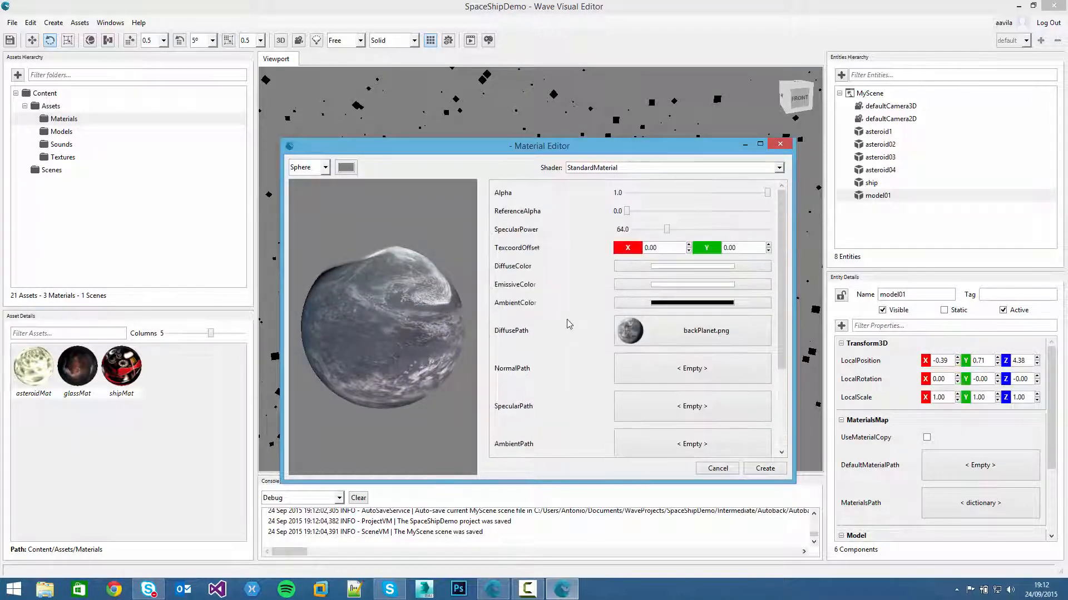
pyautogui.scroll(-3)
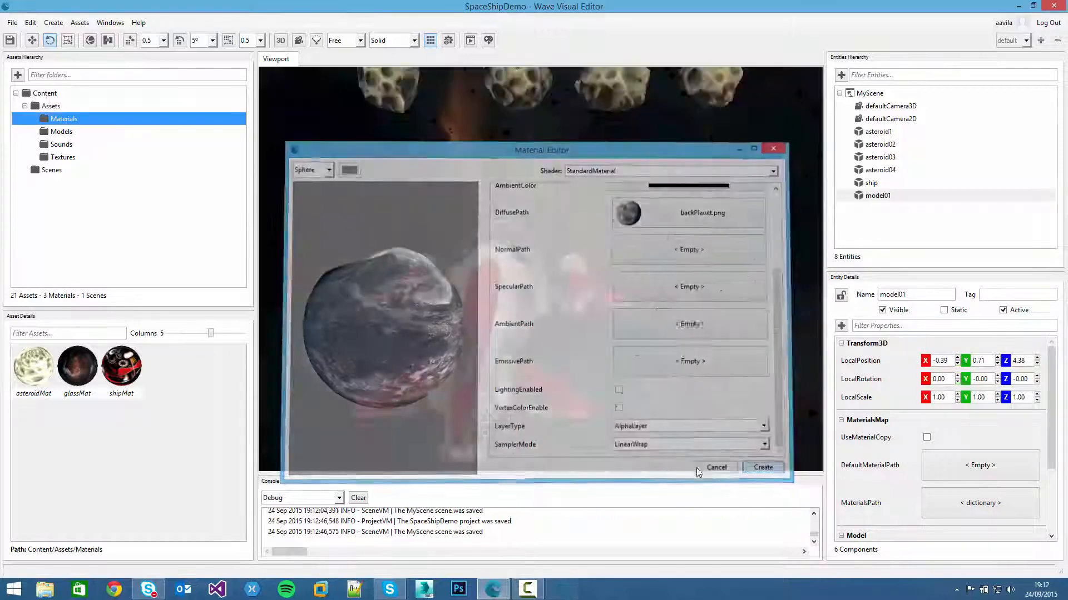
pyautogui.click(763, 467)
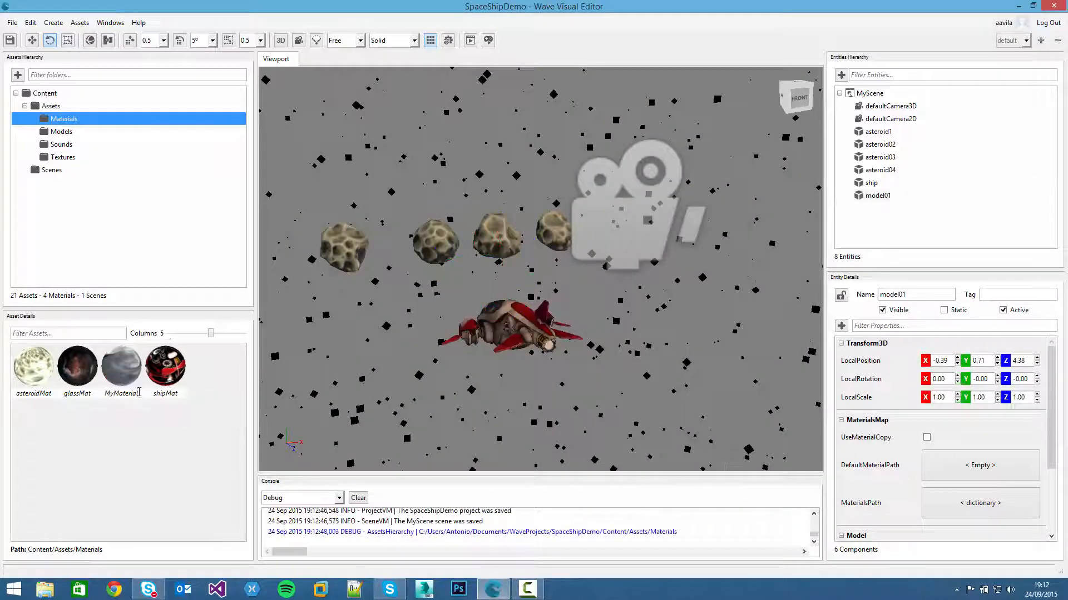
pyautogui.click(122, 365)
pyautogui.write('planetMat')
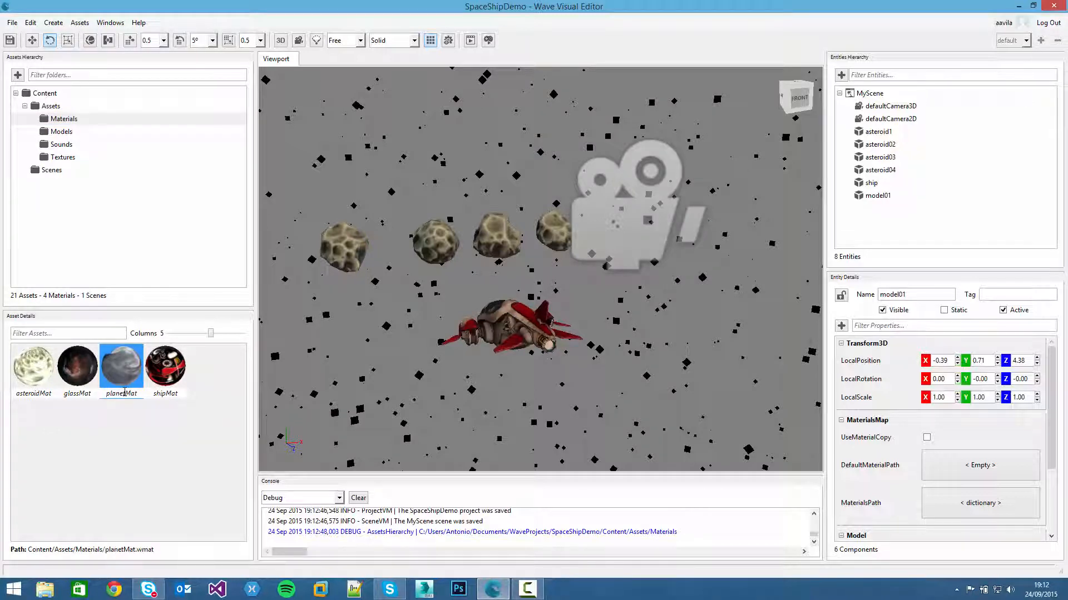
# - Create a StandardMaterial with star.png as its diffuse texture on the AdditiveLayer
pyautogui.rightClick(121, 371)
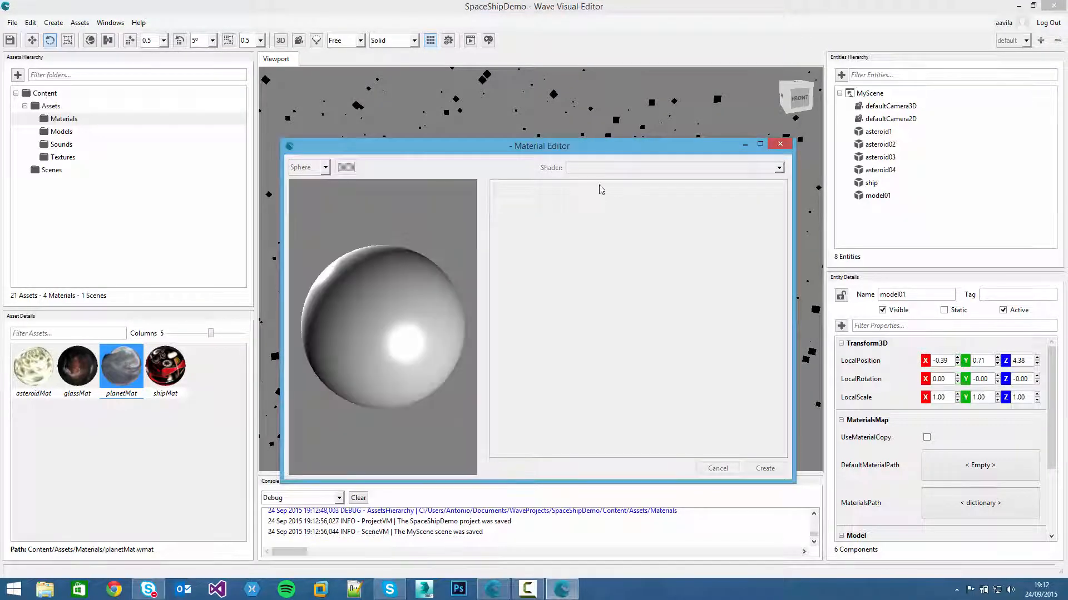
pyautogui.click(673, 167)
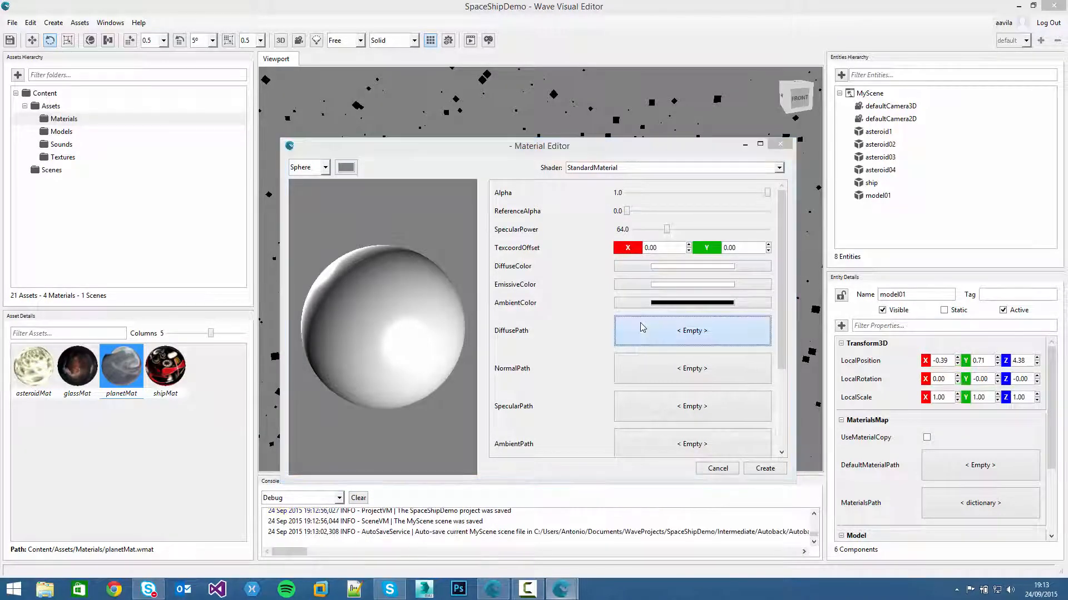
pyautogui.click(691, 331)
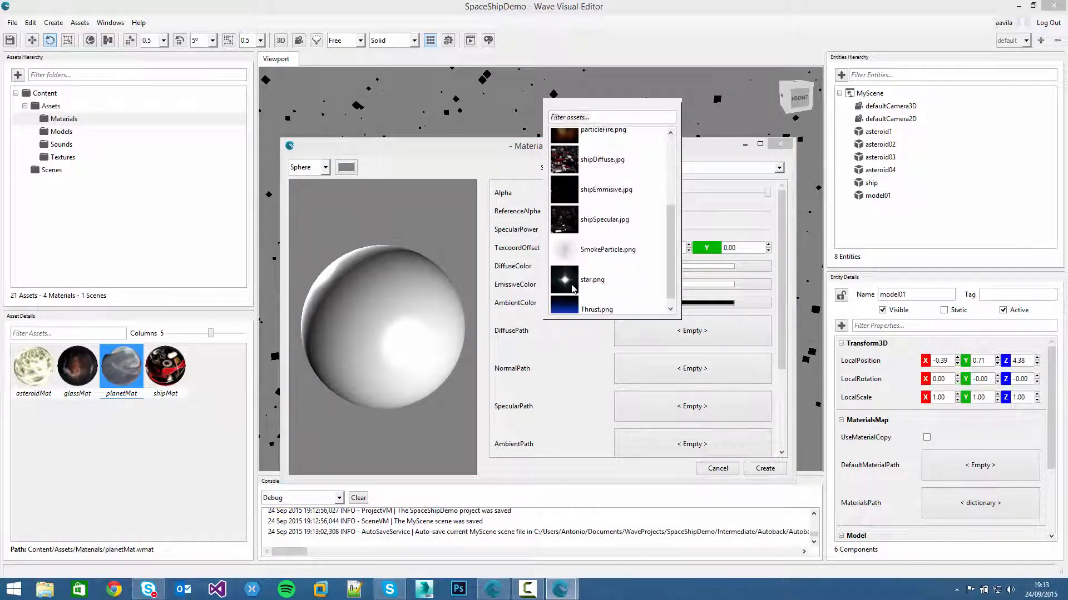
pyautogui.click(591, 280)
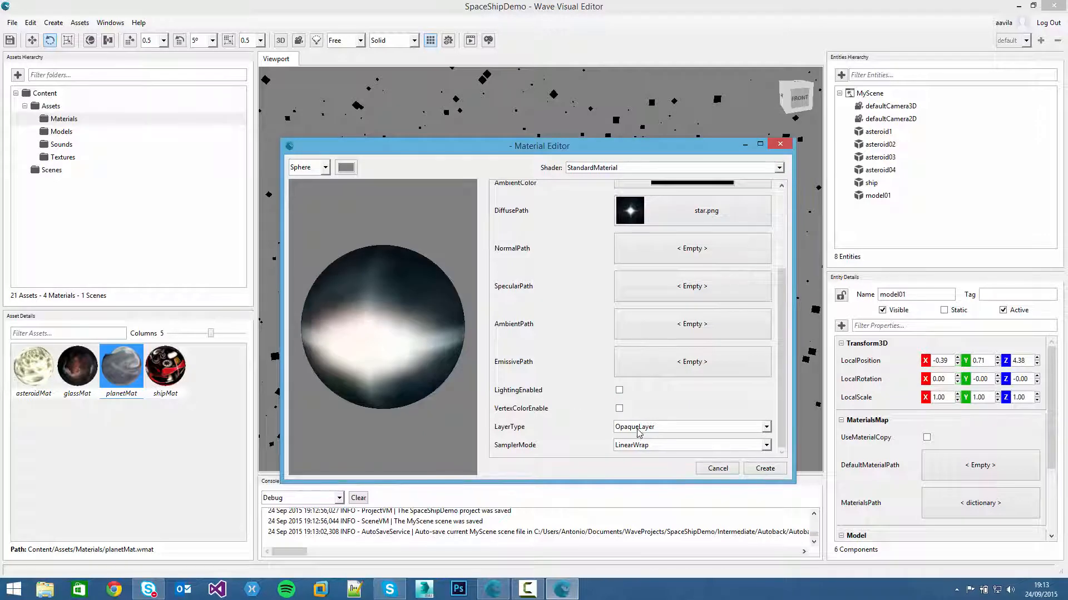
pyautogui.click(765, 427)
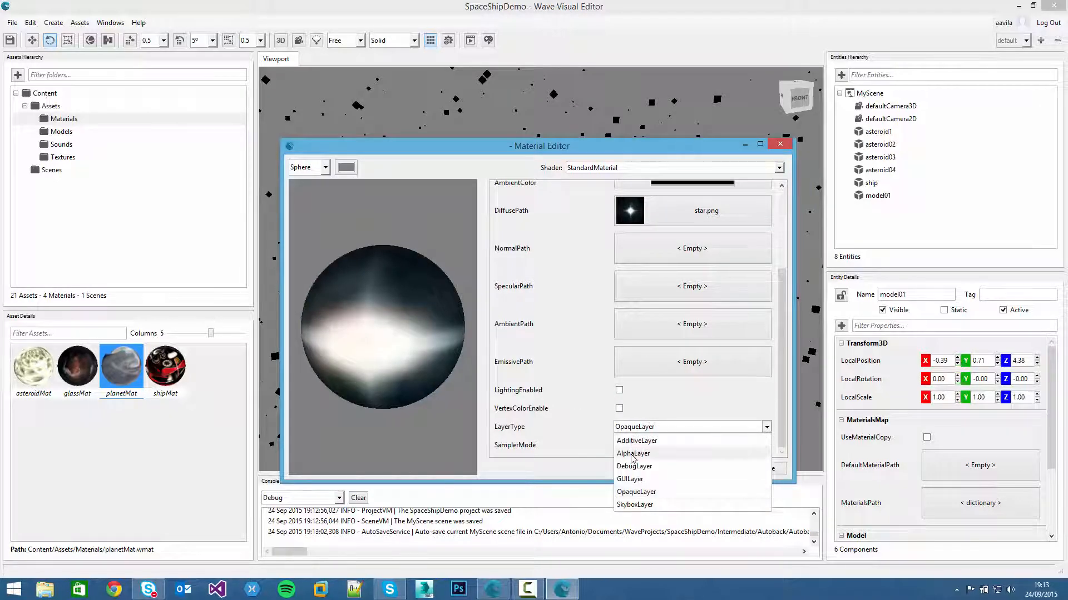
pyautogui.moveTo(636, 440)
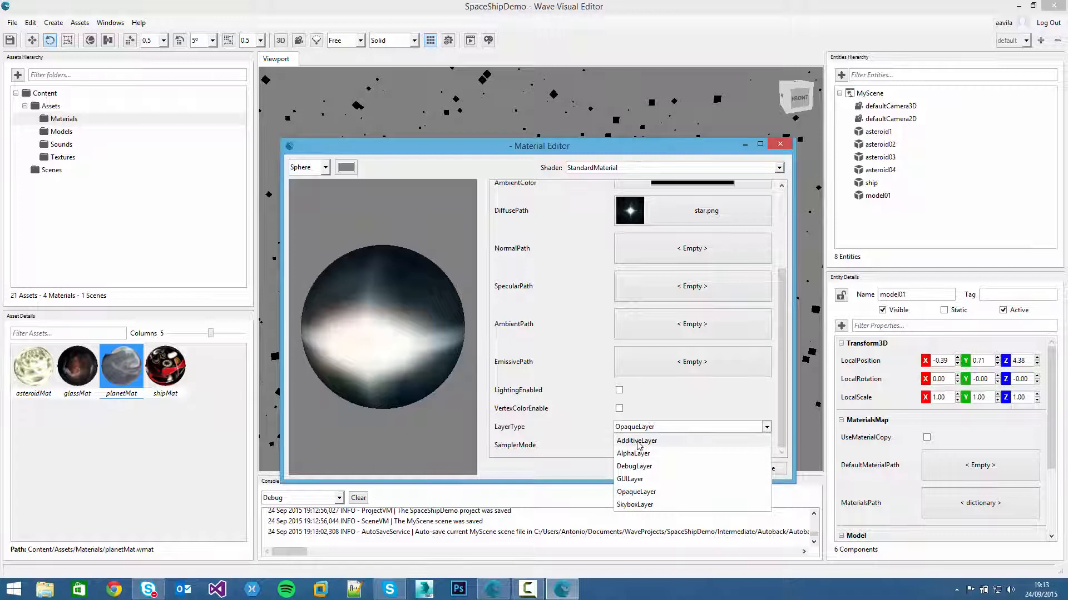
pyautogui.click(636, 440)
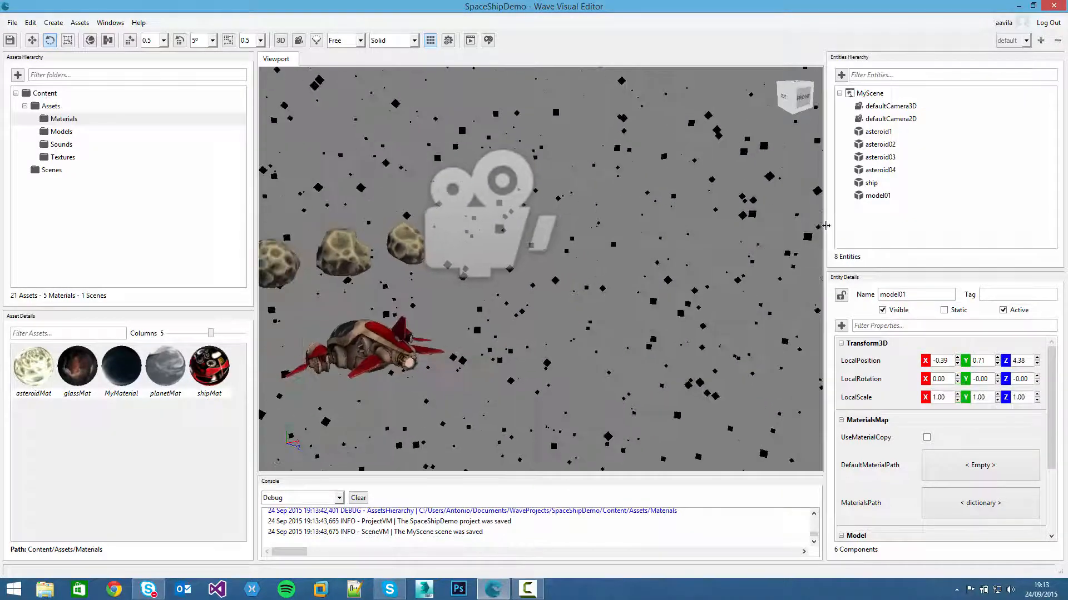
# - Move model01 to position 0,0,0 and rename it background
pyautogui.click(878, 195)
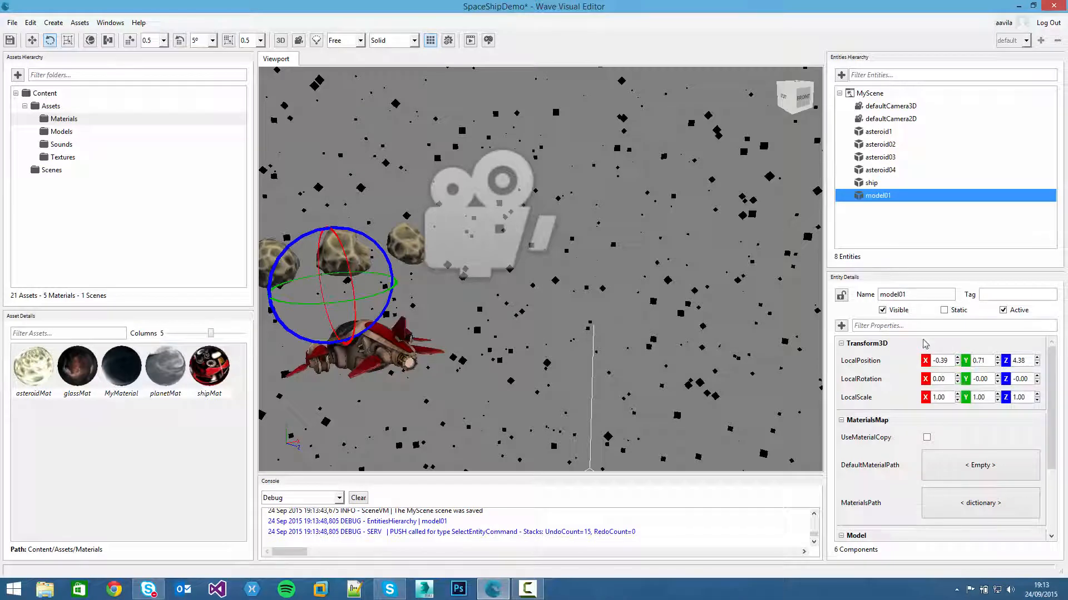
pyautogui.moveTo(935, 494)
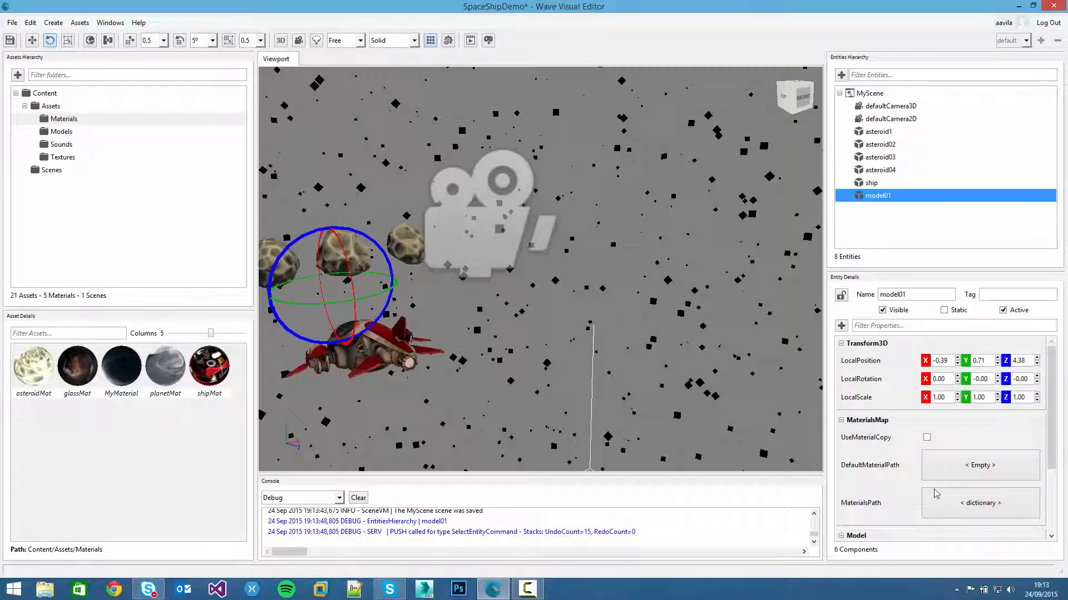
pyautogui.click(940, 360)
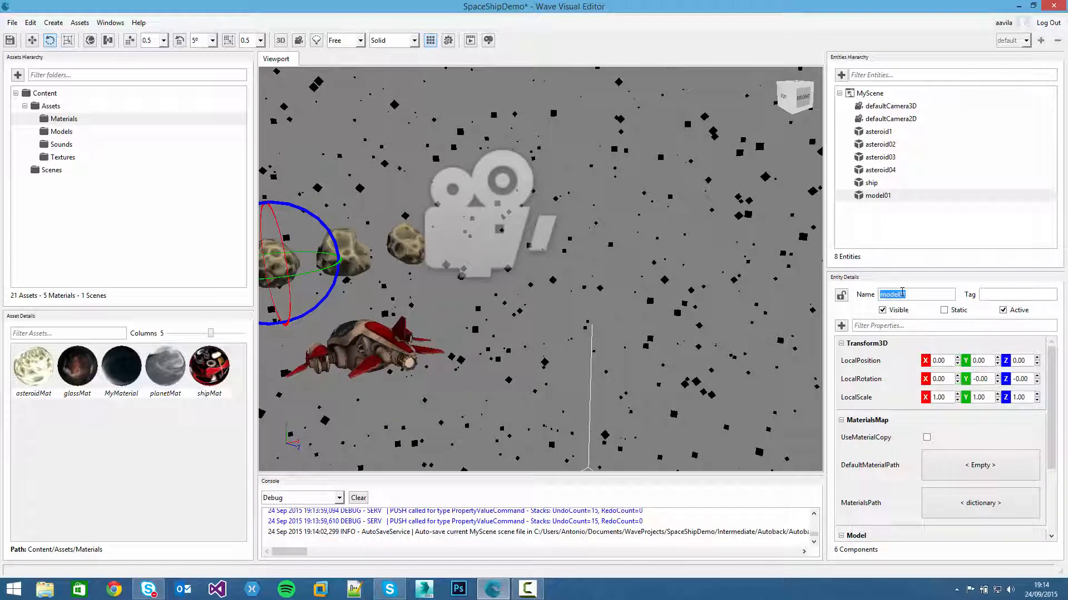
pyautogui.write('background')
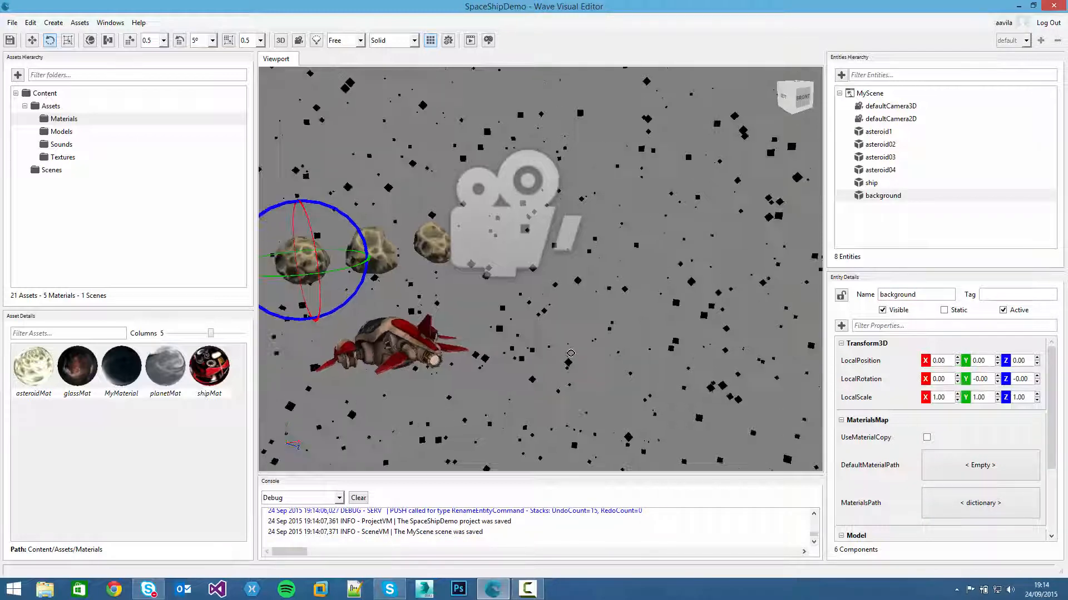
pyautogui.click(120, 365)
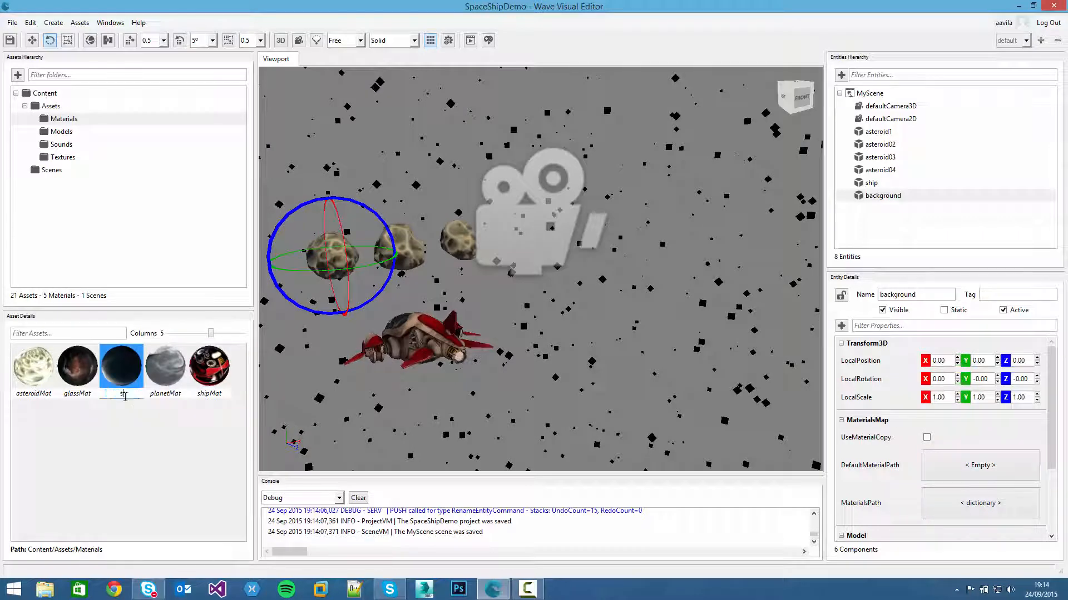
# - Name the material starMat and map background's stars slot to starMat
pyautogui.click(121, 365)
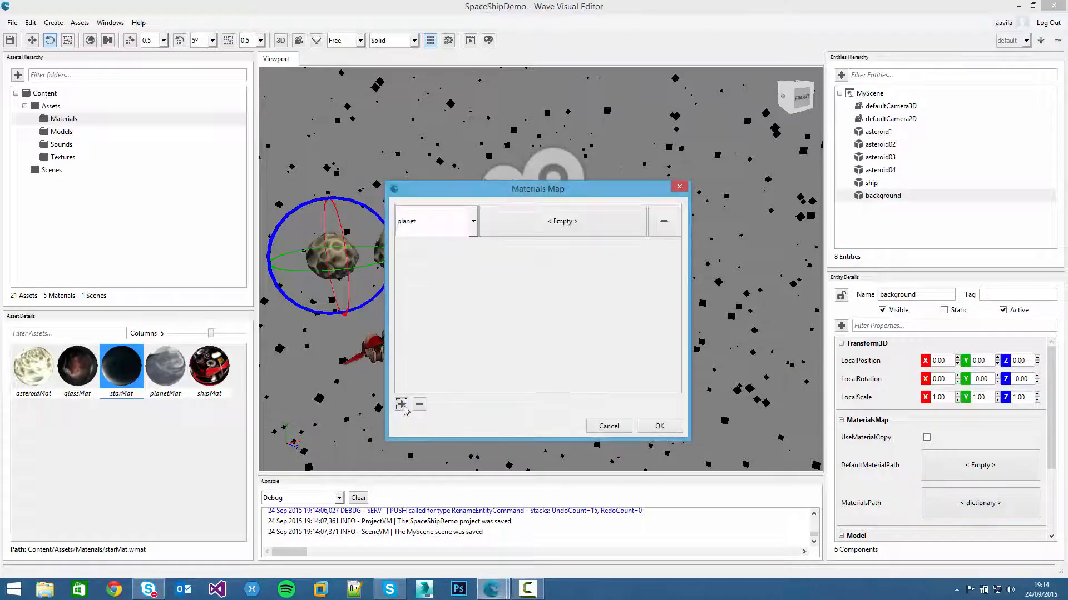
pyautogui.click(401, 403)
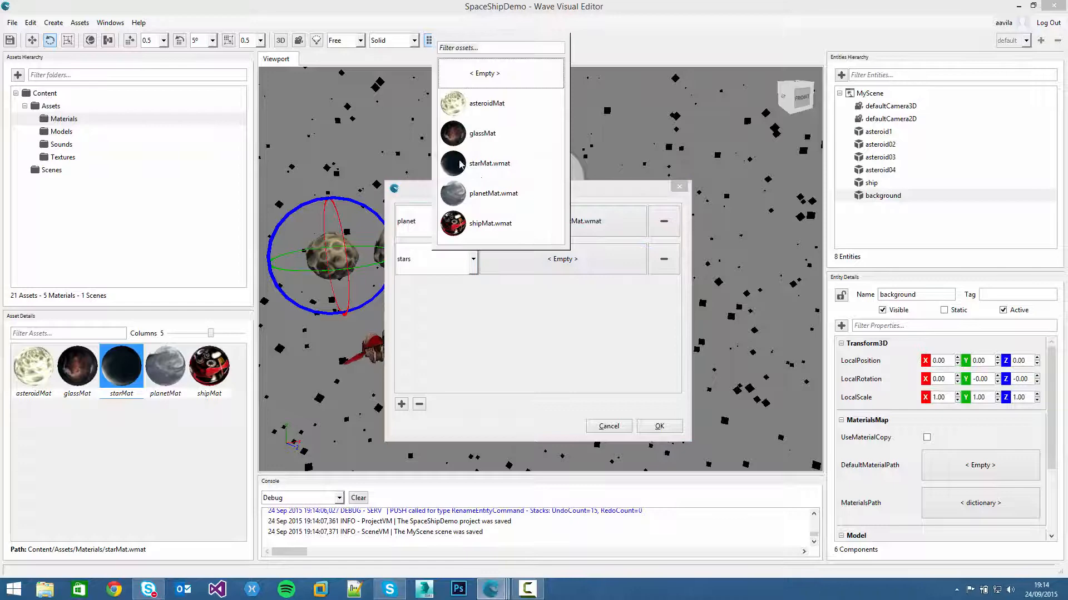
pyautogui.click(658, 426)
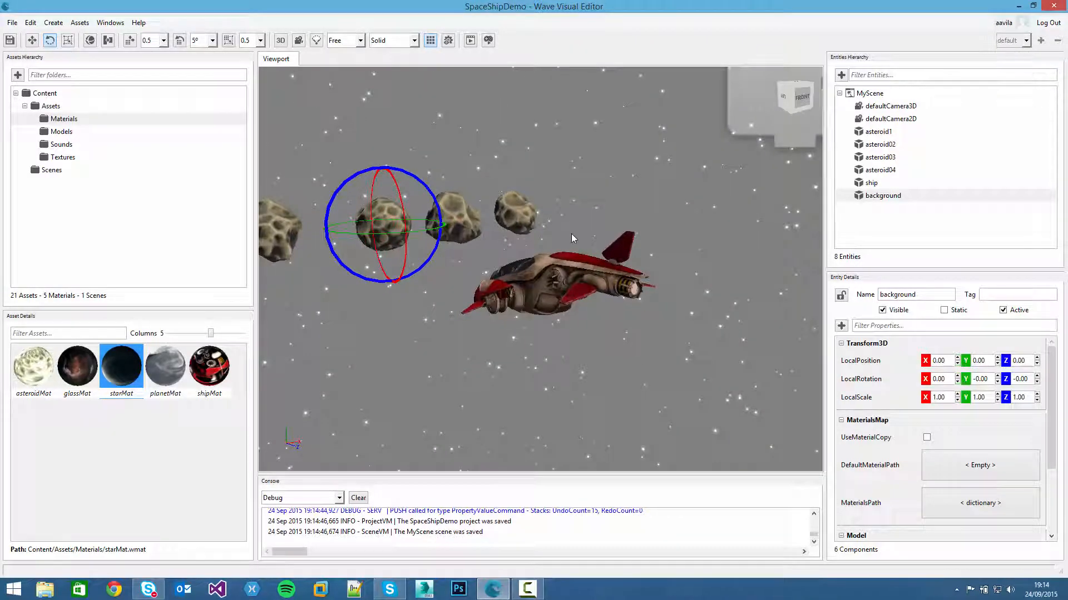
pyautogui.moveTo(591, 191)
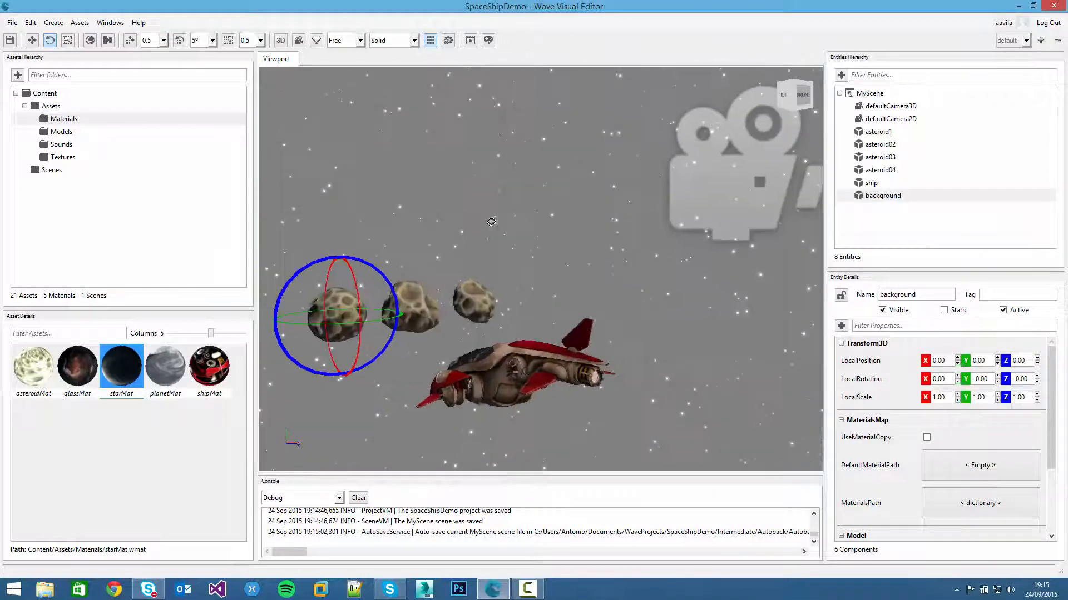
pyautogui.moveTo(490, 222); pyautogui.dragTo(534, 176)
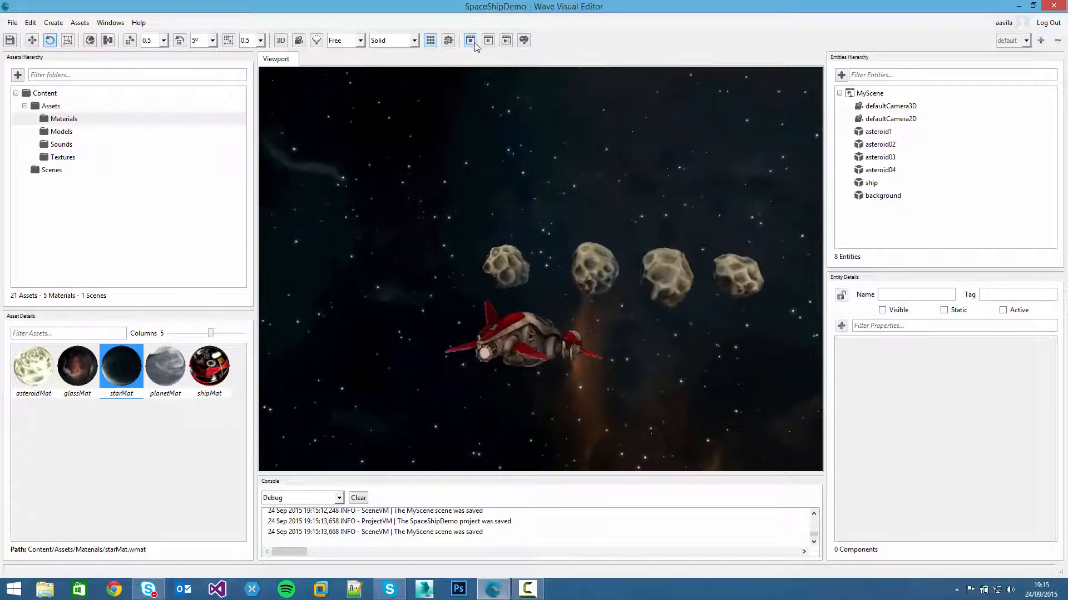
pyautogui.click(470, 40)
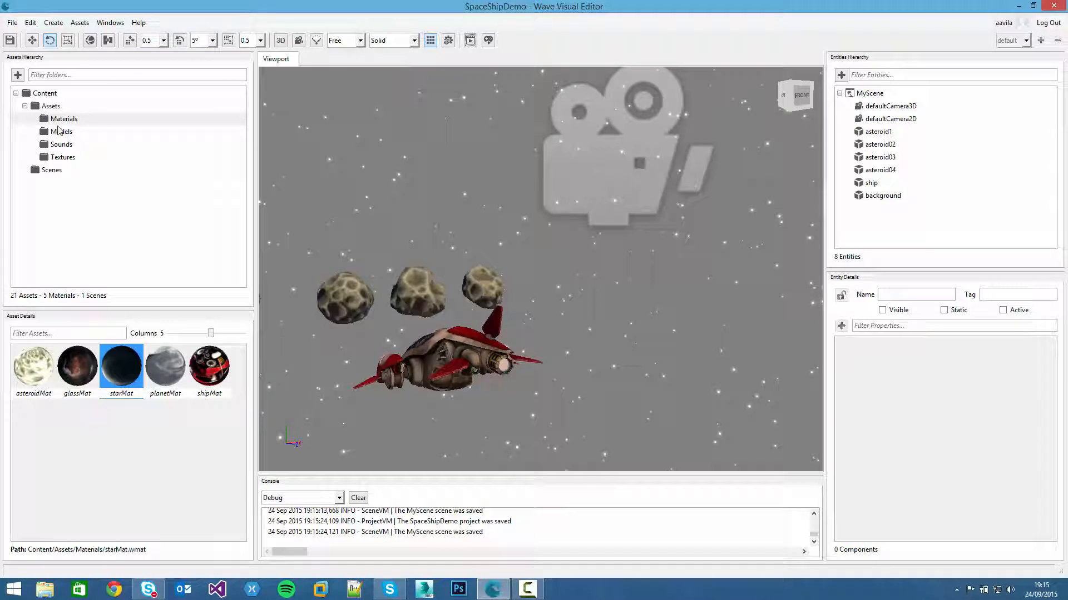
# - Browse the Assets Models folder and select the thrust model
pyautogui.click(51, 105)
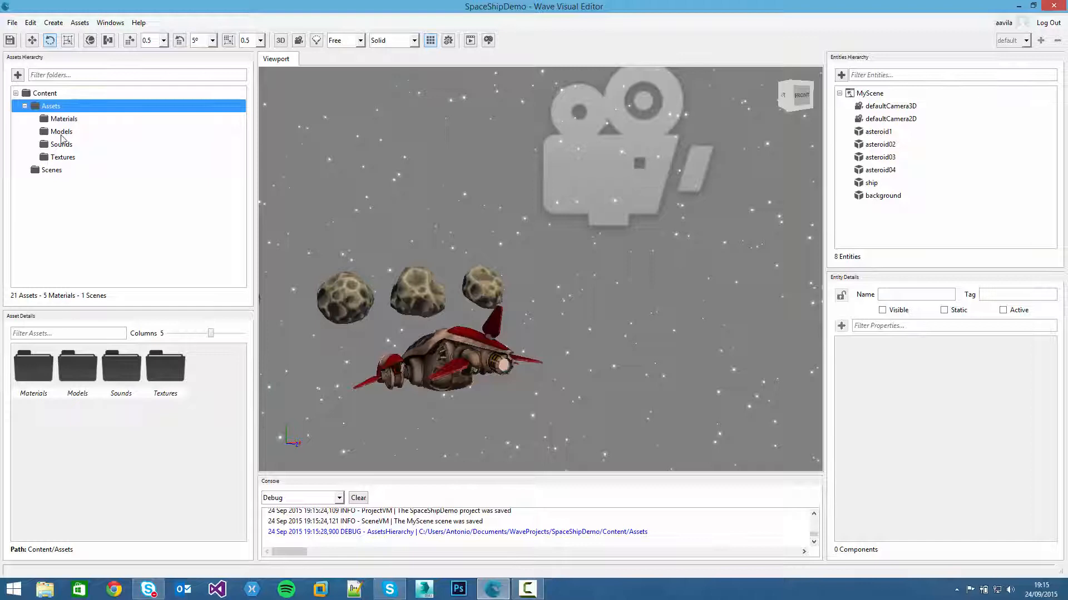
pyautogui.click(61, 131)
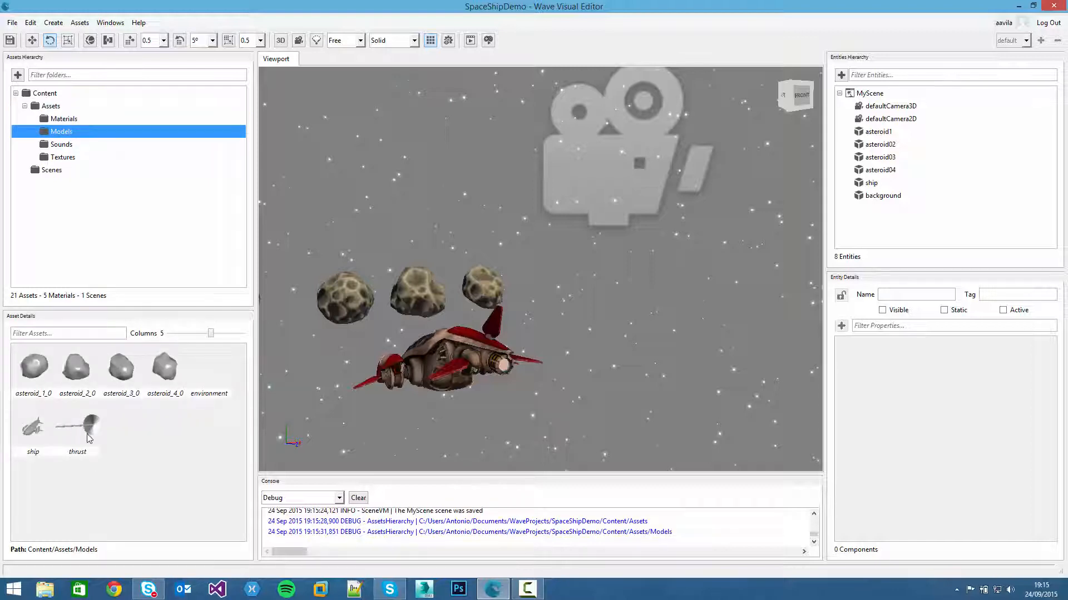
pyautogui.click(76, 422)
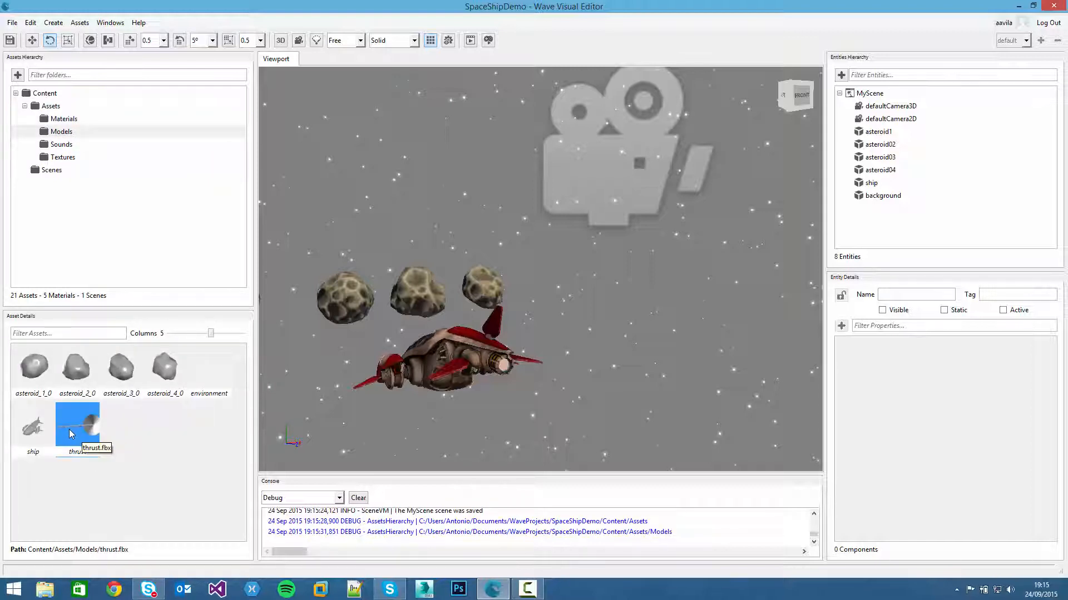
pyautogui.moveTo(834, 130)
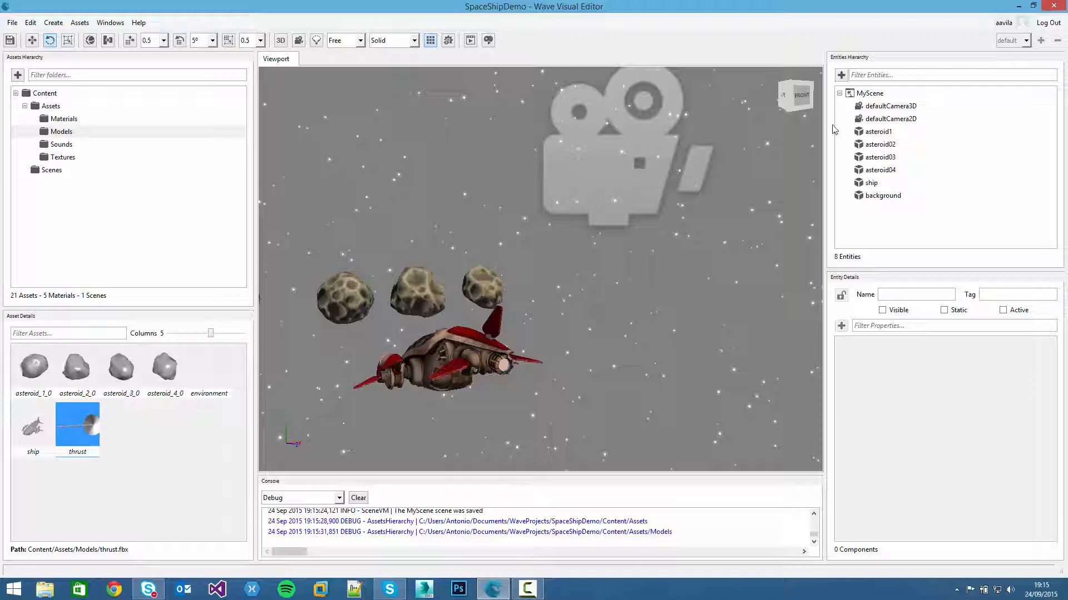
# - Add an empty entity named thrust positioned at 0,0,0
pyautogui.click(841, 75)
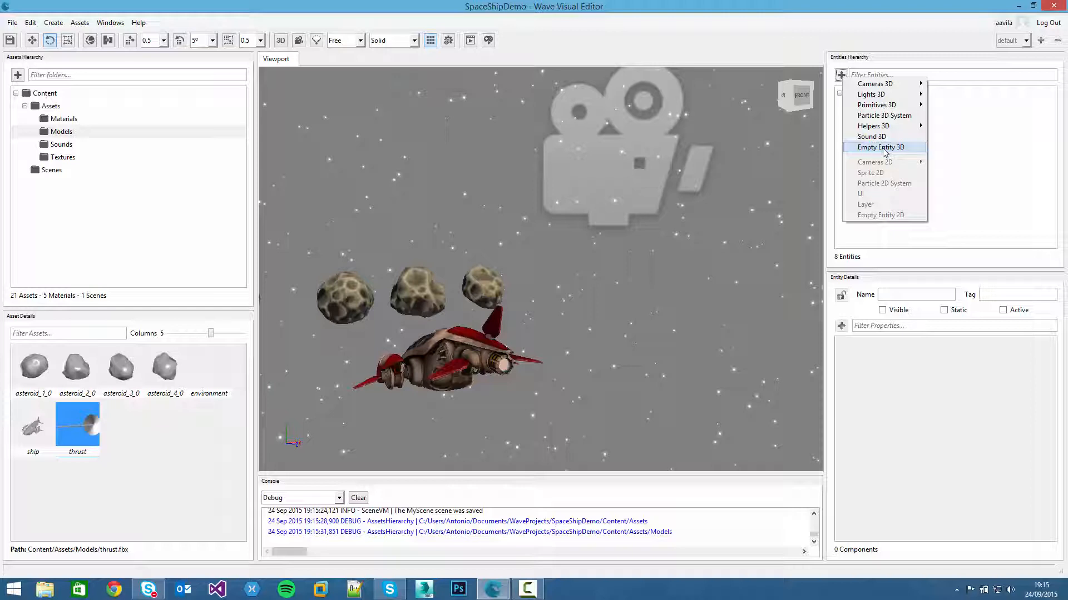
pyautogui.click(879, 147)
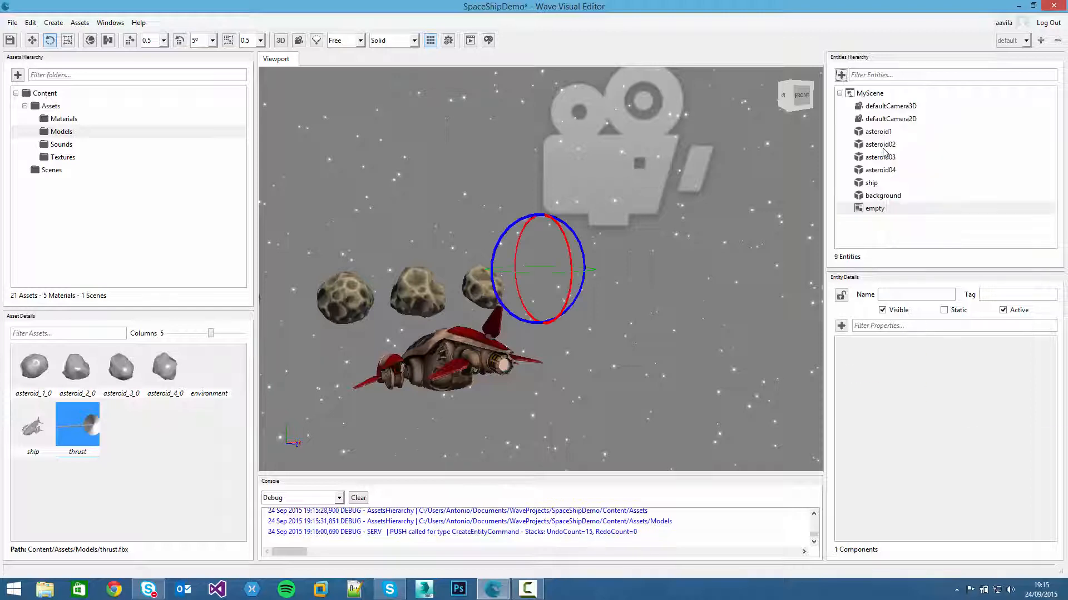
pyautogui.click(874, 207)
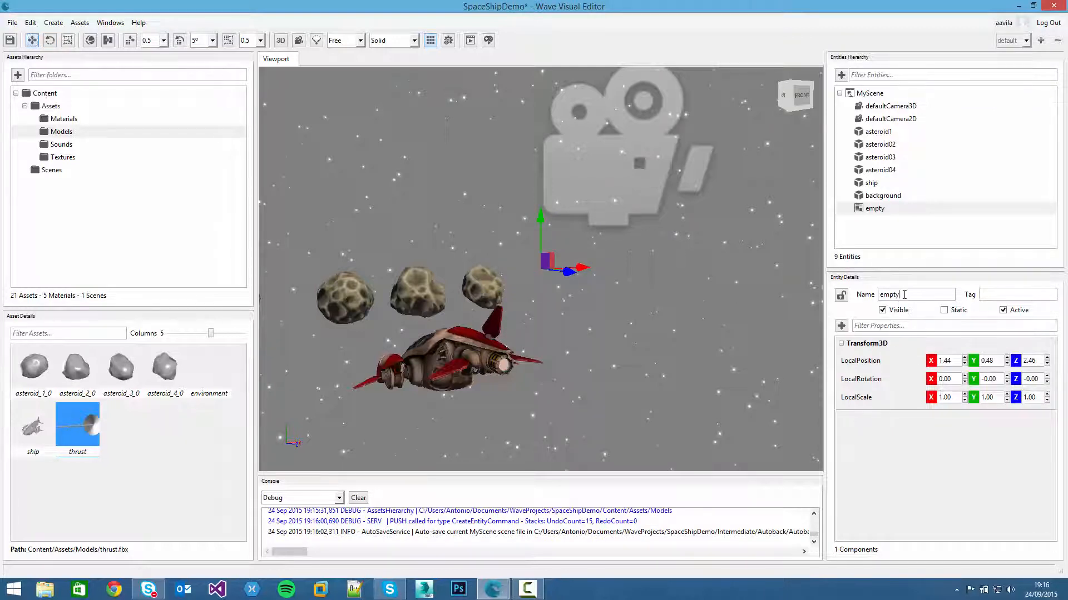
pyautogui.write('thrust')
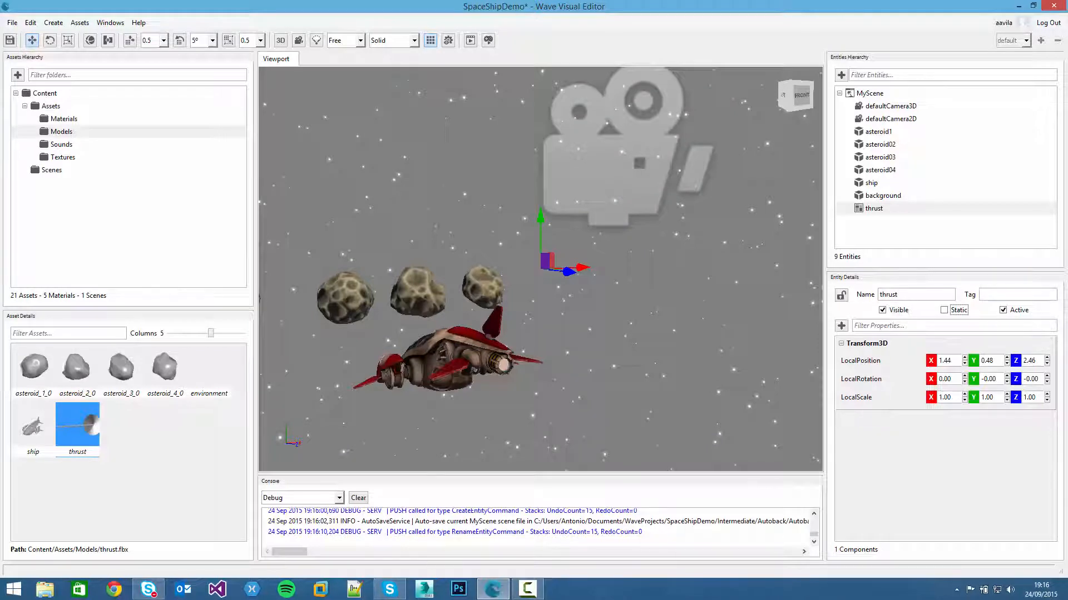
pyautogui.click(945, 360)
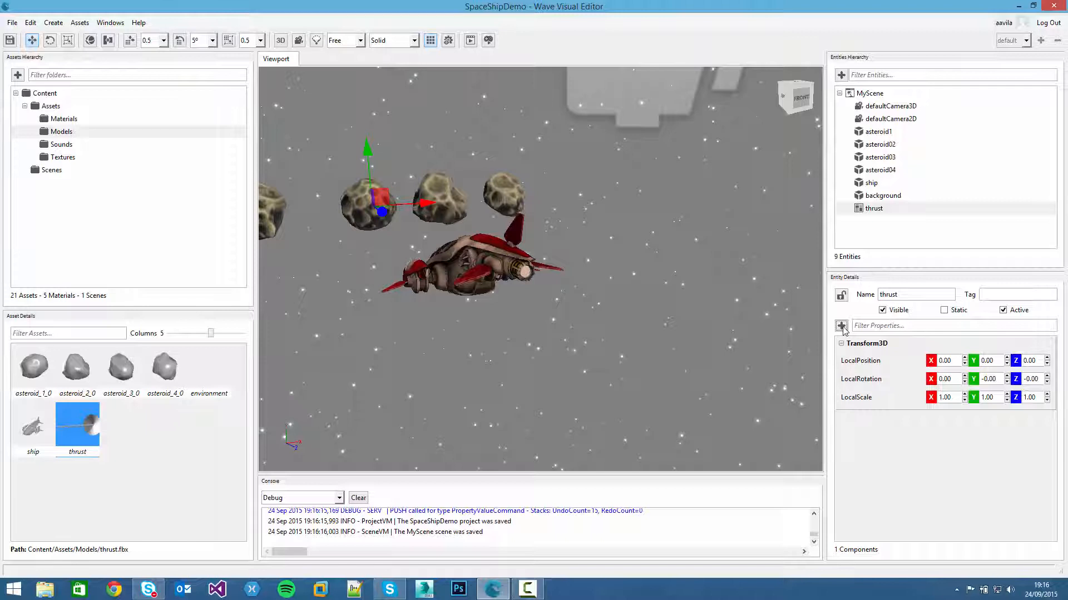
# - Add the ModelRenderer component to the thrust entity
pyautogui.click(841, 326)
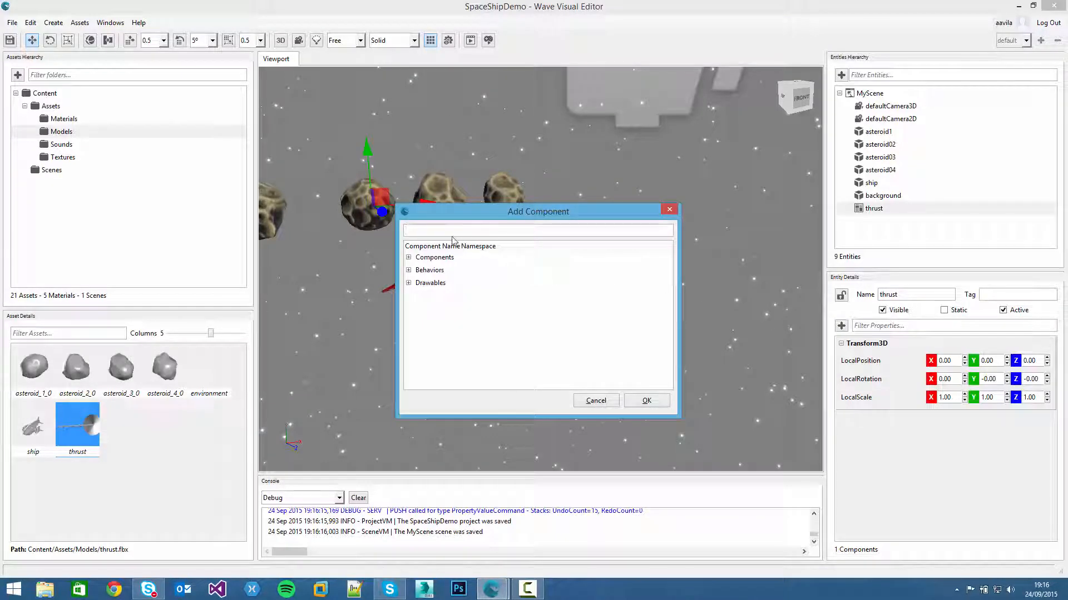
pyautogui.write('Model')
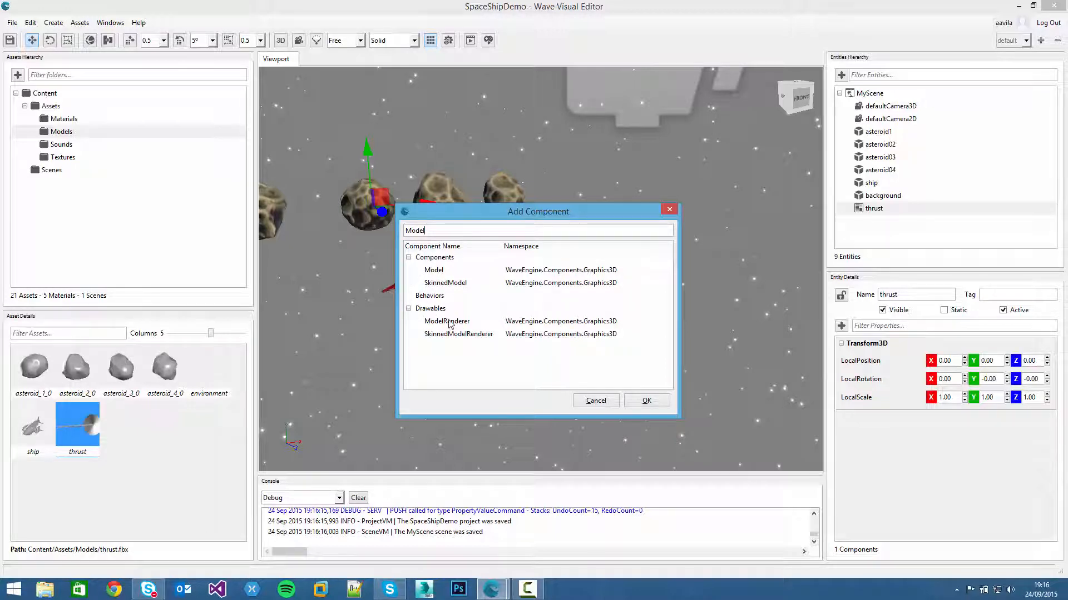
pyautogui.moveTo(435, 329)
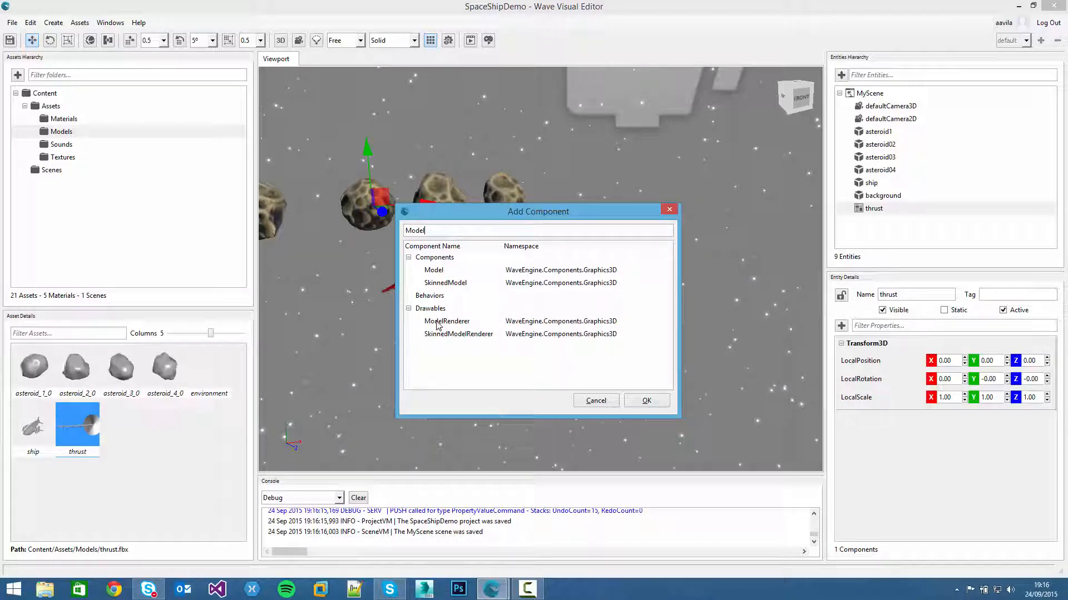
pyautogui.click(447, 320)
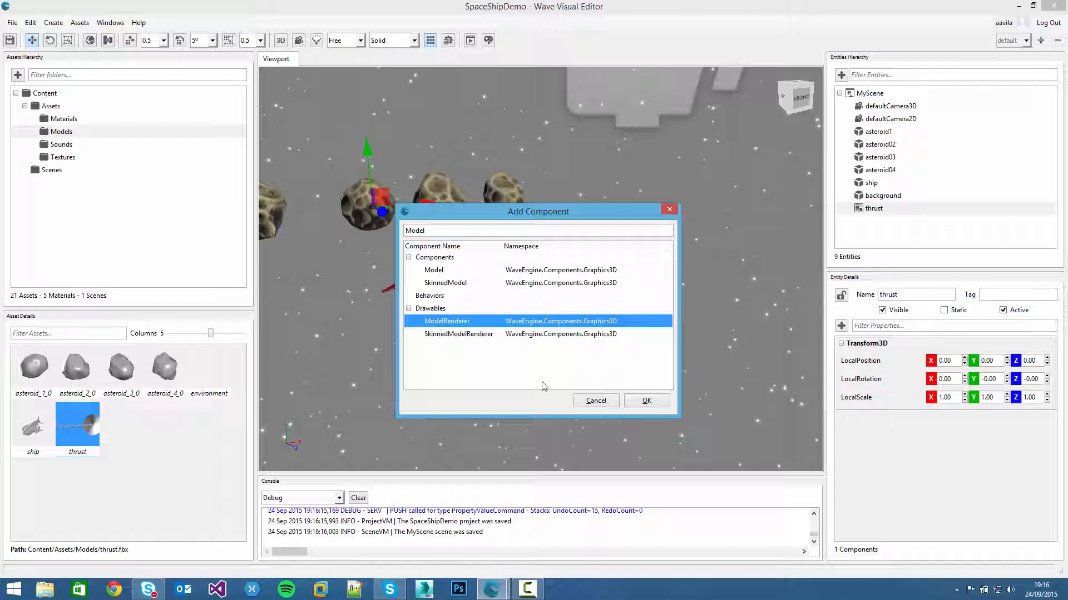
pyautogui.click(646, 400)
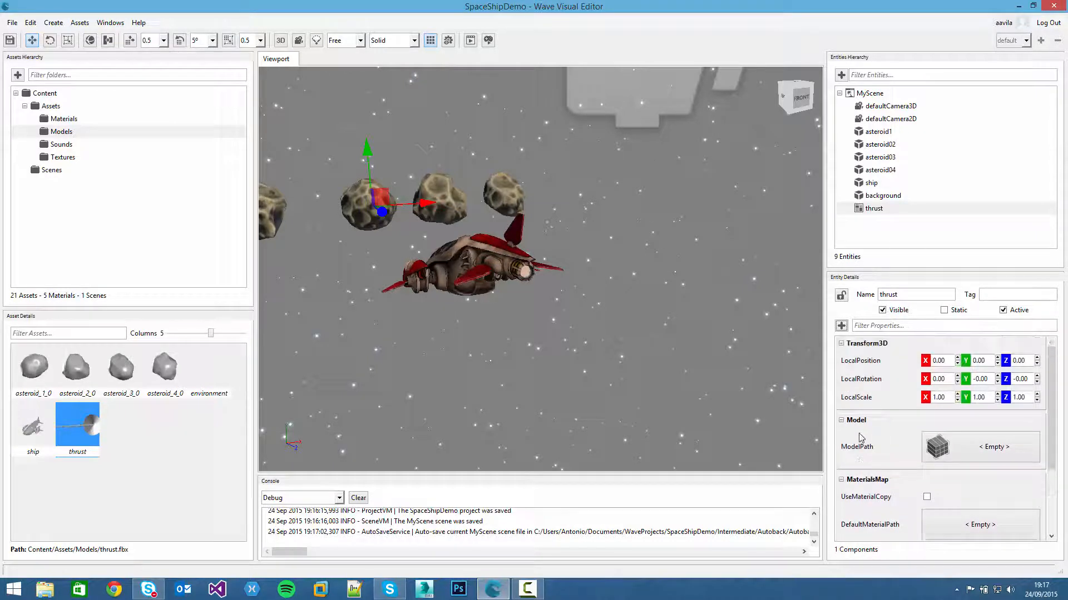
# - Give the thrust entity the thrust.fbx model and enter a new LocalScale
pyautogui.scroll(-3)
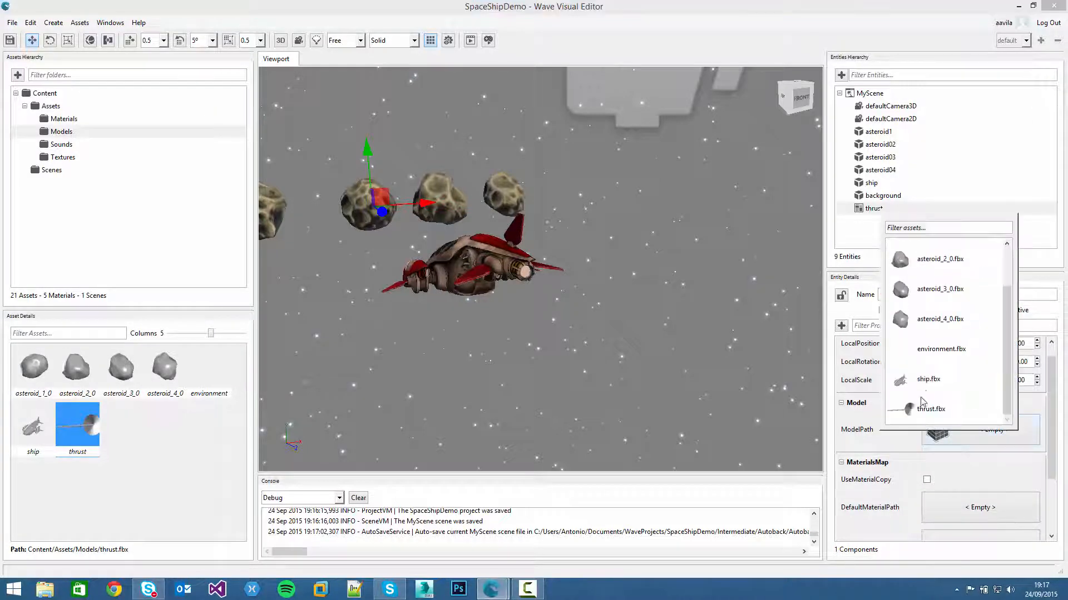
pyautogui.click(930, 409)
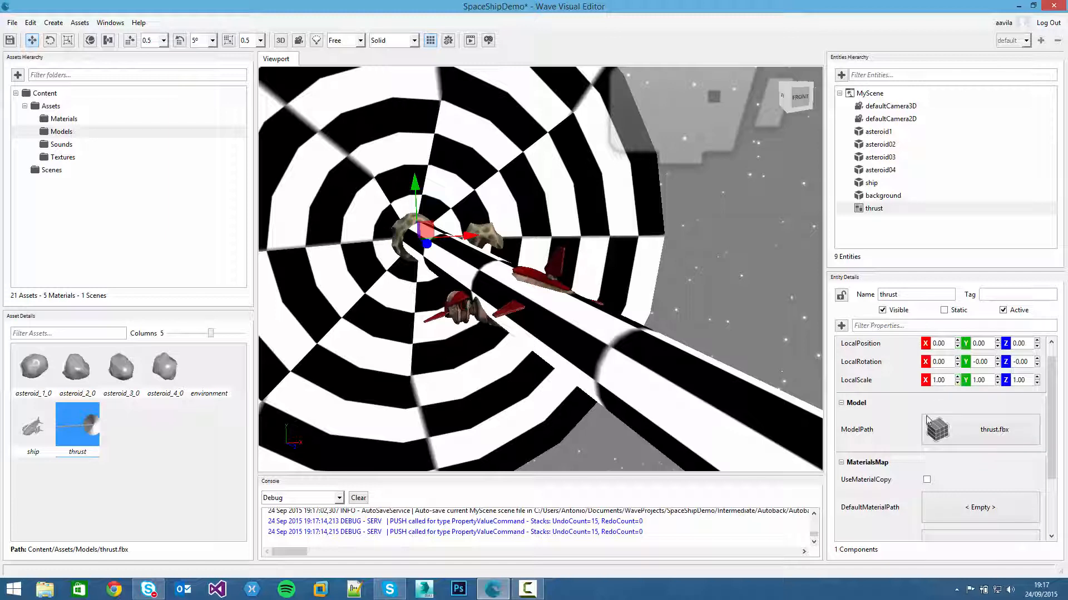
pyautogui.click(940, 380)
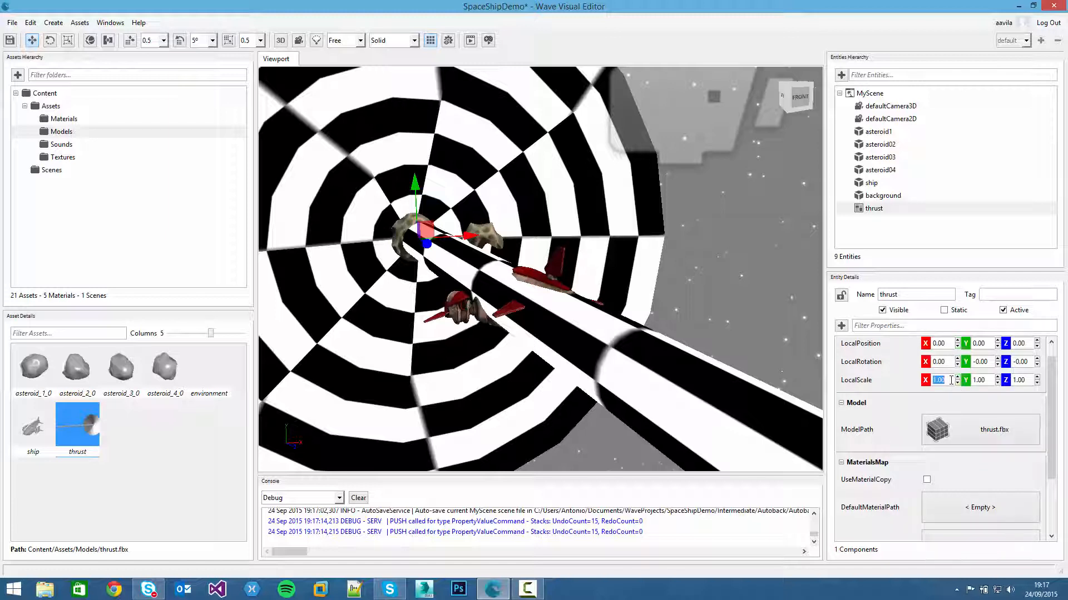
pyautogui.write('0.01')
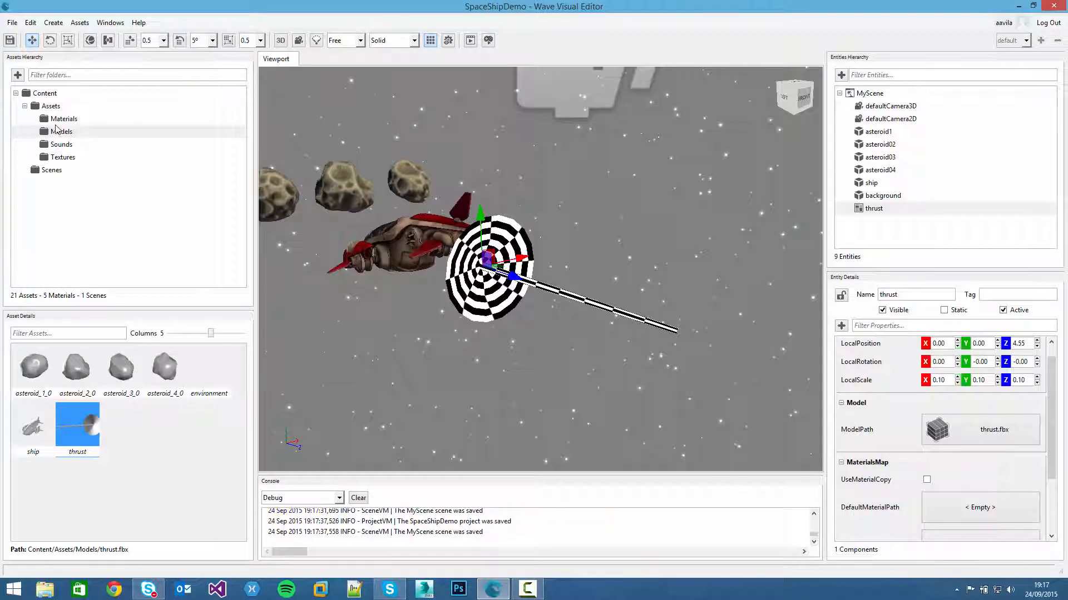
# - Create a new material in the Materials folder using the StandardMaterial shader
pyautogui.click(64, 119)
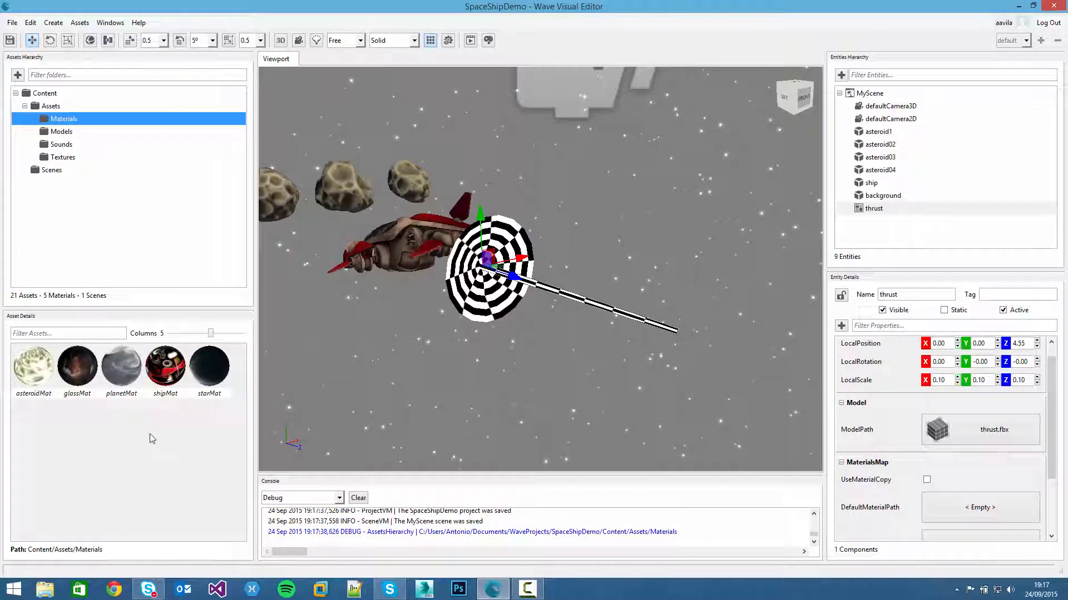
pyautogui.rightClick(151, 439)
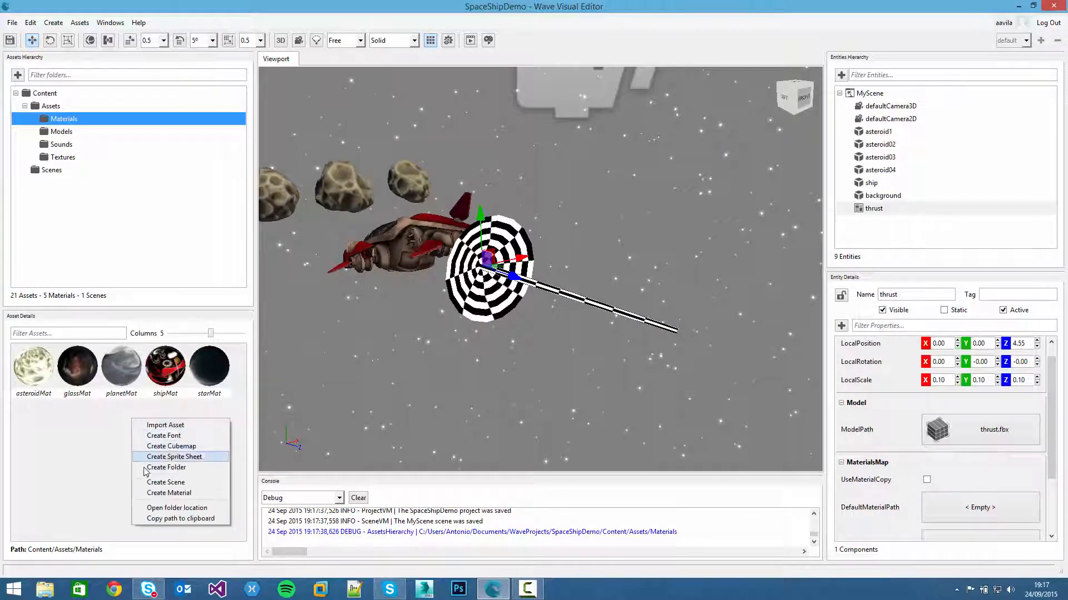
pyautogui.click(170, 492)
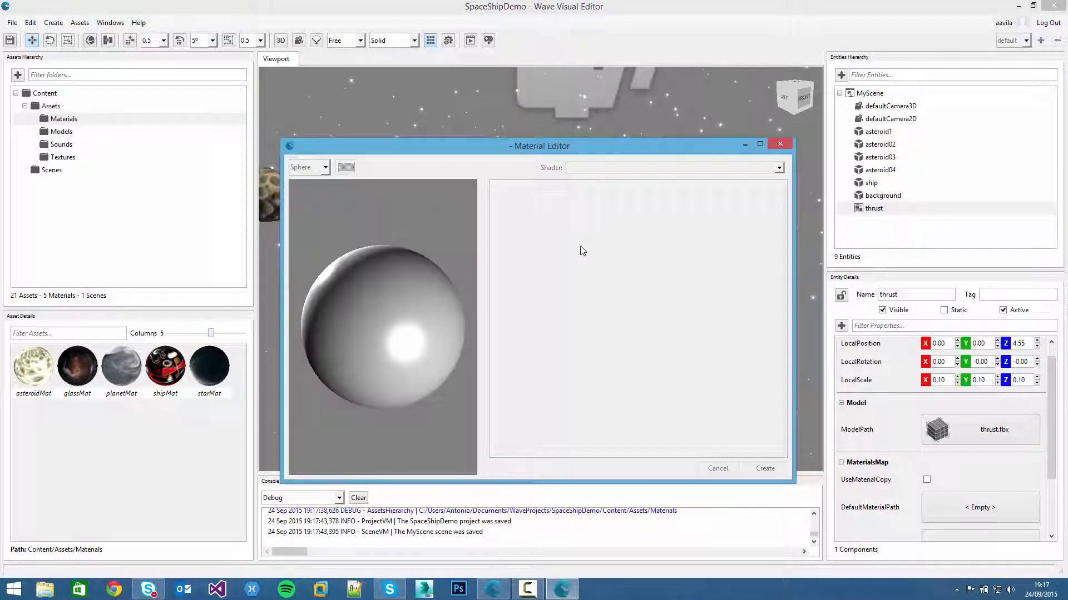
pyautogui.click(672, 167)
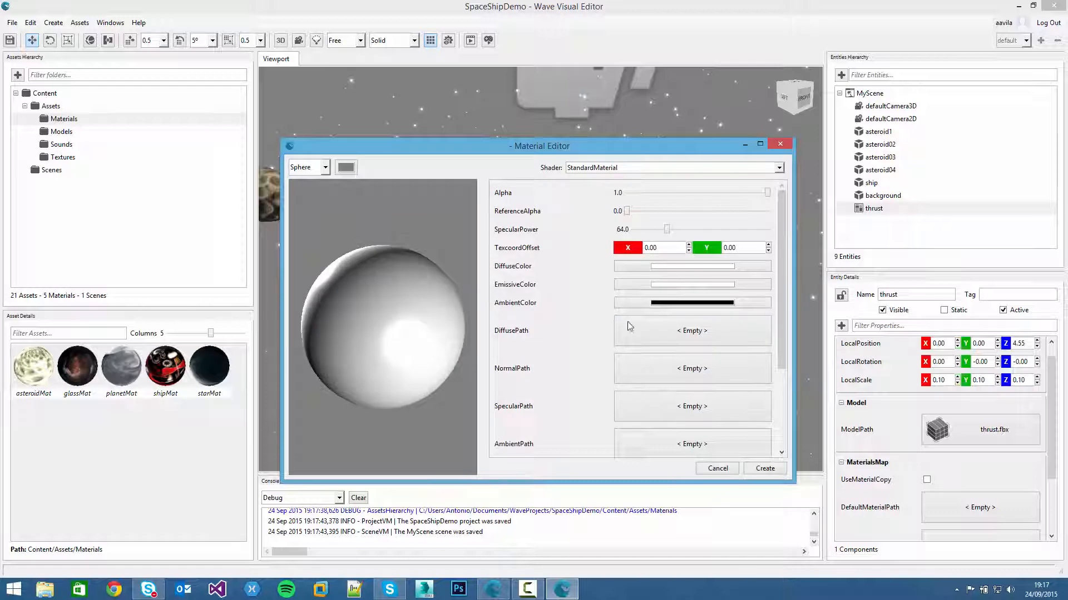
# - Set diffuse to Thrust.png, AdditiveLayer blending, lighting off, and LinearClamp sampling
pyautogui.click(692, 330)
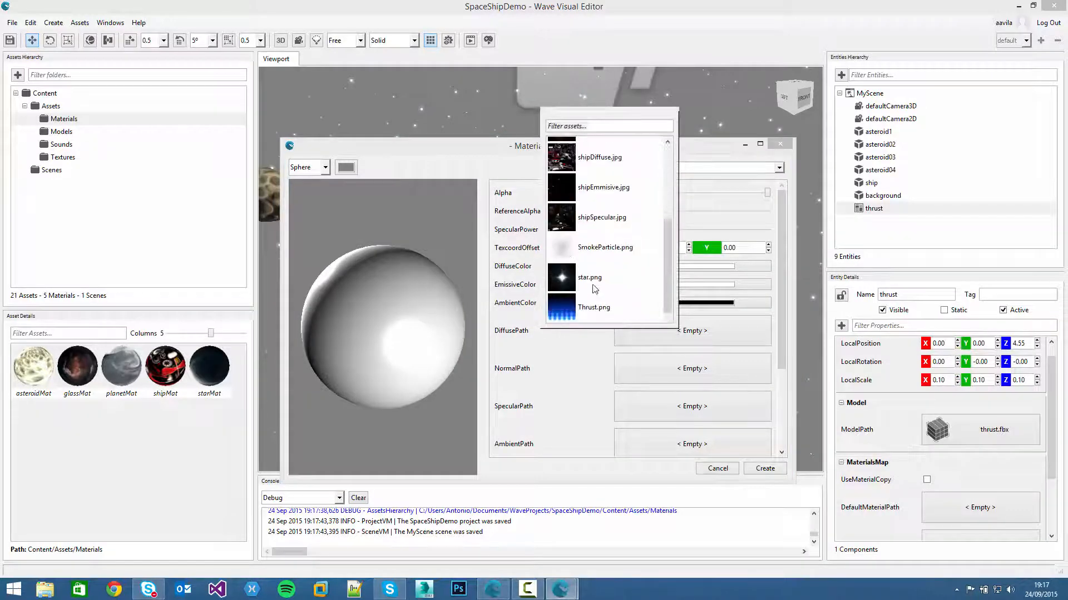
pyautogui.click(593, 306)
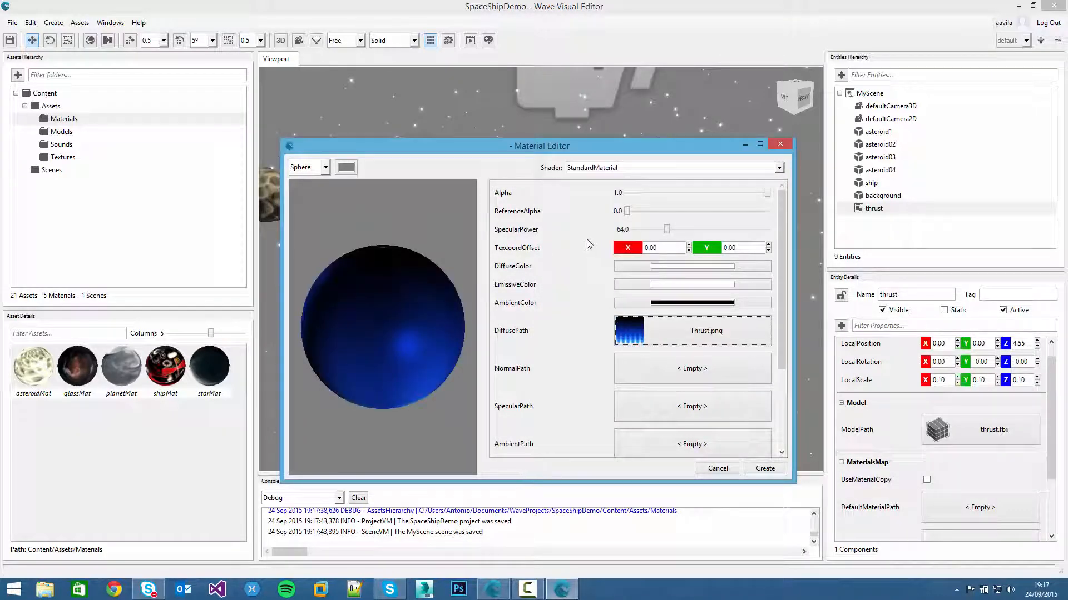
pyautogui.scroll(-3)
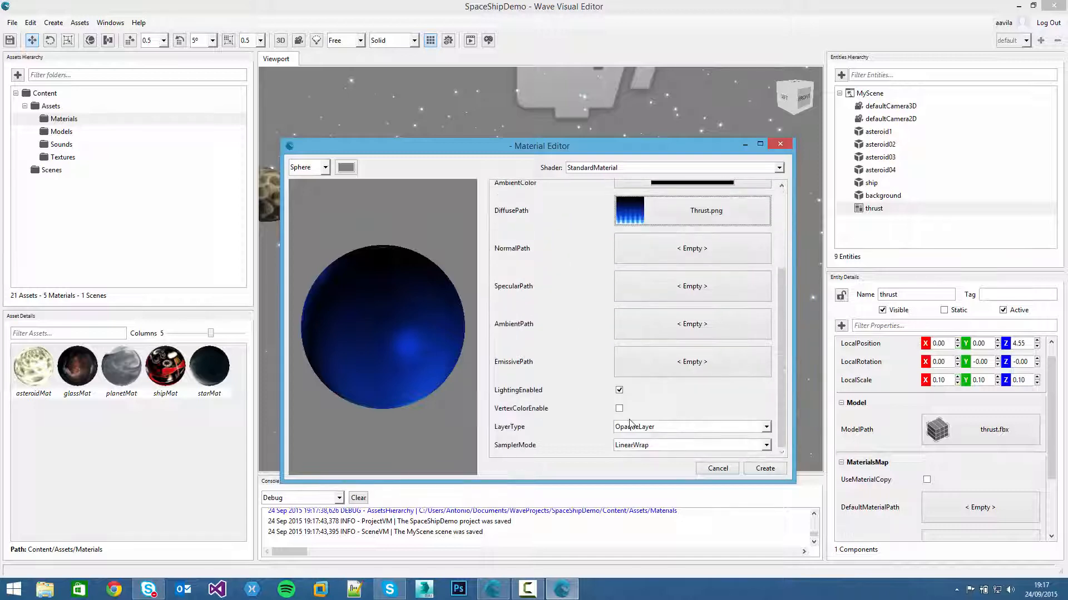
pyautogui.click(691, 427)
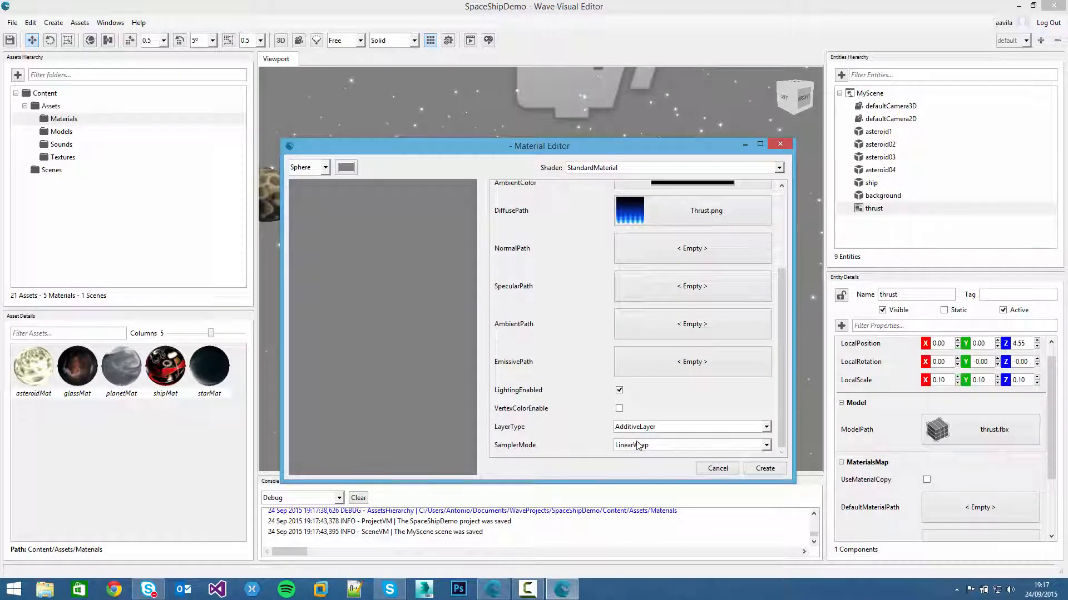
pyautogui.click(618, 389)
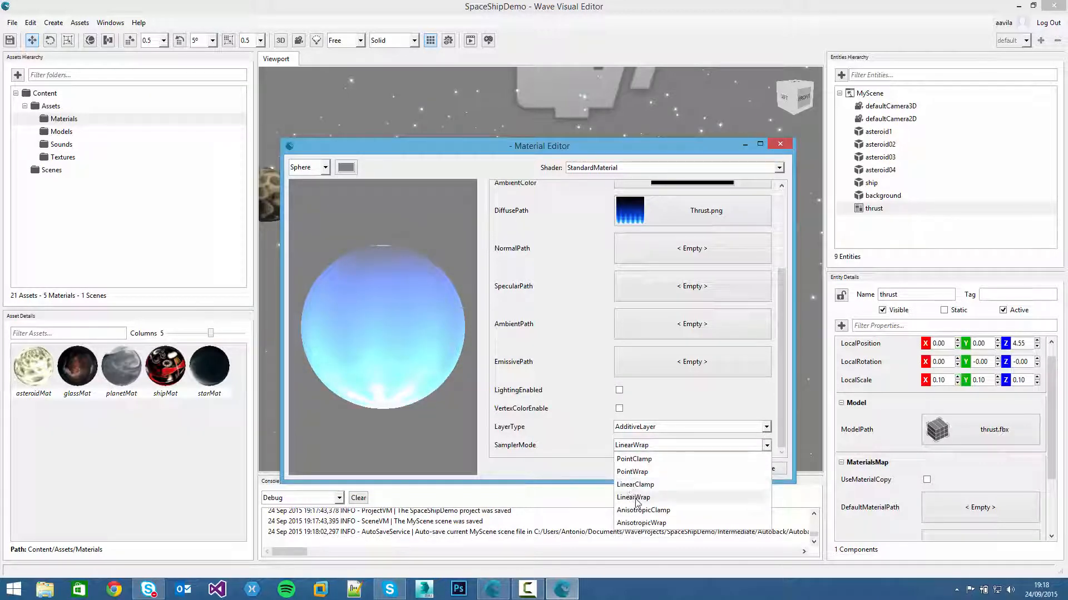
pyautogui.moveTo(634, 484)
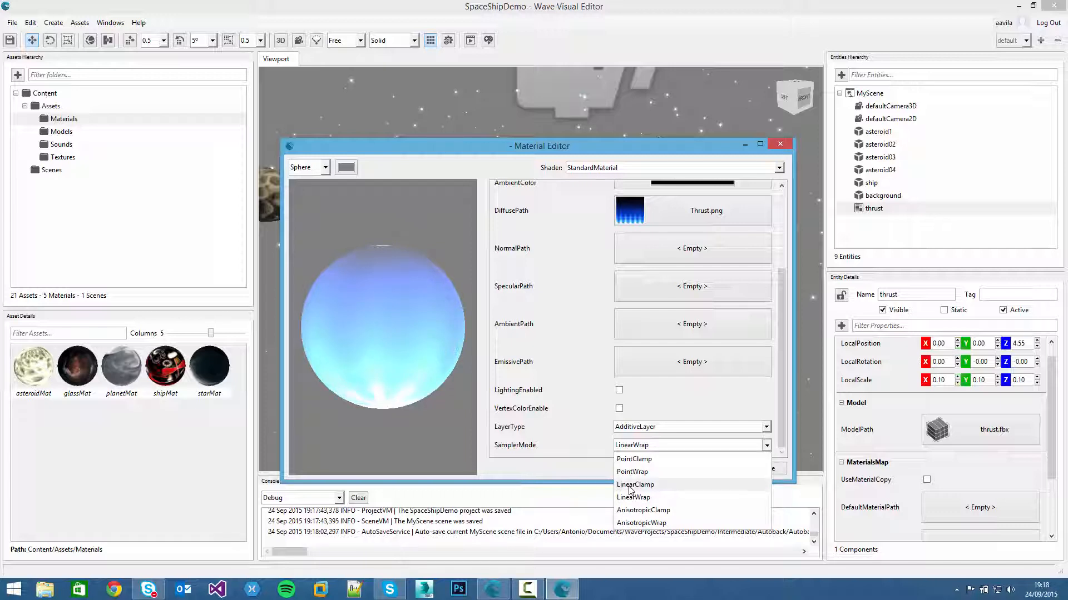
pyautogui.click(633, 484)
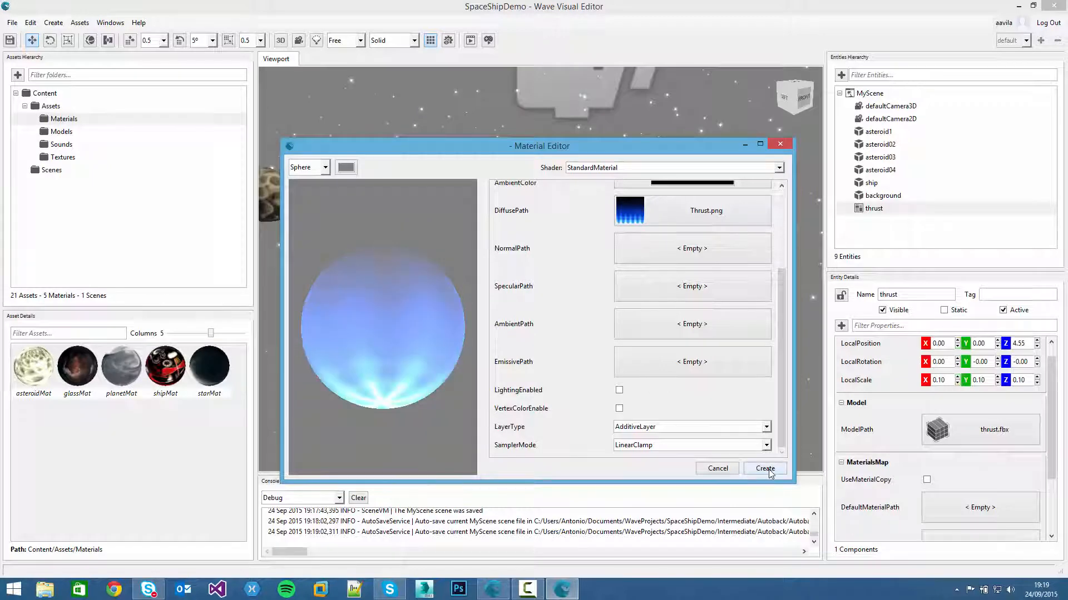
# - Create MyMaterial and assign it as the thrust entity's DefaultMaterialPath
pyautogui.click(764, 468)
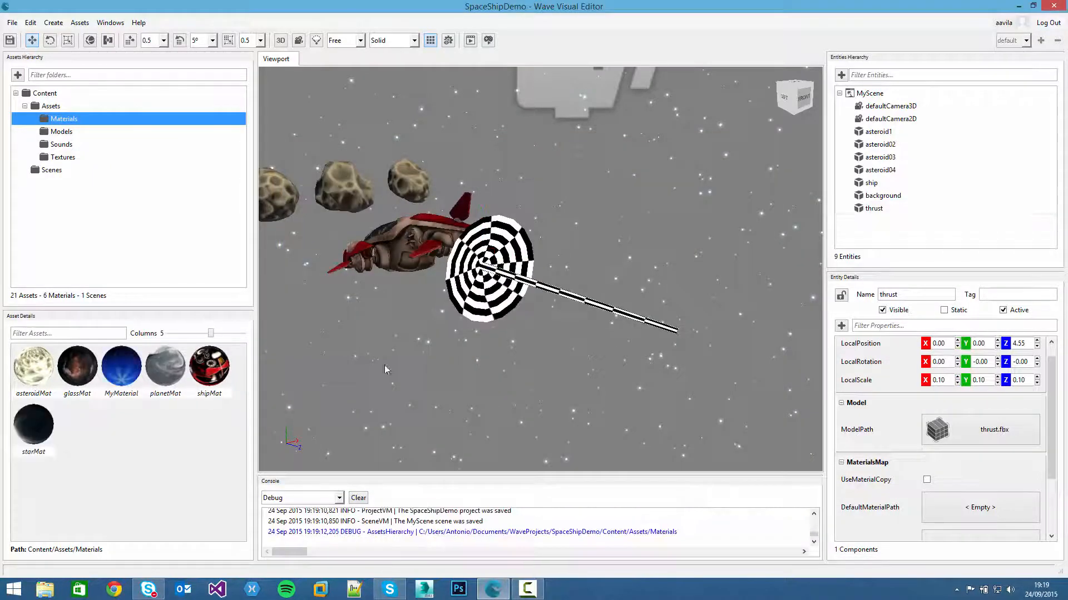
pyautogui.click(873, 209)
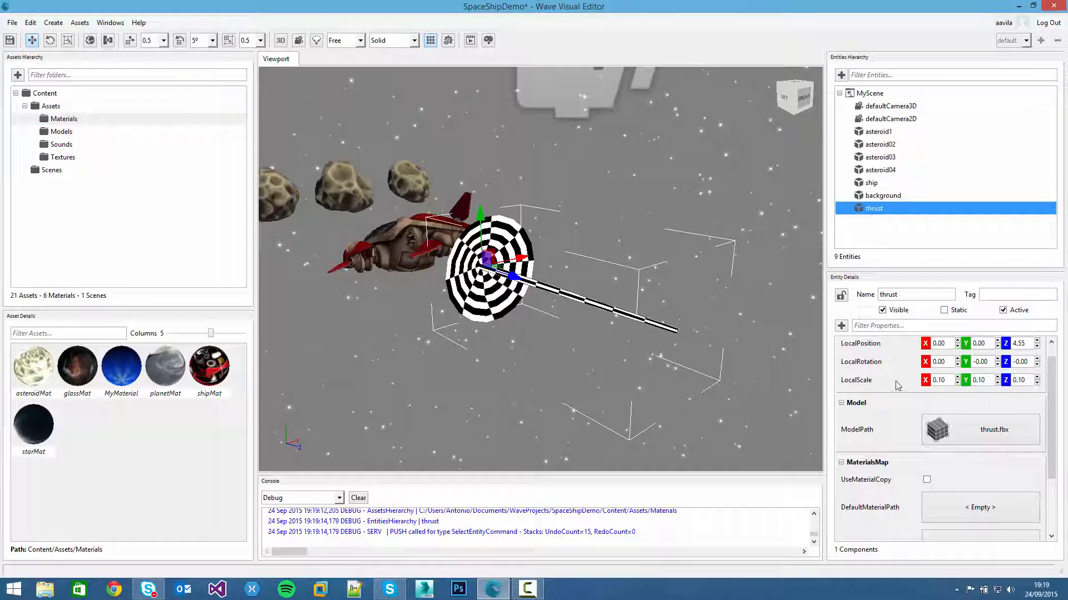
pyautogui.scroll(-3)
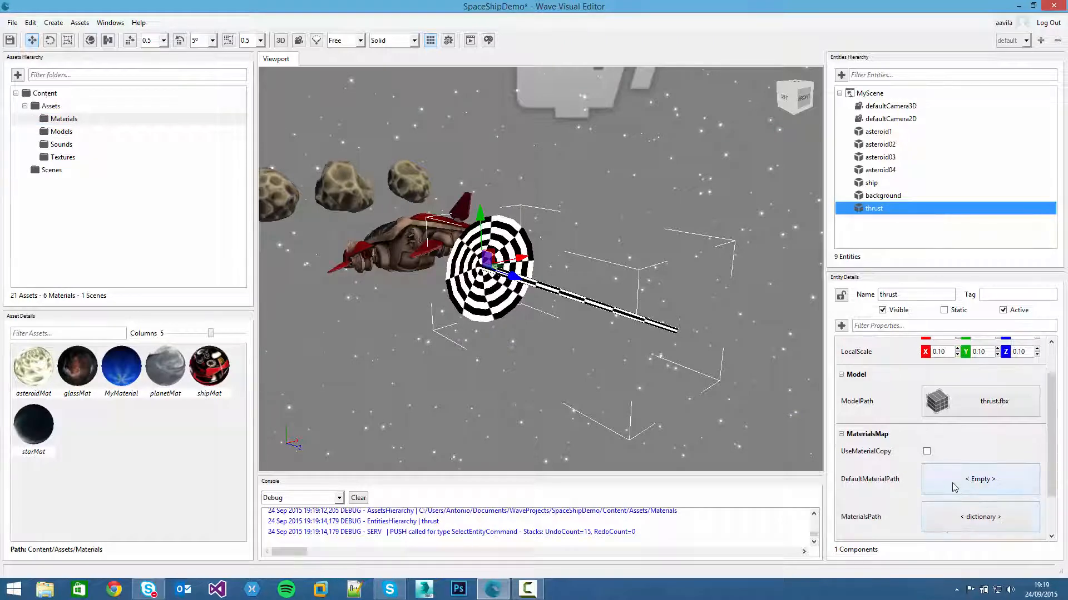
pyautogui.click(980, 479)
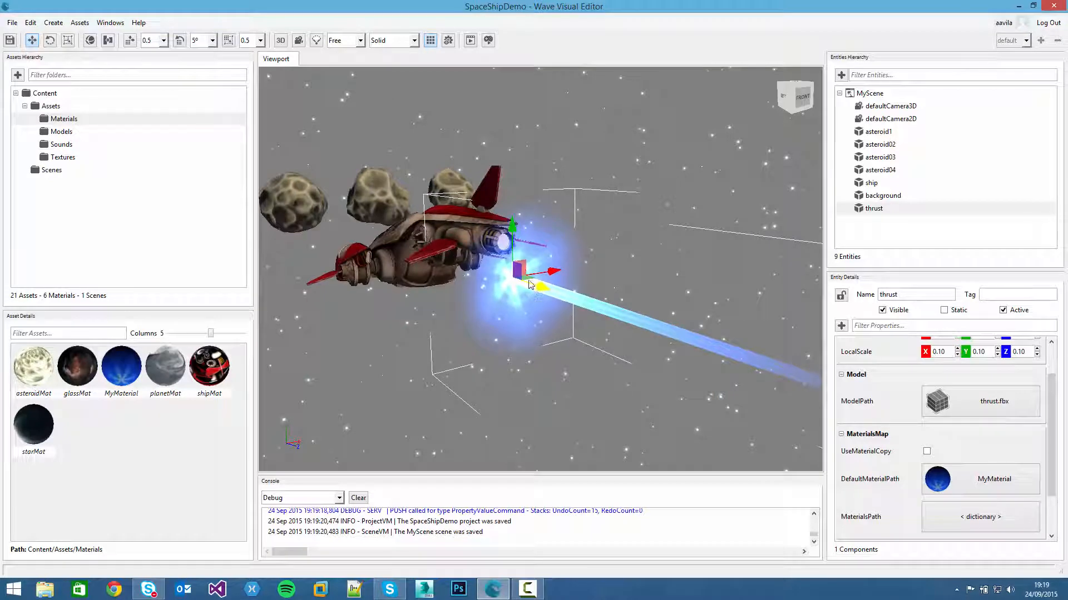
# - Move the thrust glow onto the ship's engine at (0, 0.14, 4.50)
pyautogui.moveTo(535, 273); pyautogui.dragTo(541, 245)
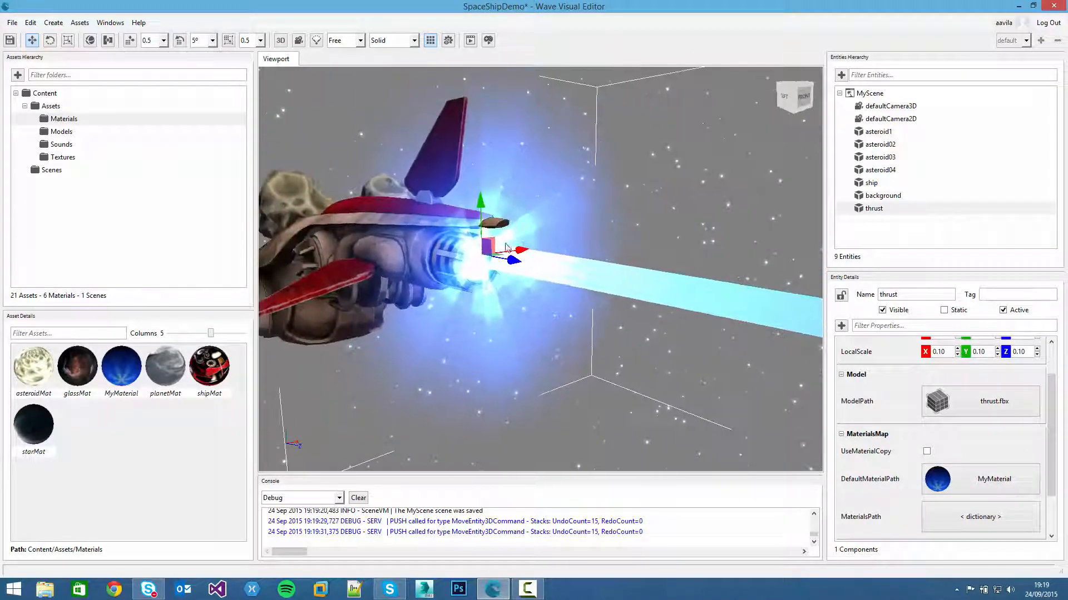
pyautogui.moveTo(507, 249); pyautogui.dragTo(516, 266)
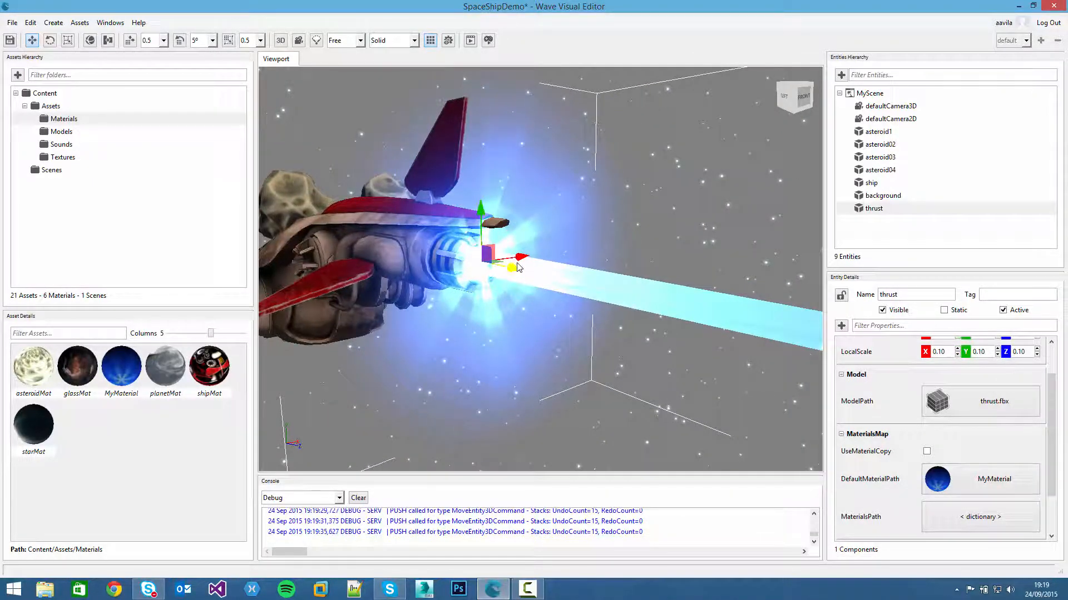
pyautogui.moveTo(521, 257); pyautogui.dragTo(507, 269)
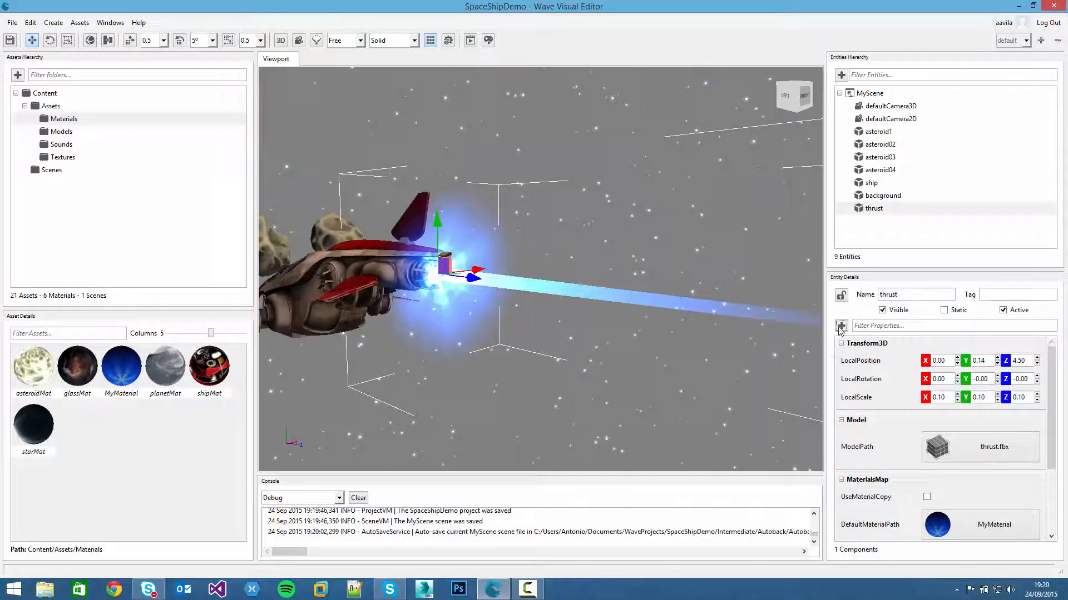
# - Add a Spinner component to thrust with Z-axis rotation increase 50
pyautogui.click(841, 326)
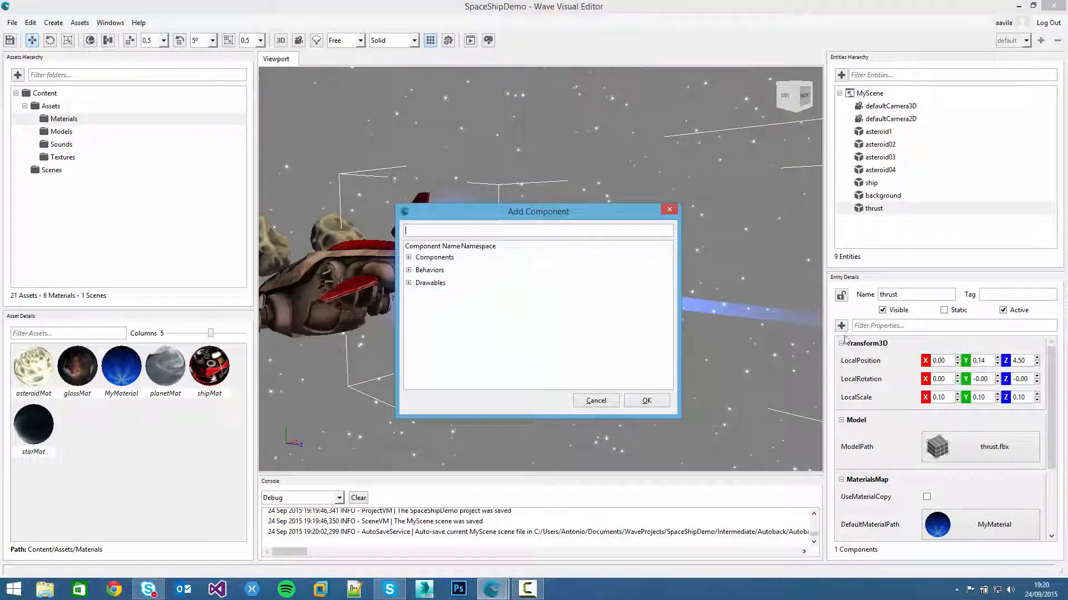
pyautogui.write('s')
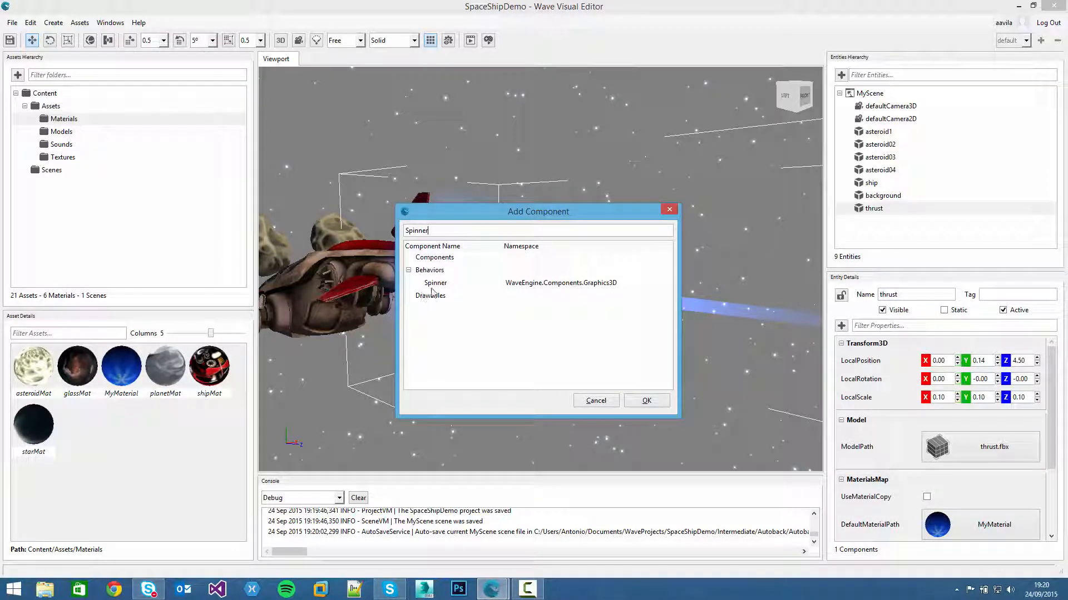
pyautogui.click(436, 282)
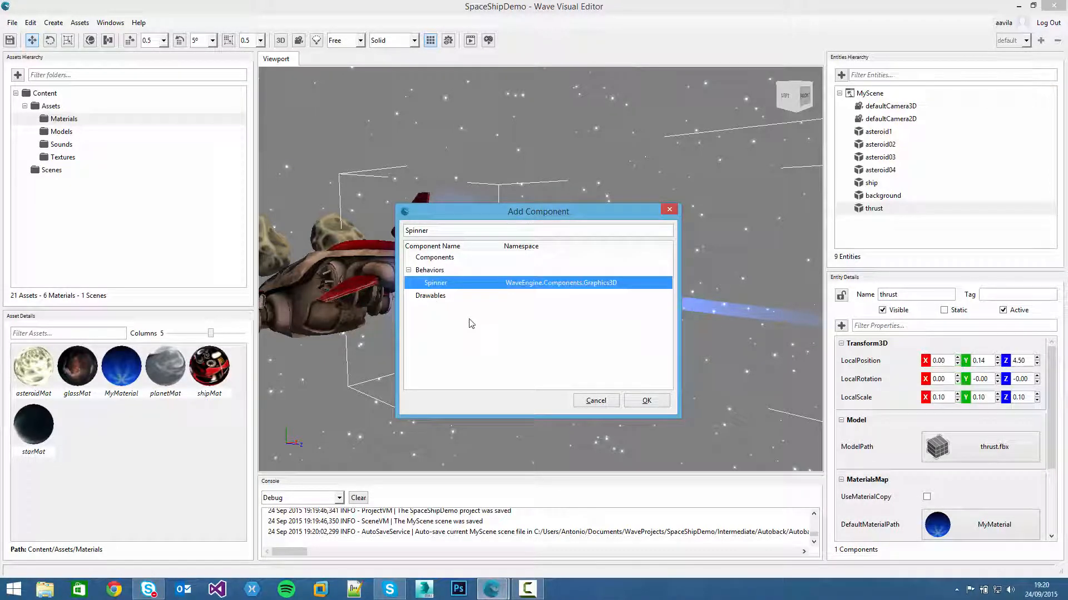
pyautogui.click(645, 401)
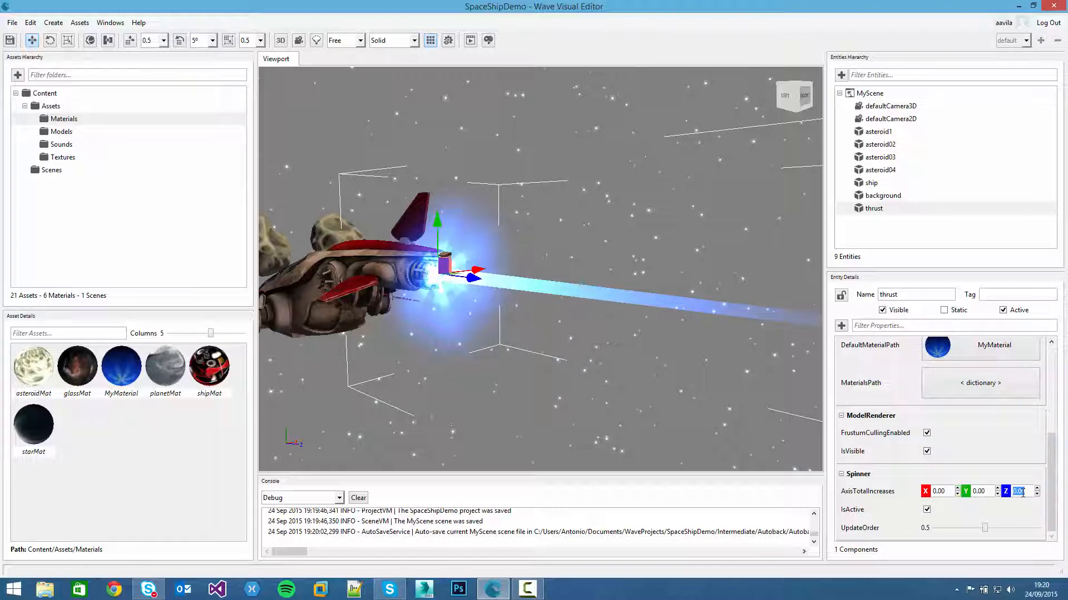
pyautogui.write('50')
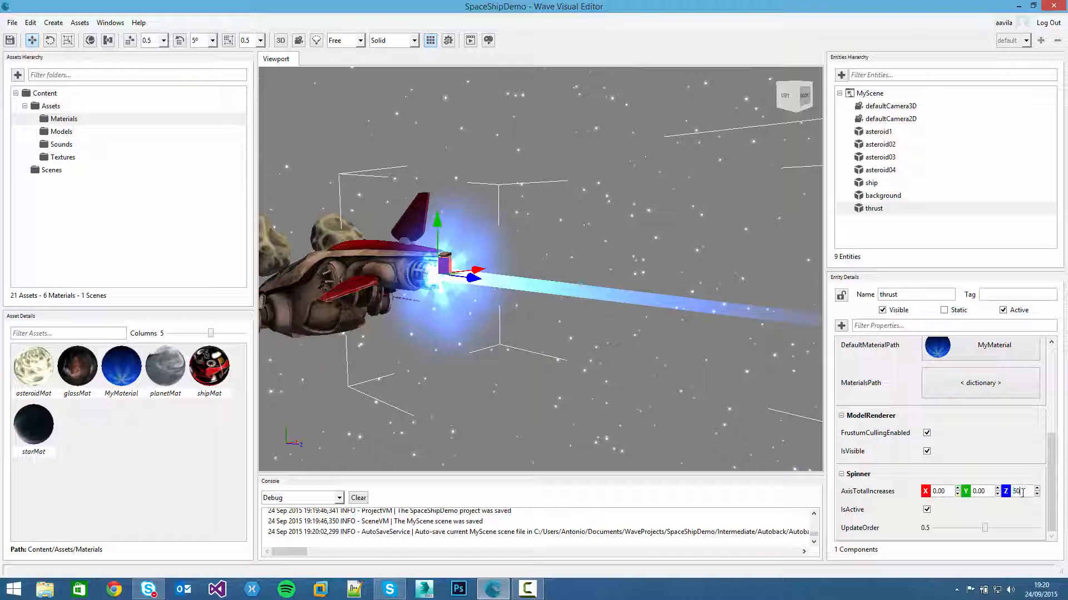
pyautogui.click(874, 209)
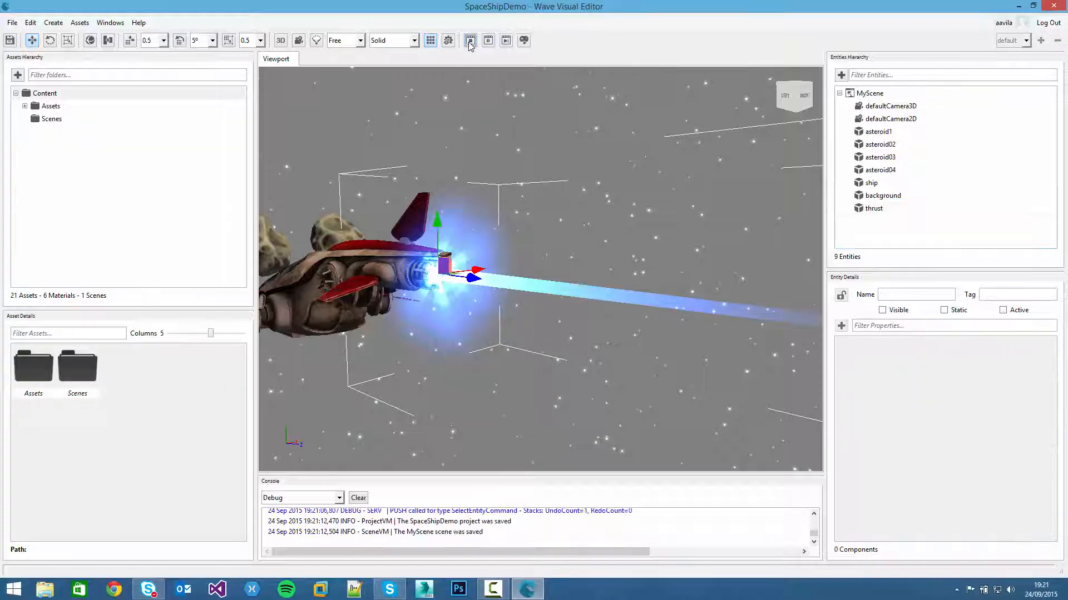
pyautogui.click(470, 40)
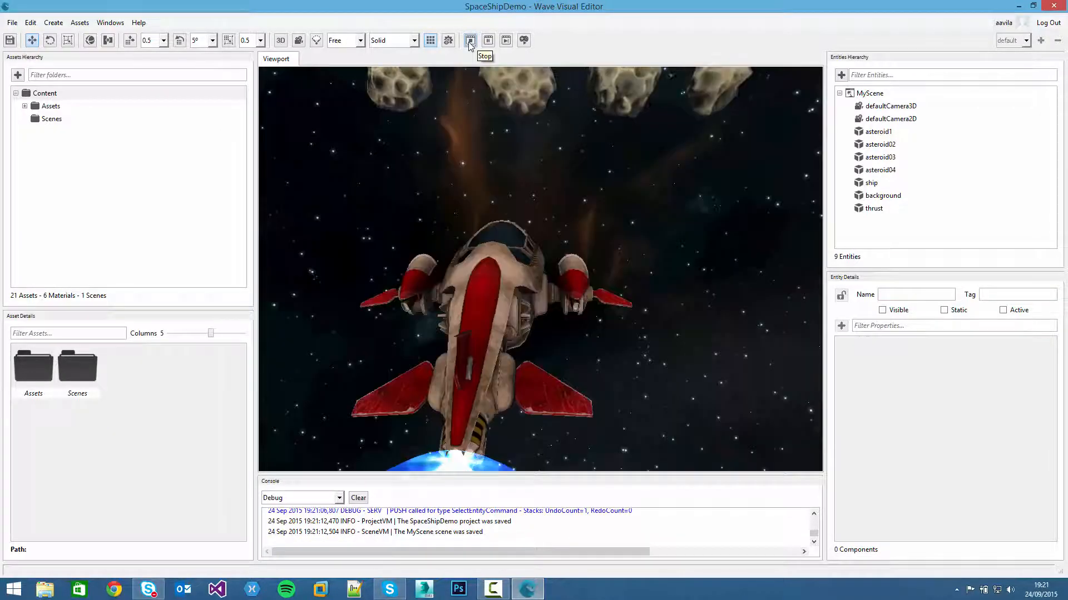
pyautogui.click(469, 40)
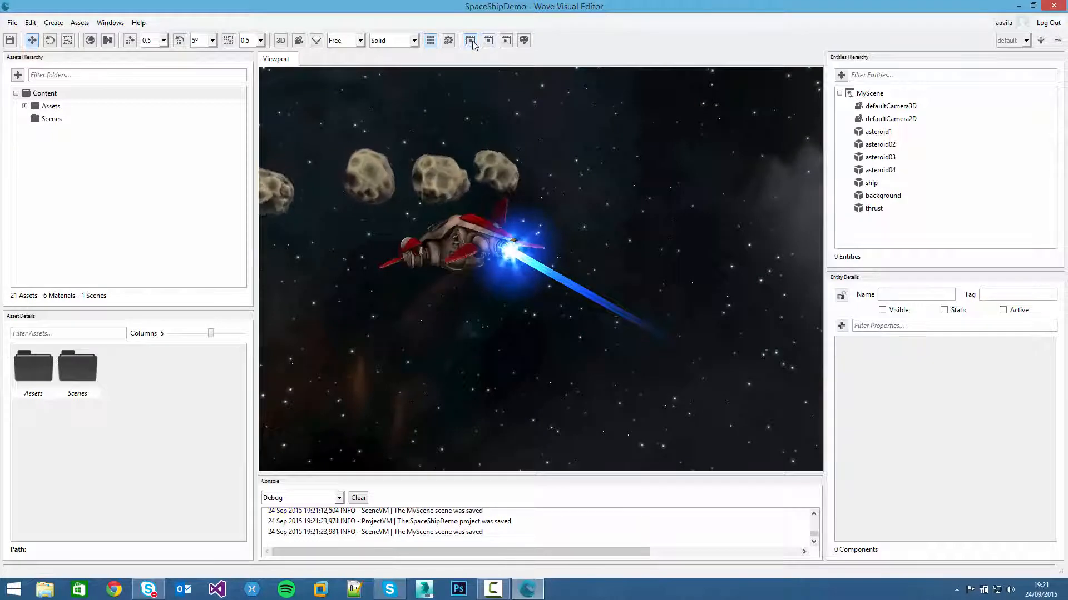
pyautogui.click(874, 208)
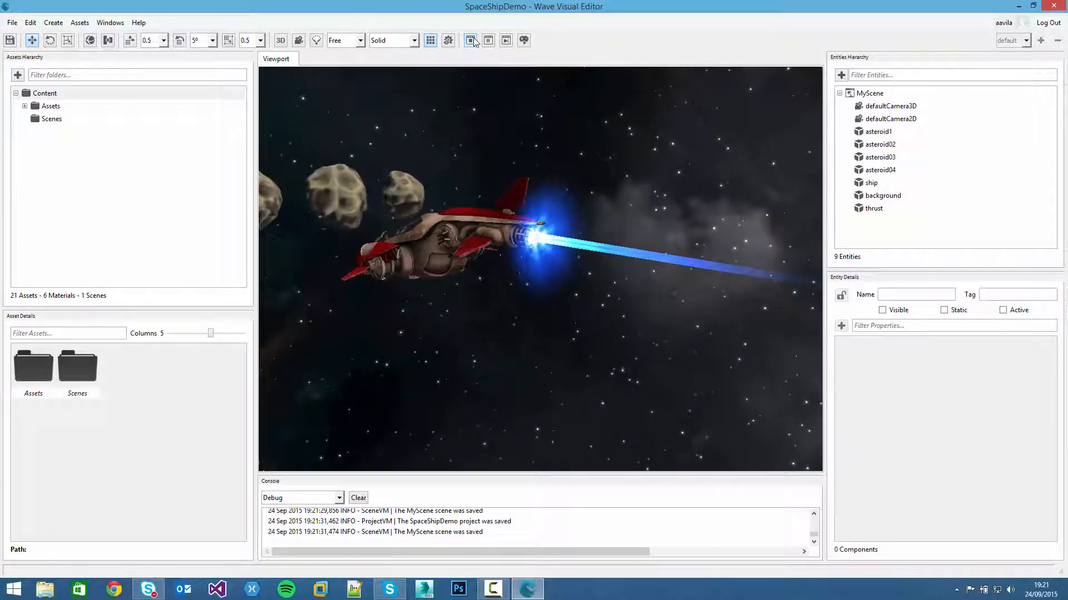
pyautogui.click(469, 40)
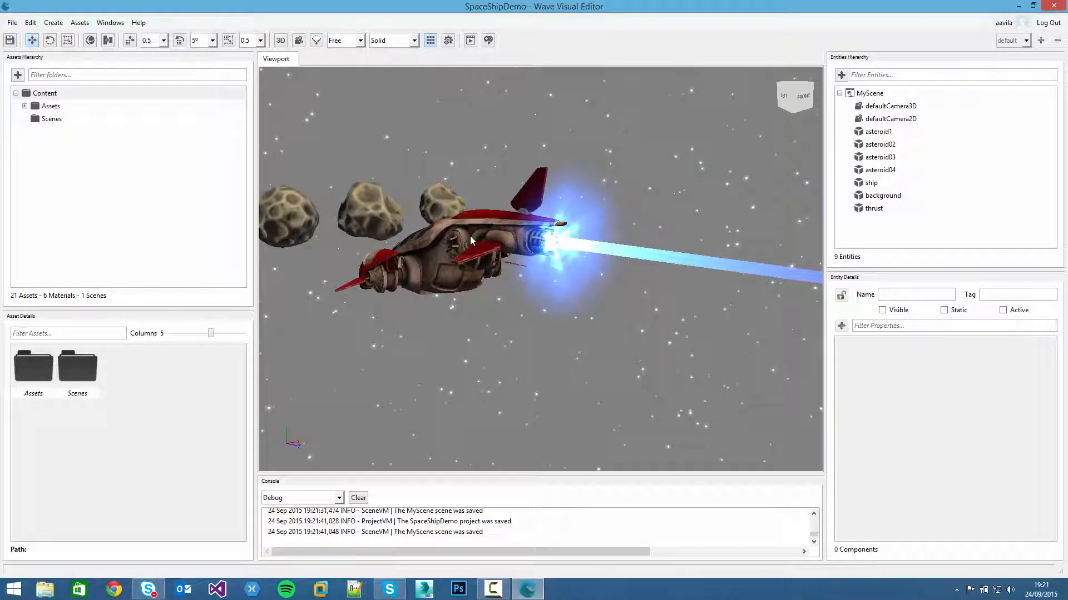
# - Nest the thrust entity under the ship, keeping local scale 1 at the exhaust
pyautogui.moveTo(470, 241); pyautogui.dragTo(497, 262)
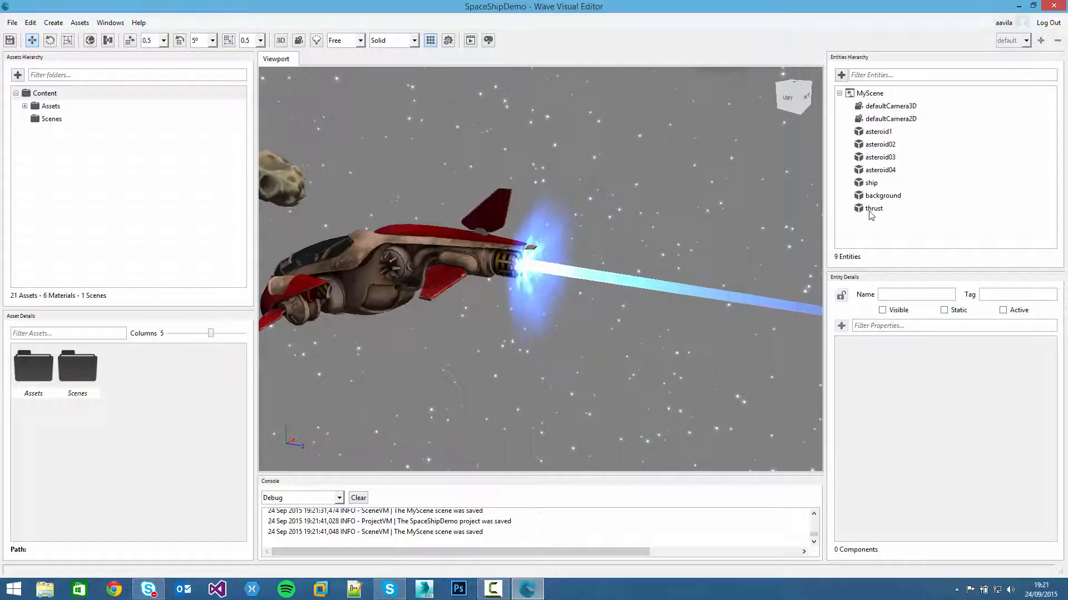
pyautogui.click(874, 205)
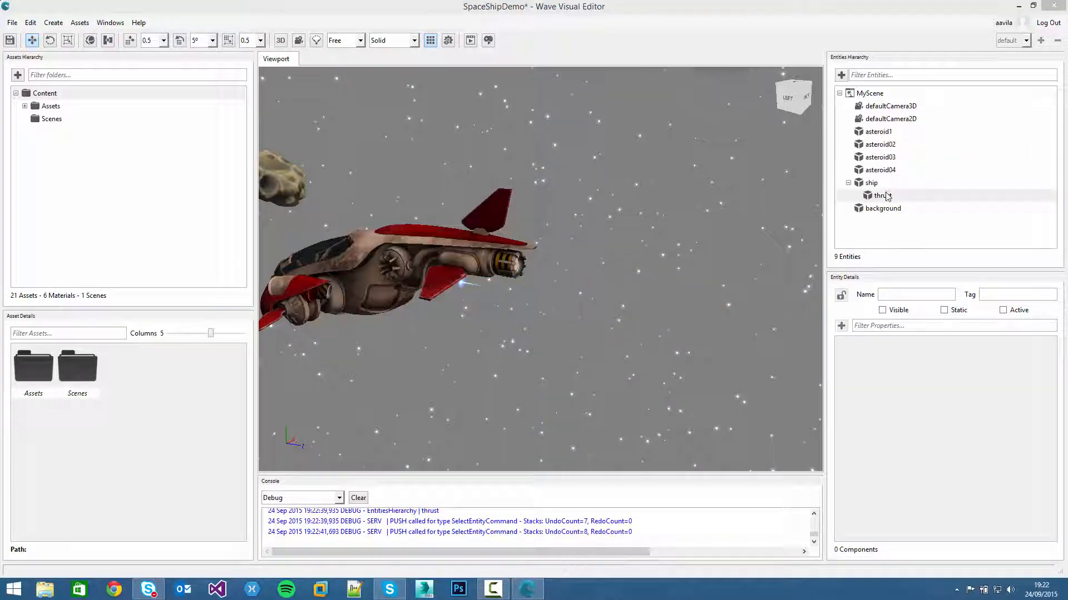
pyautogui.click(881, 195)
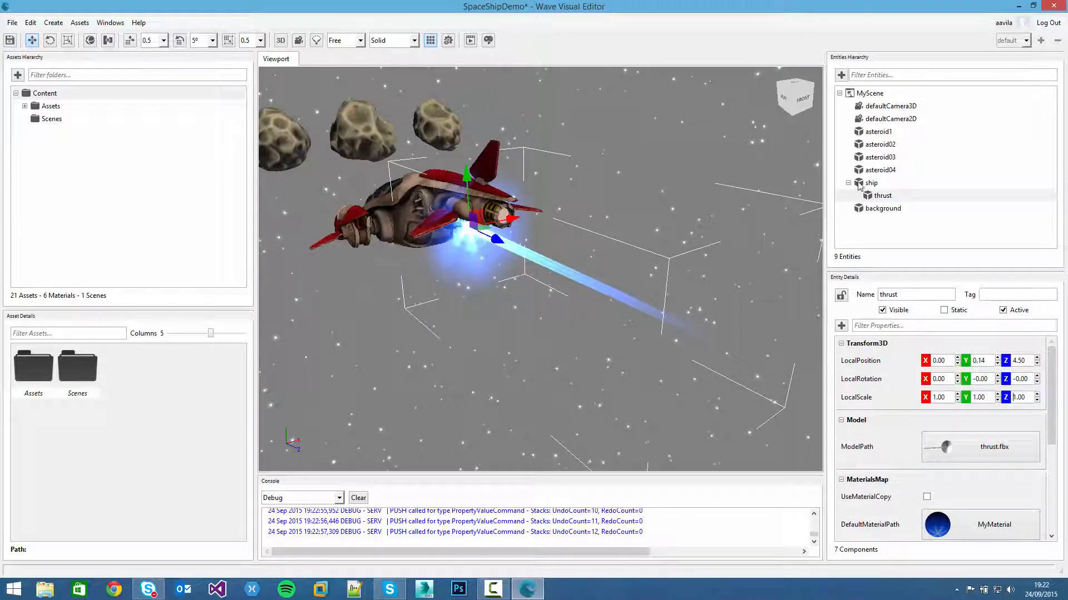
pyautogui.click(871, 182)
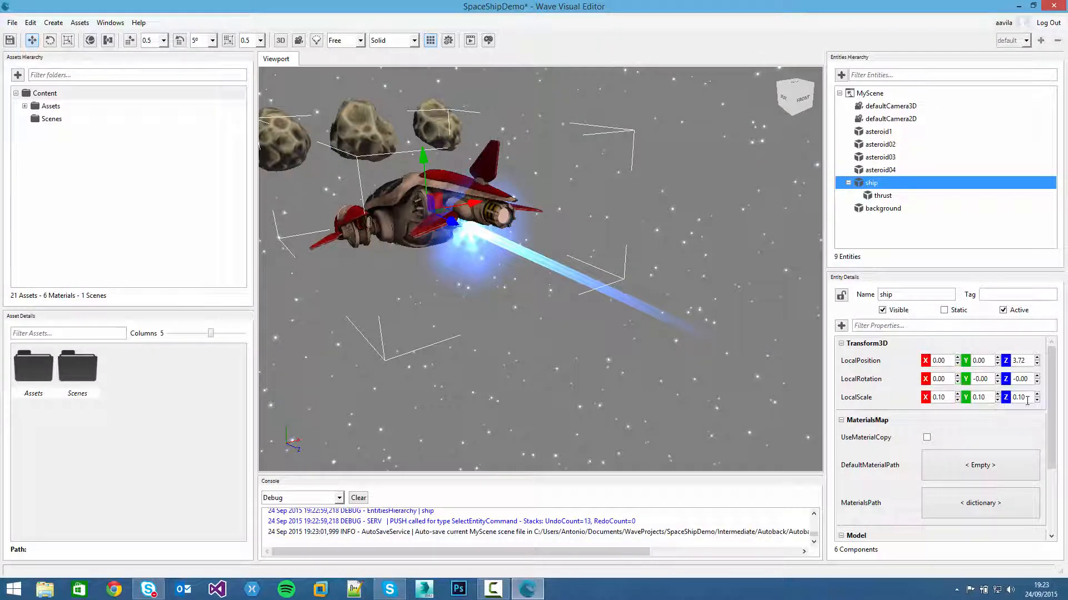
pyautogui.click(883, 195)
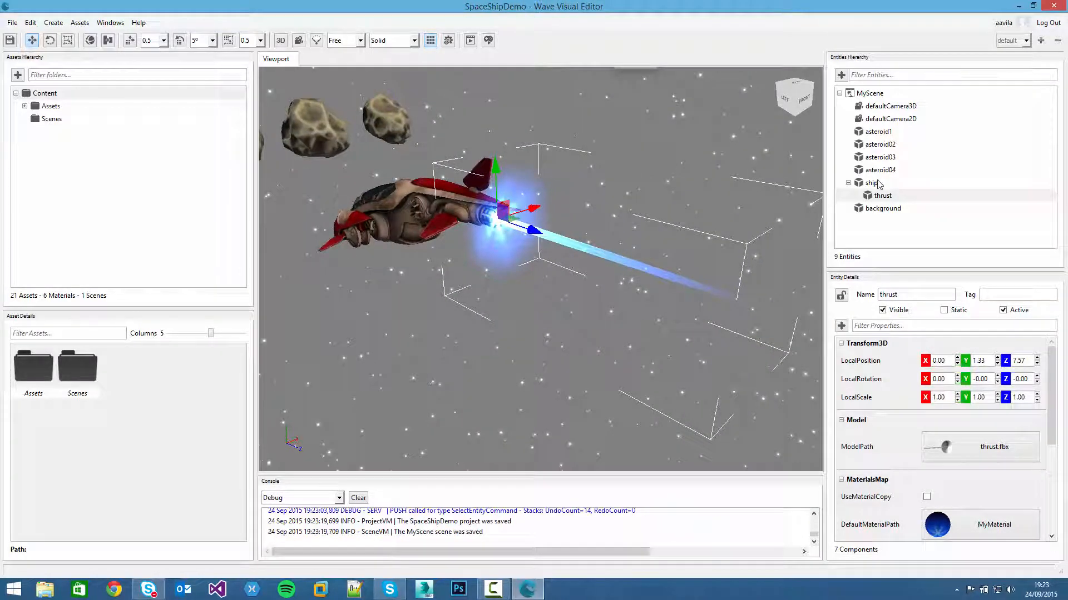
pyautogui.click(871, 183)
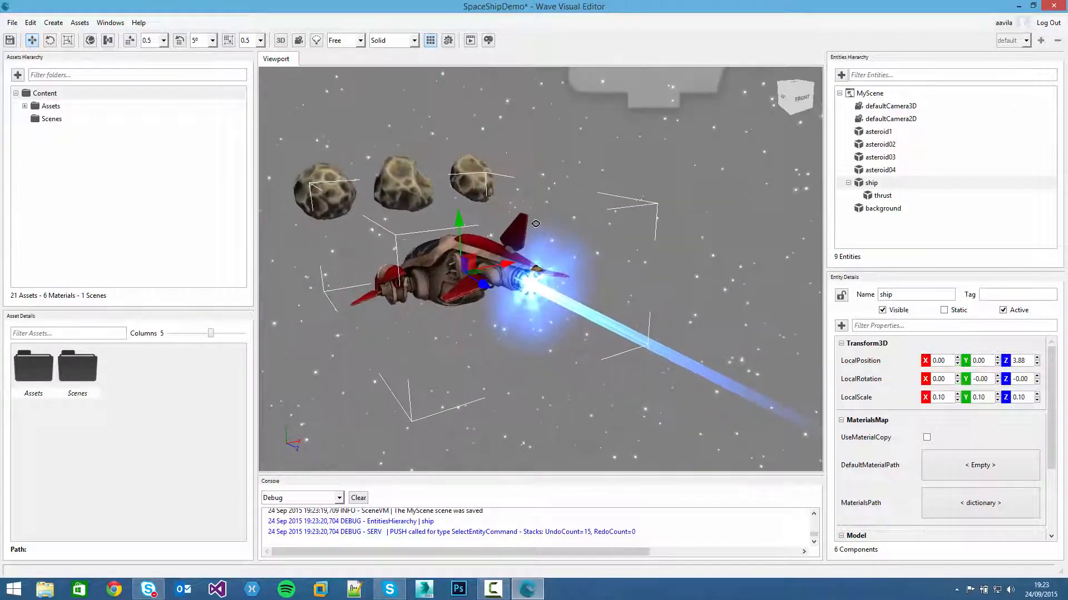
# - Save, rename the thrust copy to thrust2, move it to the side engine, X scale 0.50
pyautogui.press('ctrl+s')
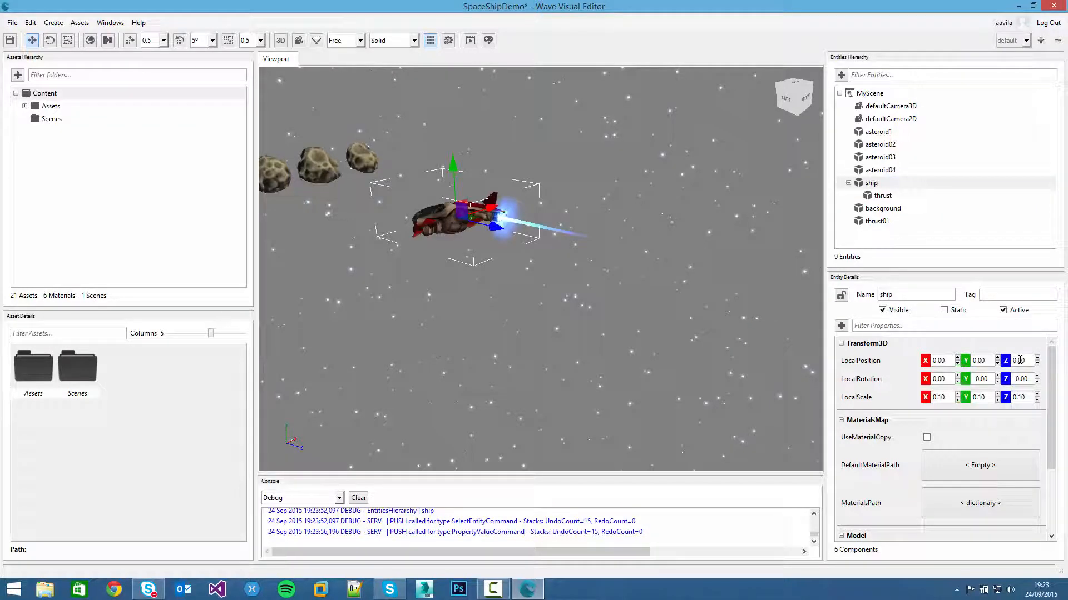
pyautogui.click(876, 220)
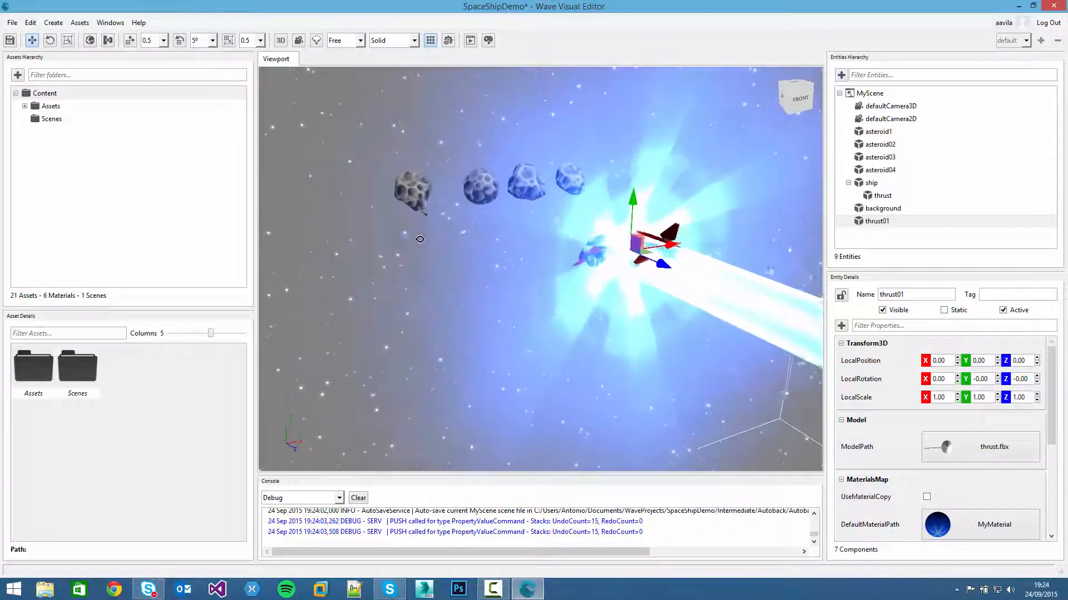
pyautogui.write('thrust2')
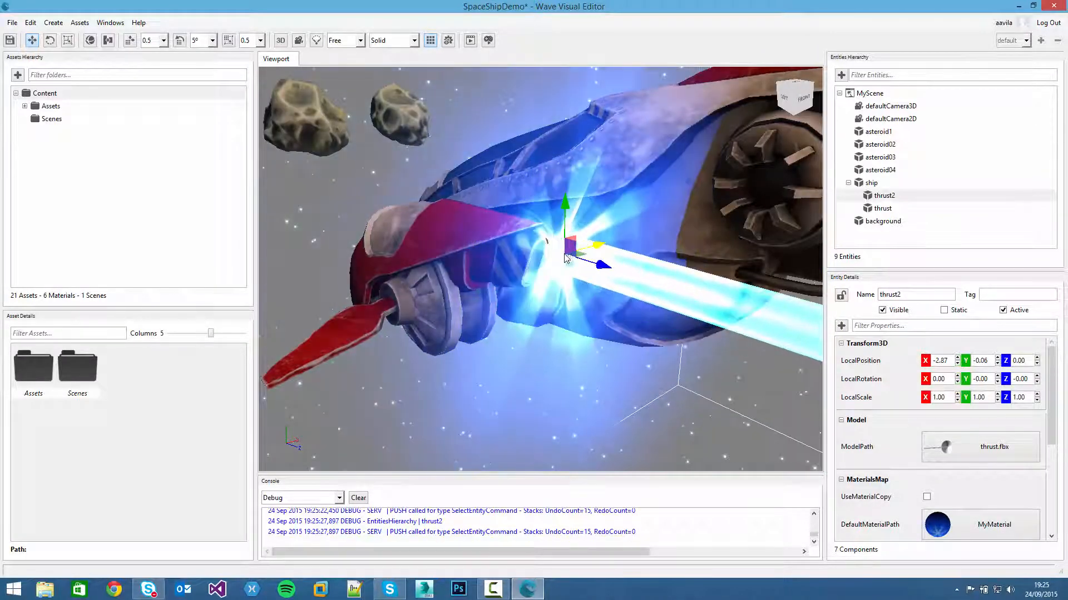
pyautogui.moveTo(599, 266); pyautogui.dragTo(576, 276)
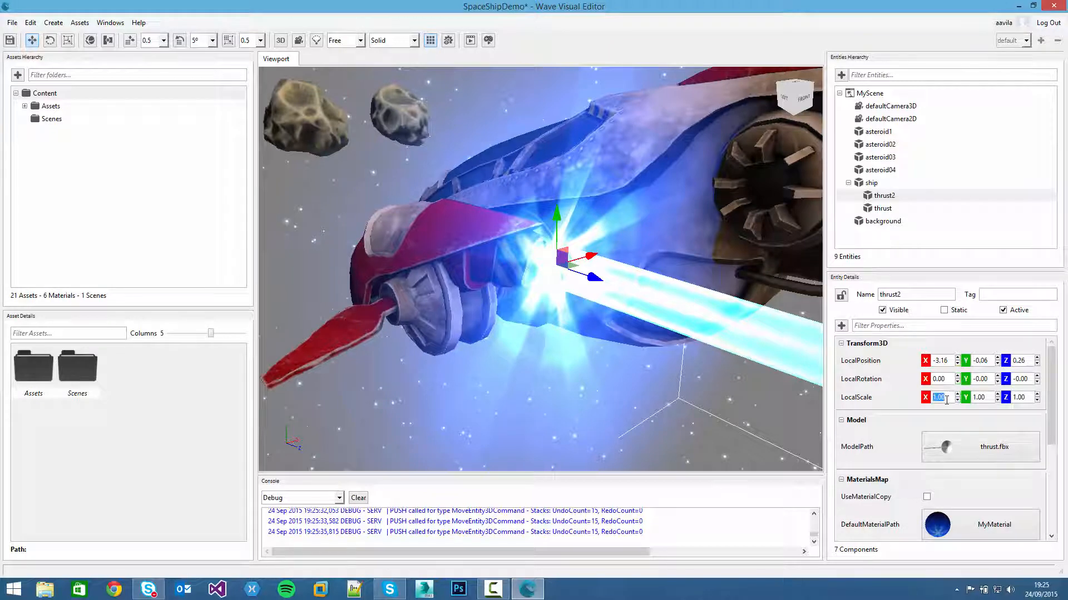
pyautogui.write('0.50')
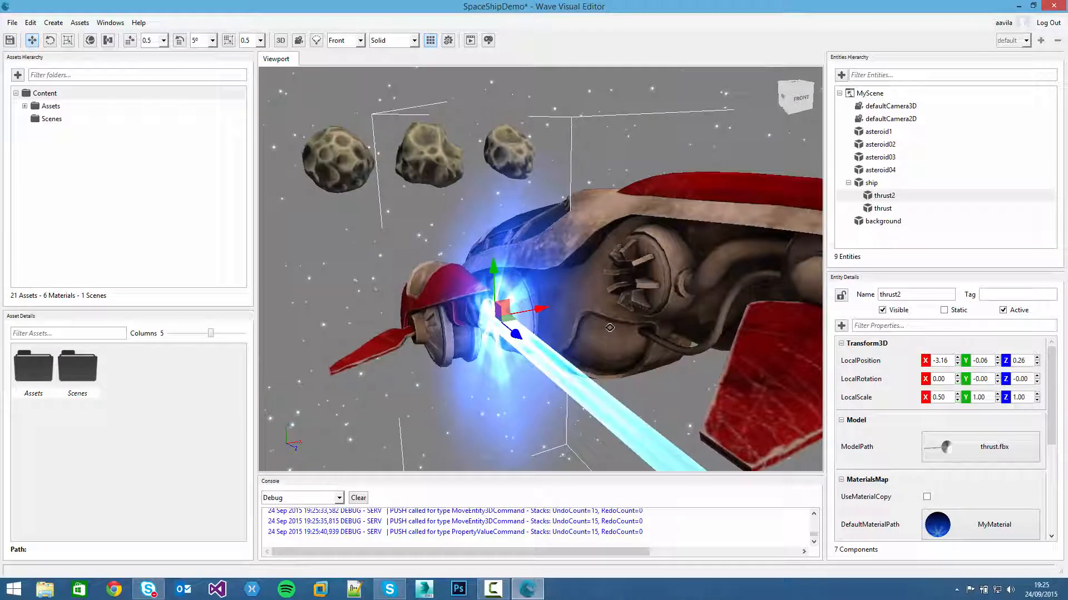
# - Duplicate thrust2 into thrust03 and parent it under the ship
pyautogui.rightClick(883, 195)
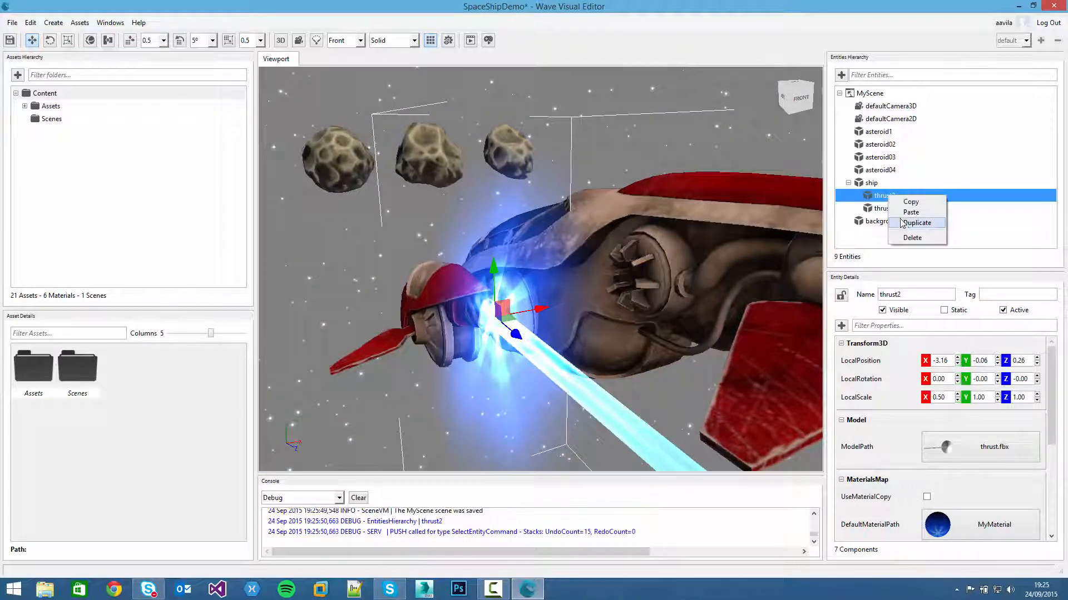
pyautogui.click(916, 223)
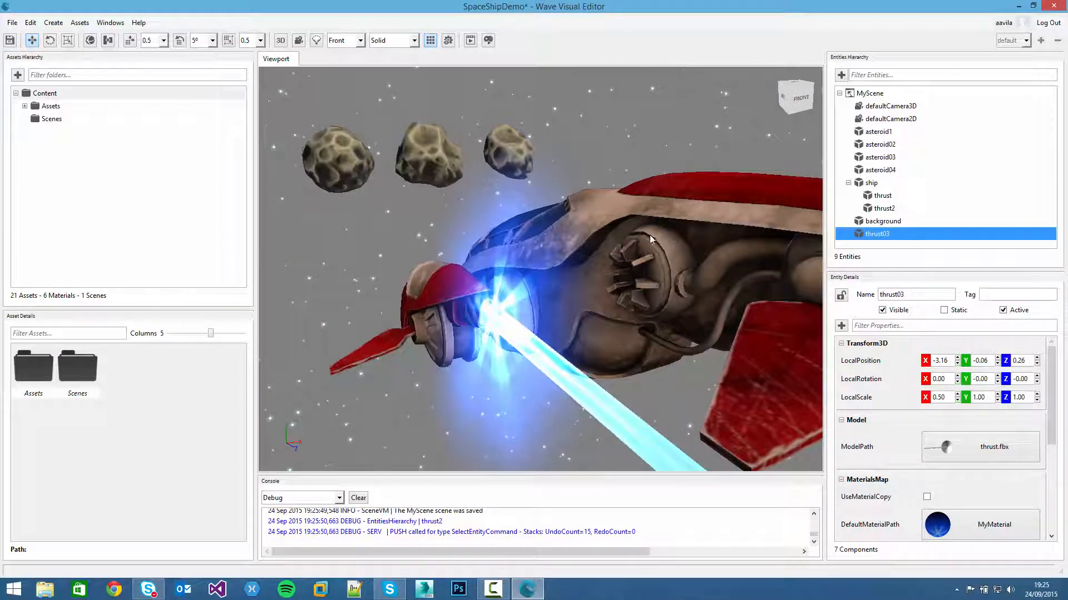
pyautogui.moveTo(647, 238); pyautogui.dragTo(600, 238)
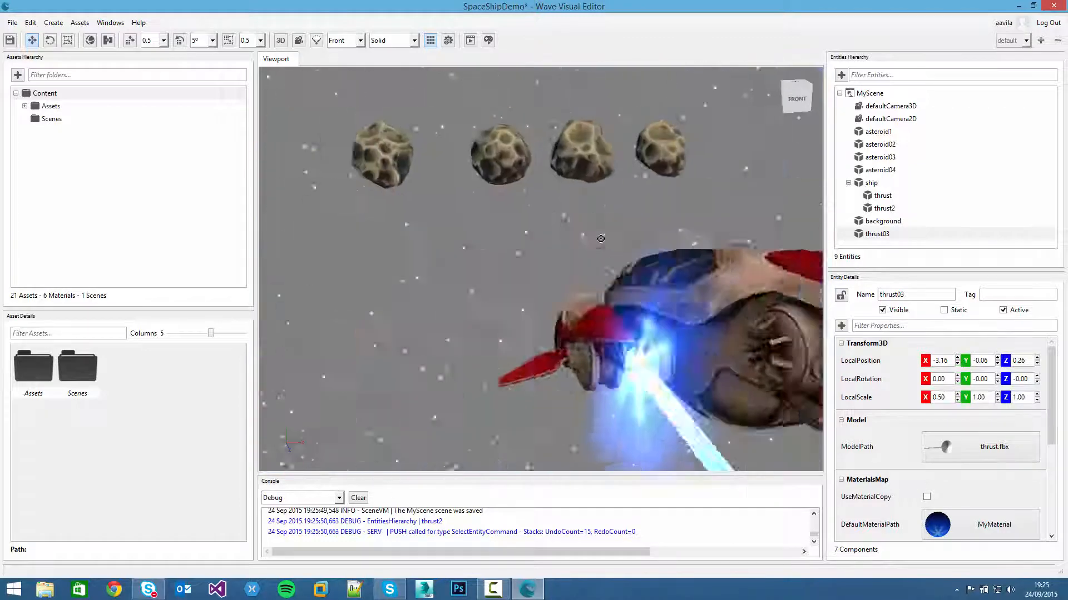
pyautogui.moveTo(600, 238); pyautogui.dragTo(516, 234)
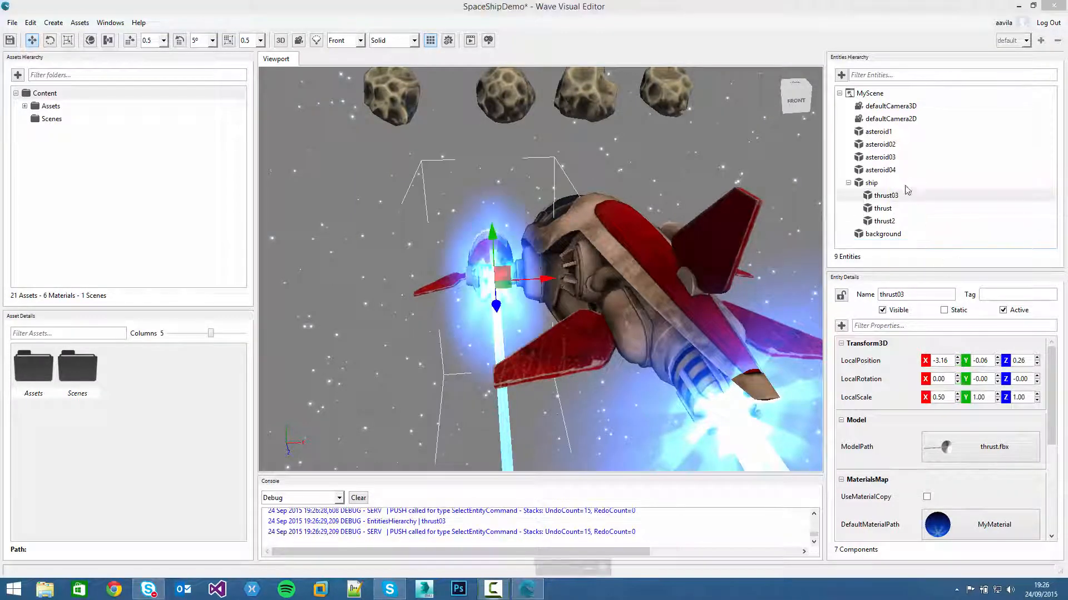
# - Move thrust03 to the opposite side engine and save the scene
pyautogui.click(885, 195)
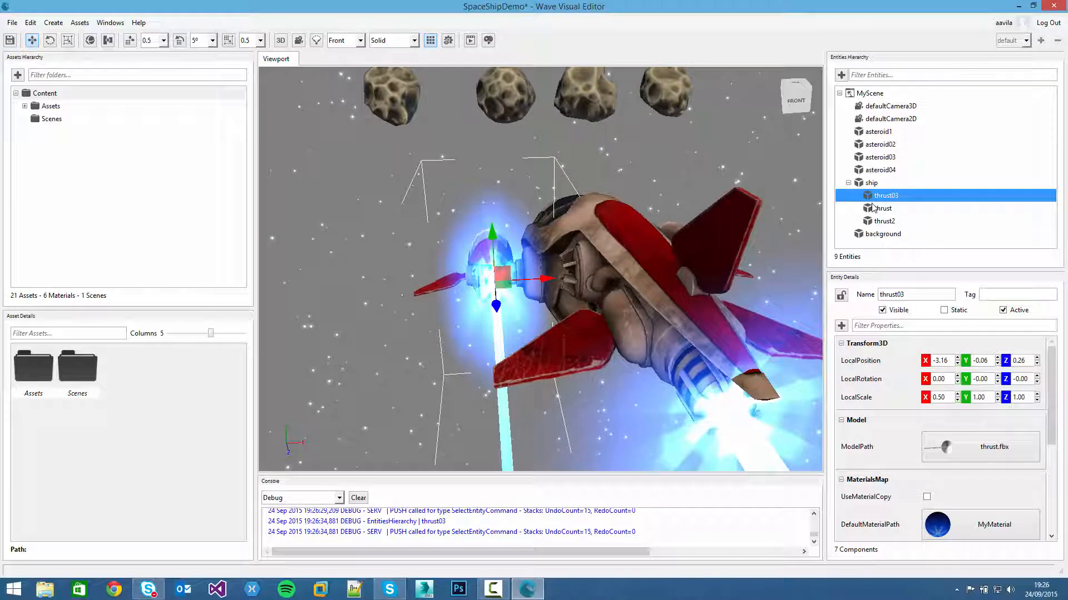
pyautogui.moveTo(545, 278); pyautogui.dragTo(616, 278)
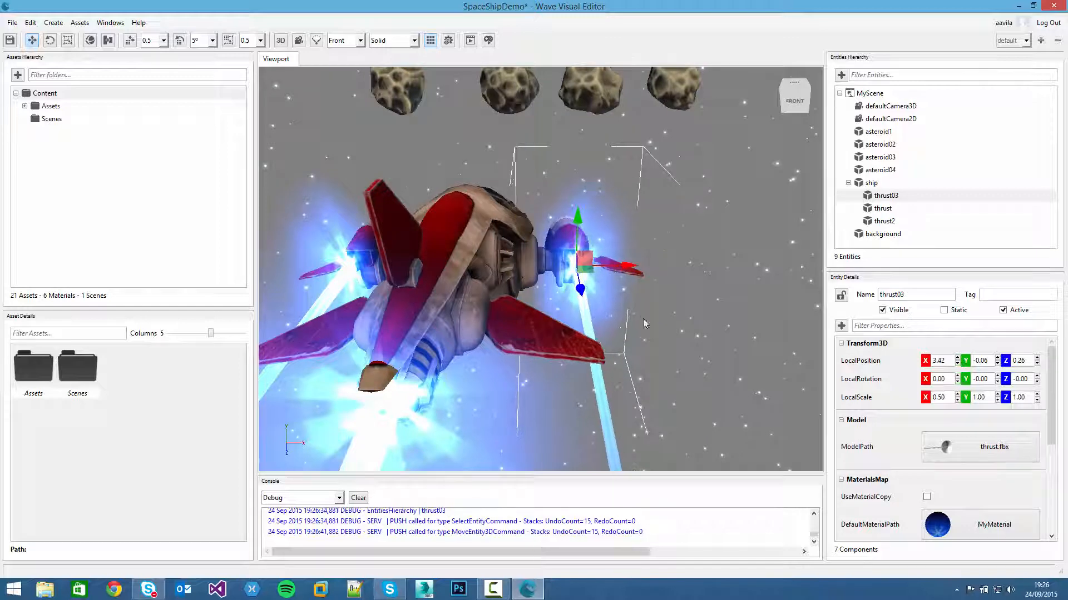
pyautogui.press('ctrl+s')
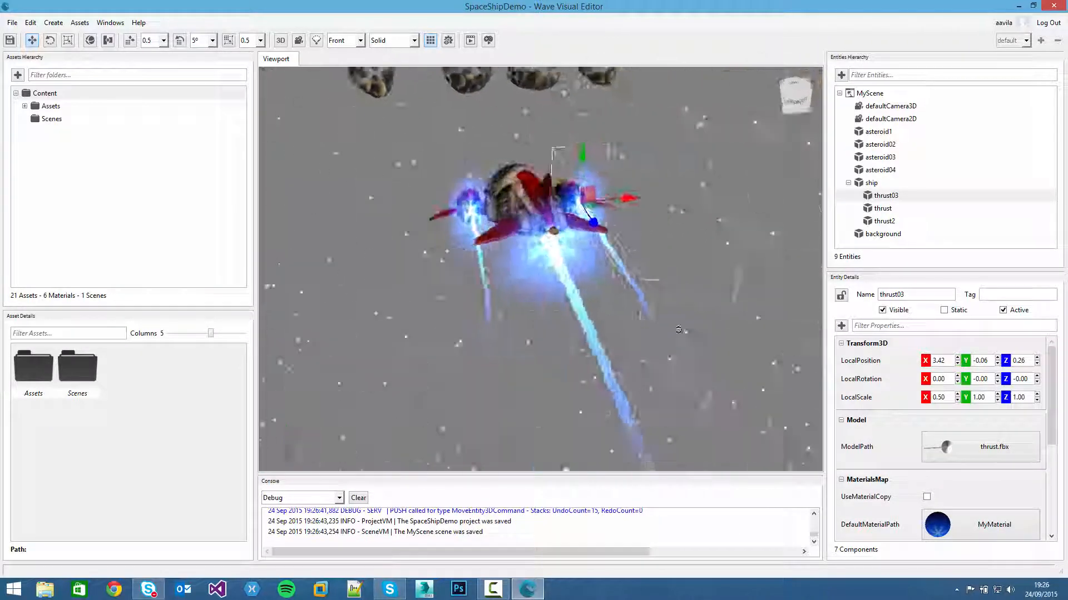
pyautogui.click(883, 233)
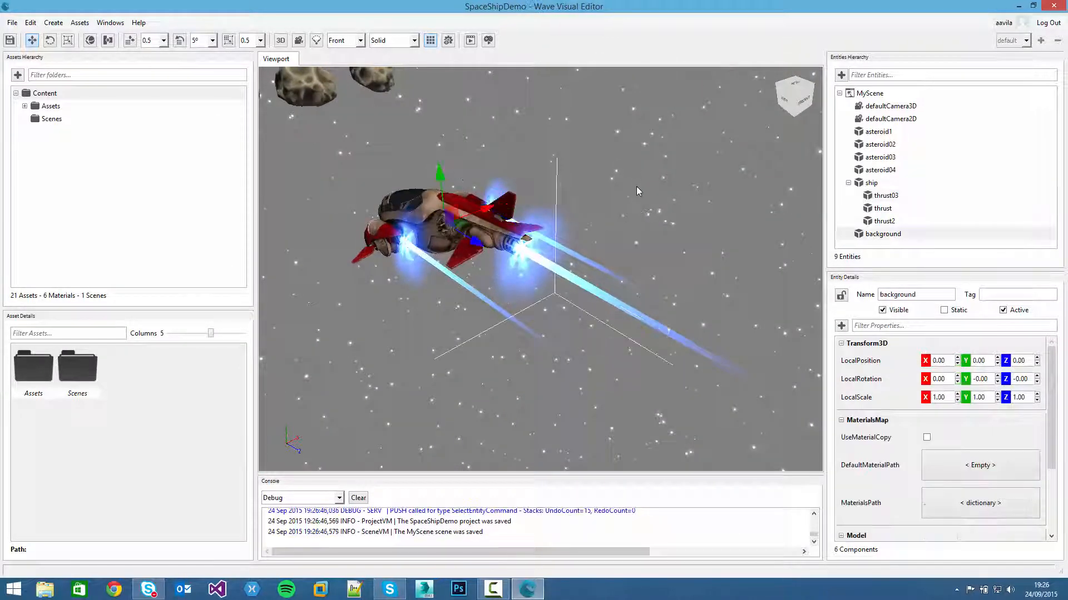
pyautogui.click(885, 195)
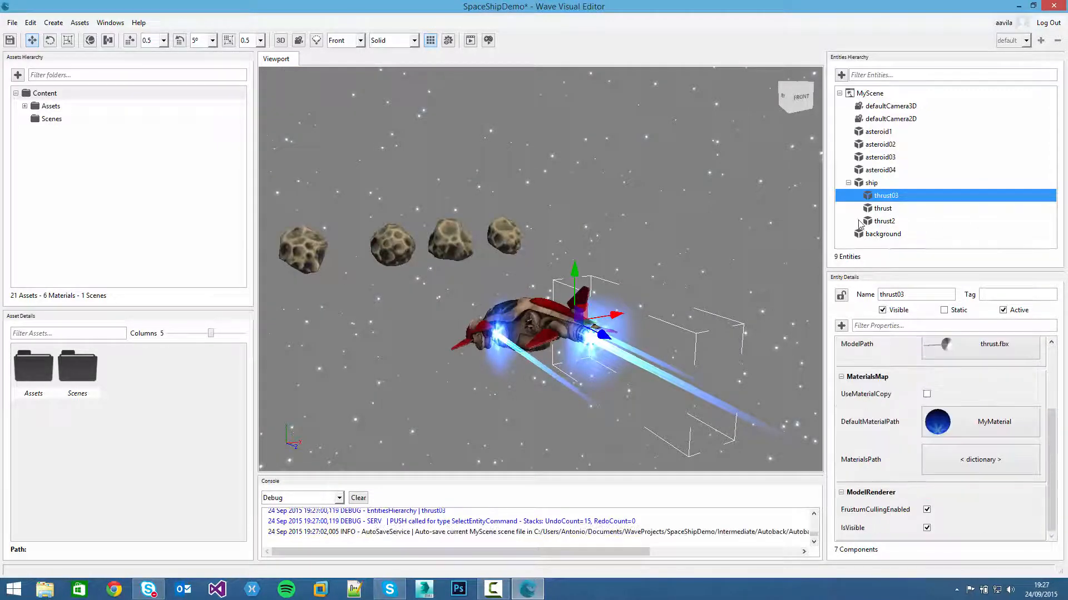
pyautogui.click(883, 220)
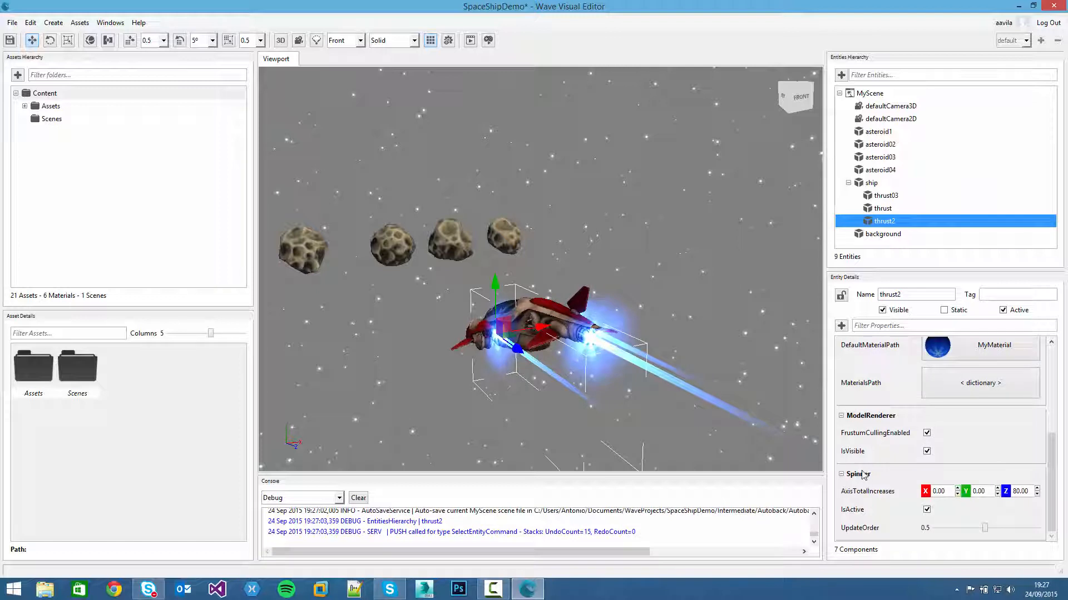